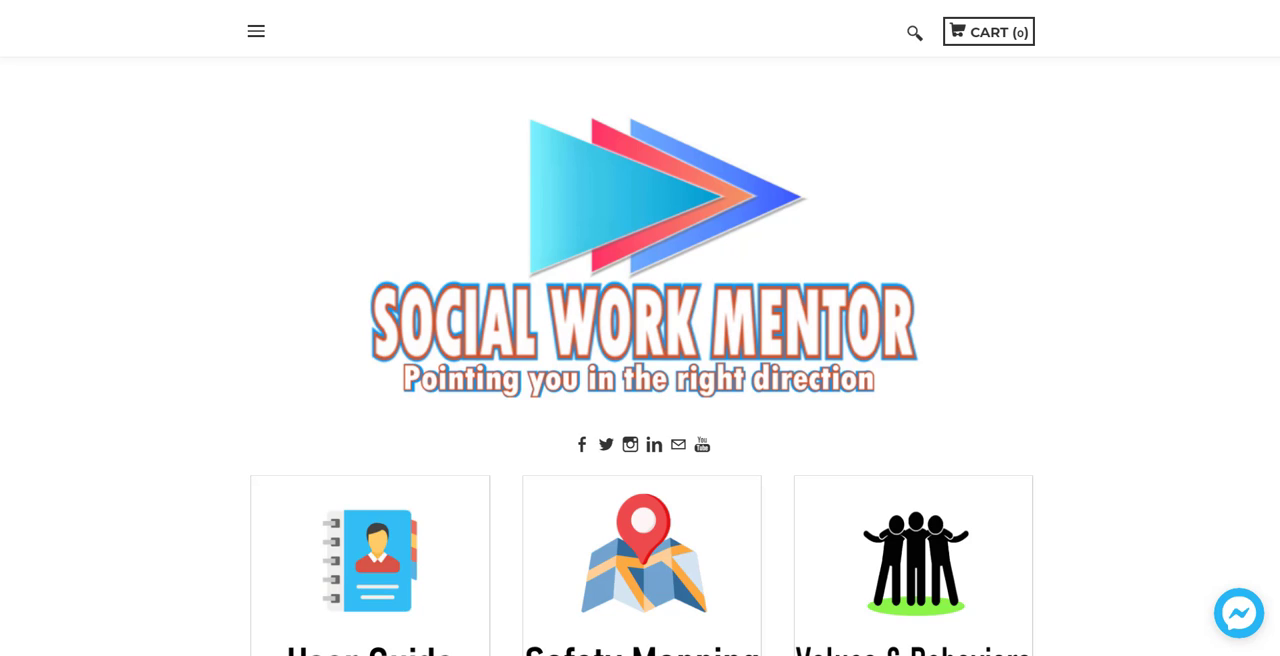
mouse_move(1148, 276)
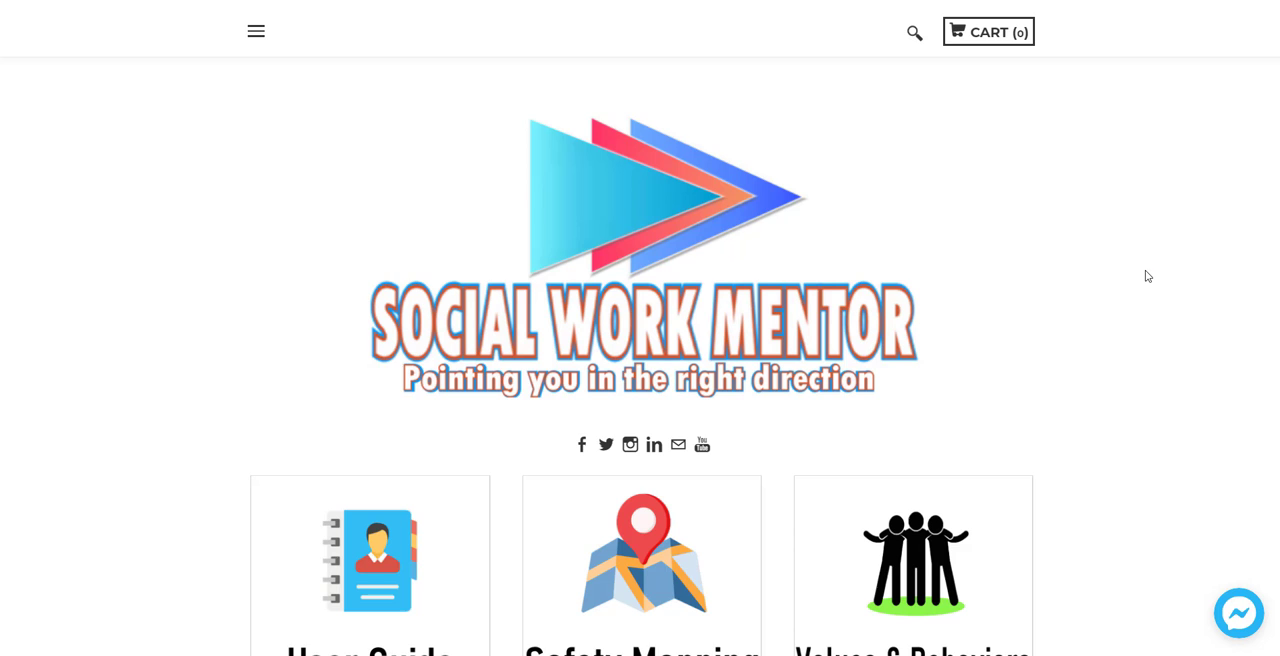
Scroll through the user guide to the Practitioners and Partners and Community sections
scroll(down, 3)
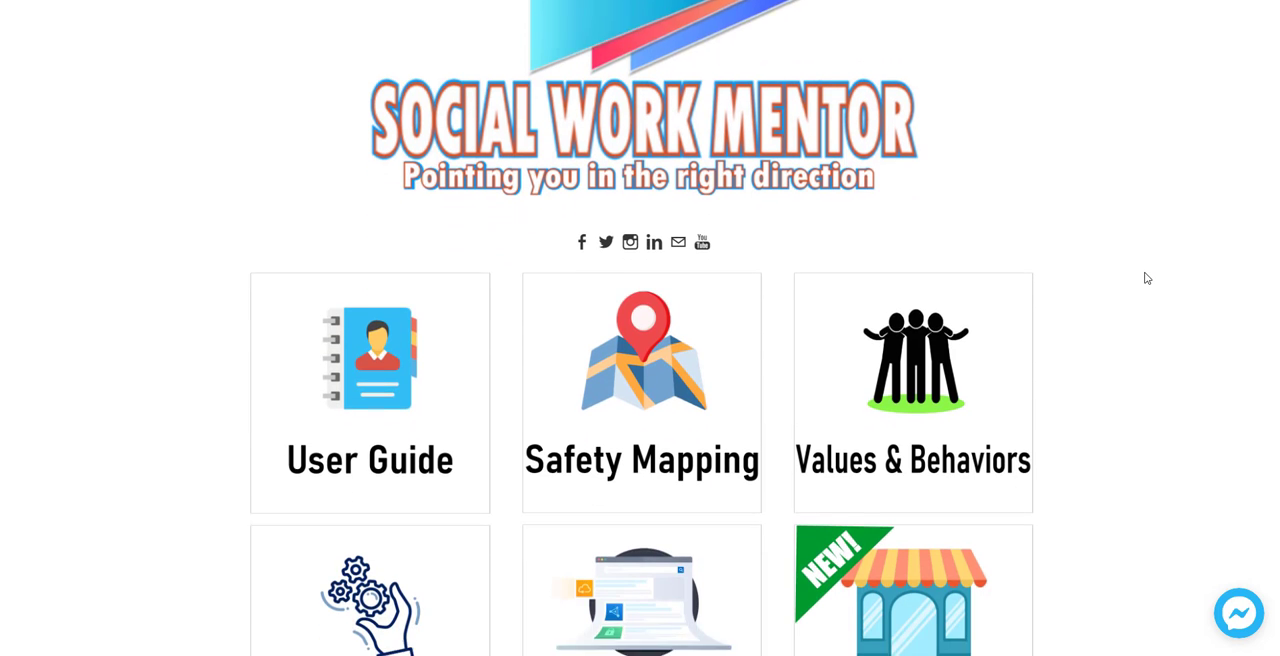
scroll(down, 3)
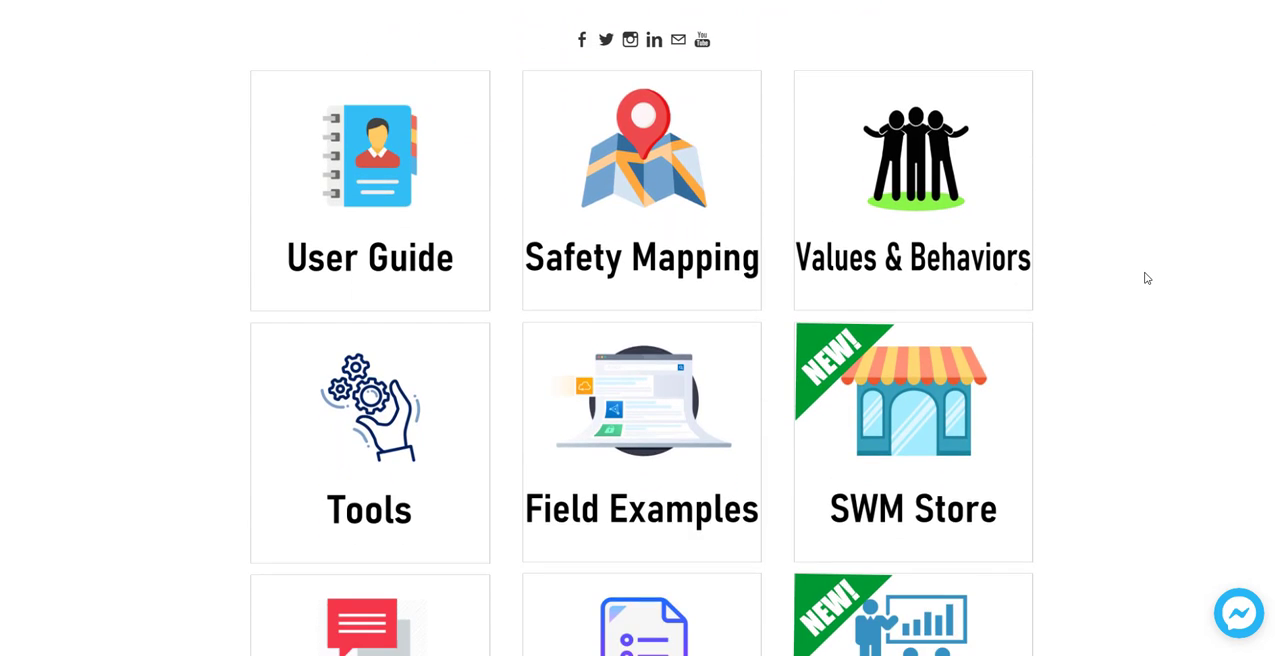
scroll(down, 3)
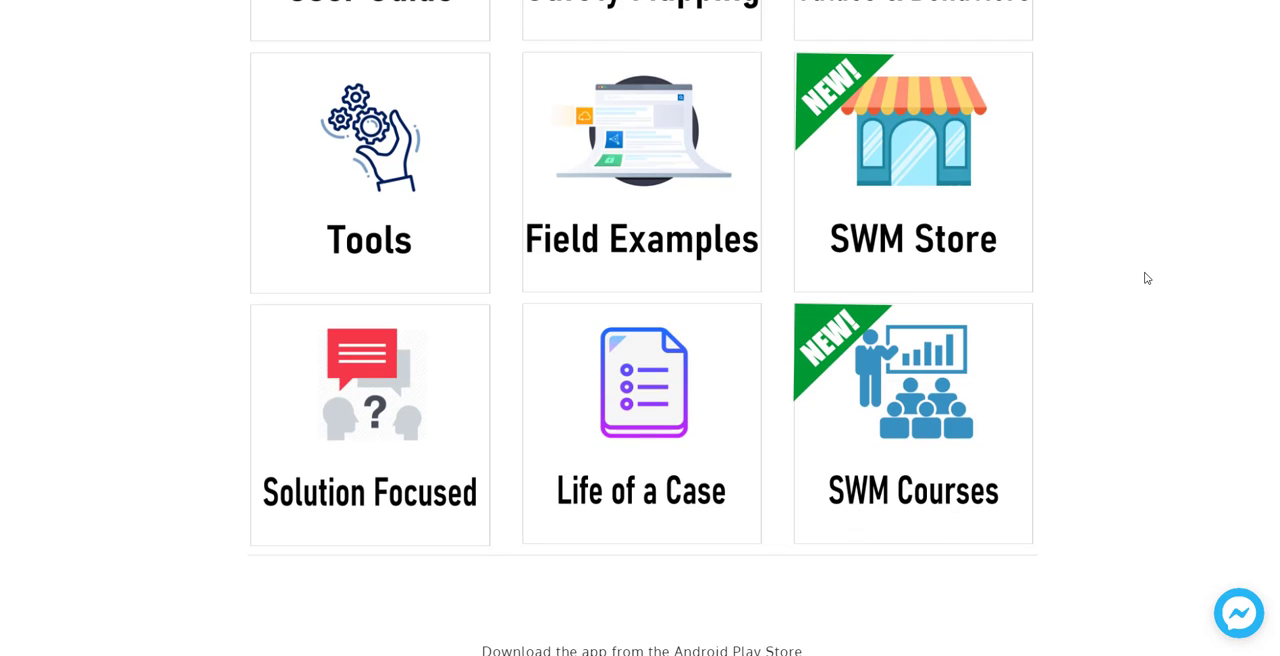
scroll(up, 3)
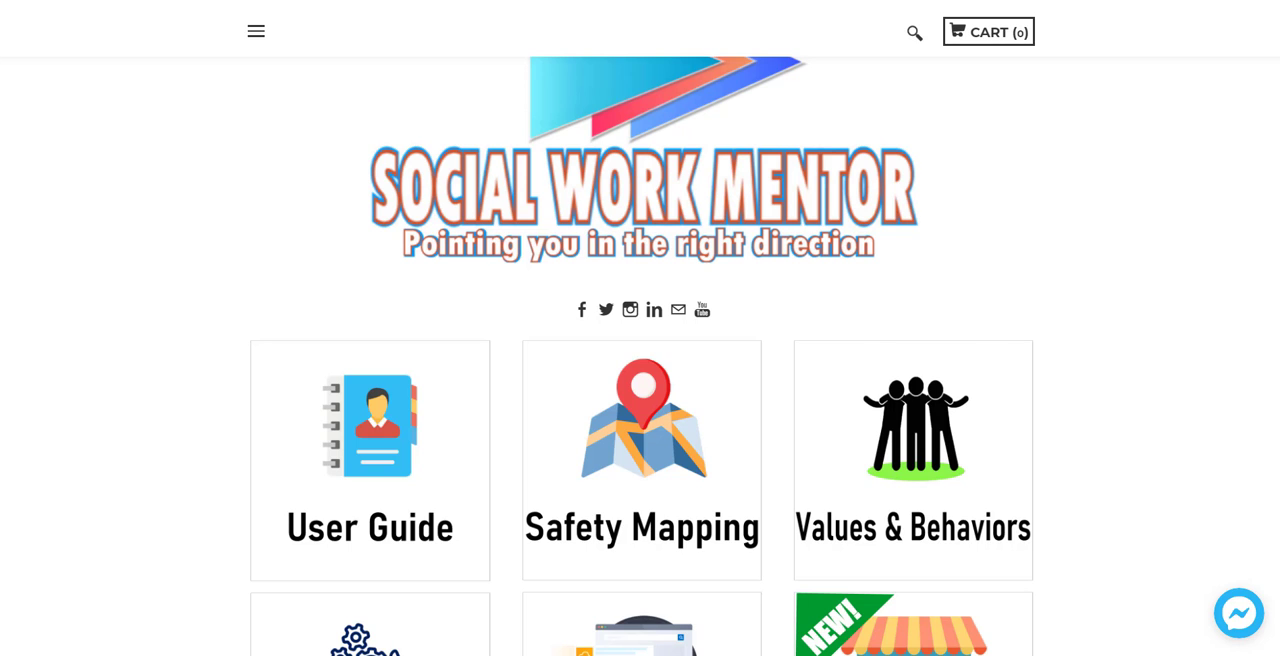
scroll(down, 3)
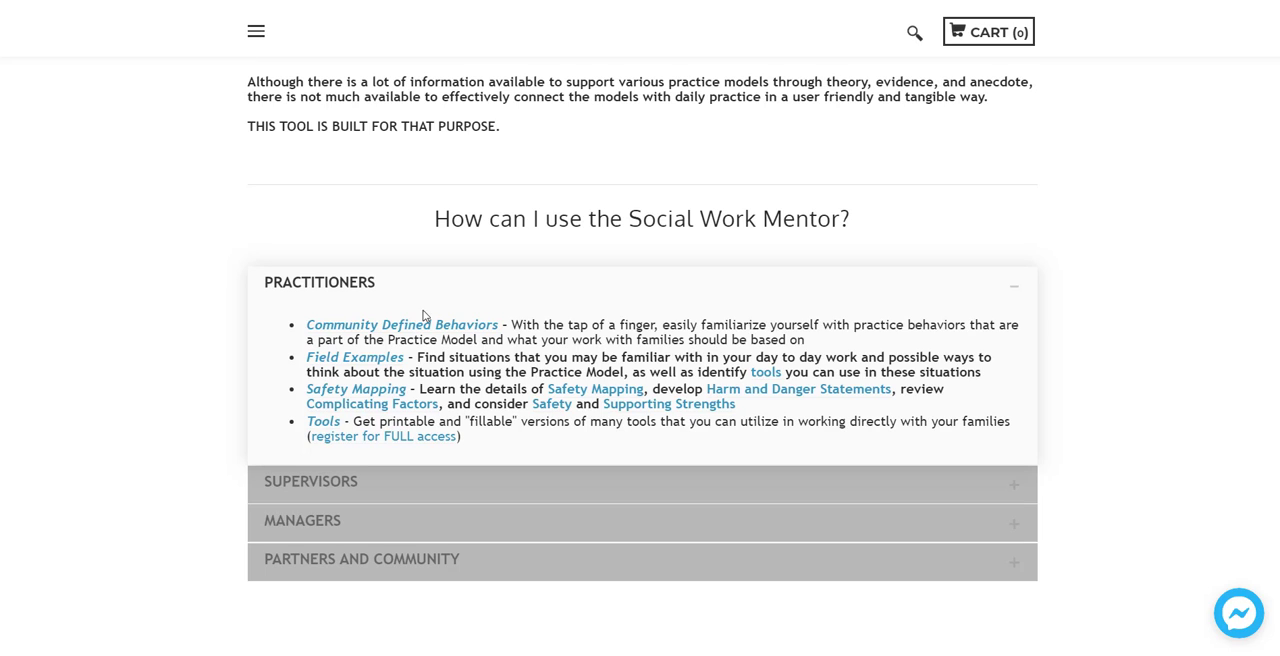
mouse_move(450, 360)
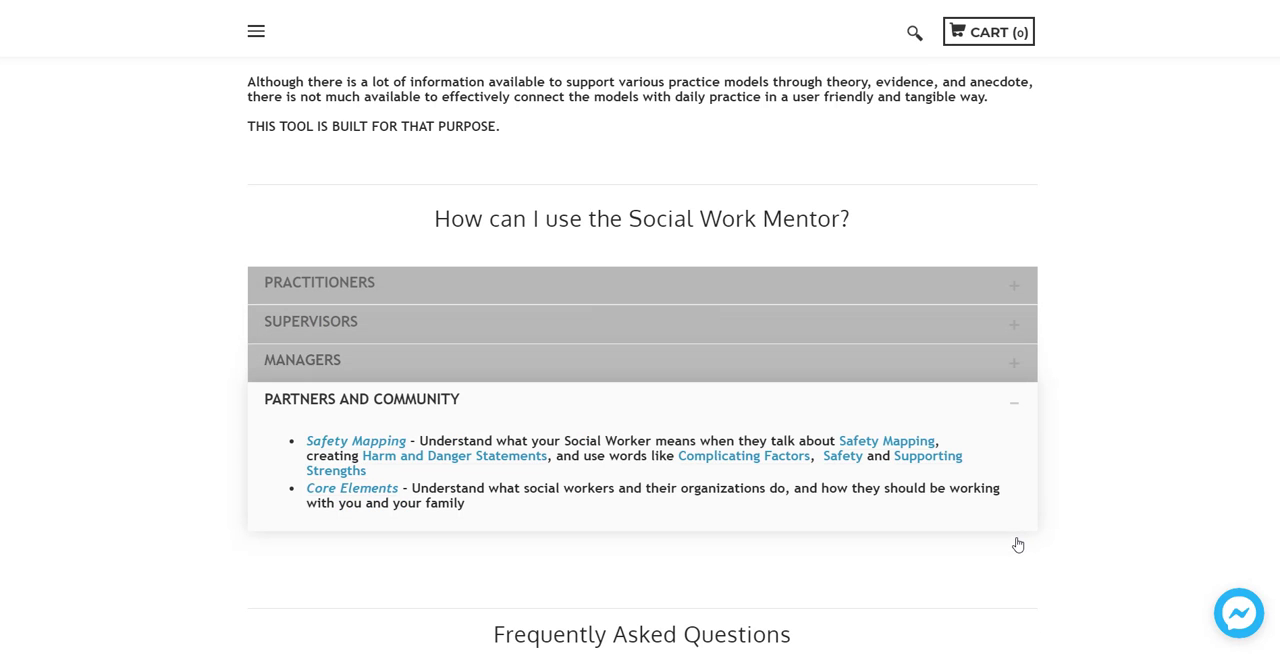
mouse_move(872, 502)
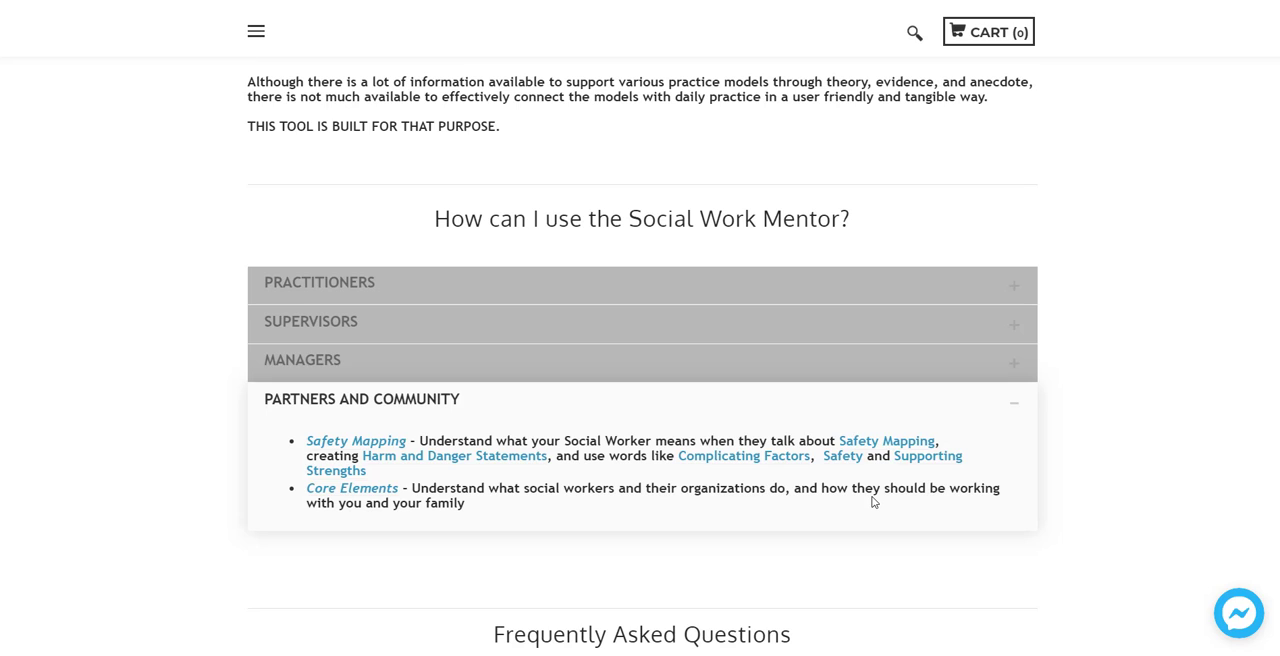
mouse_move(744, 456)
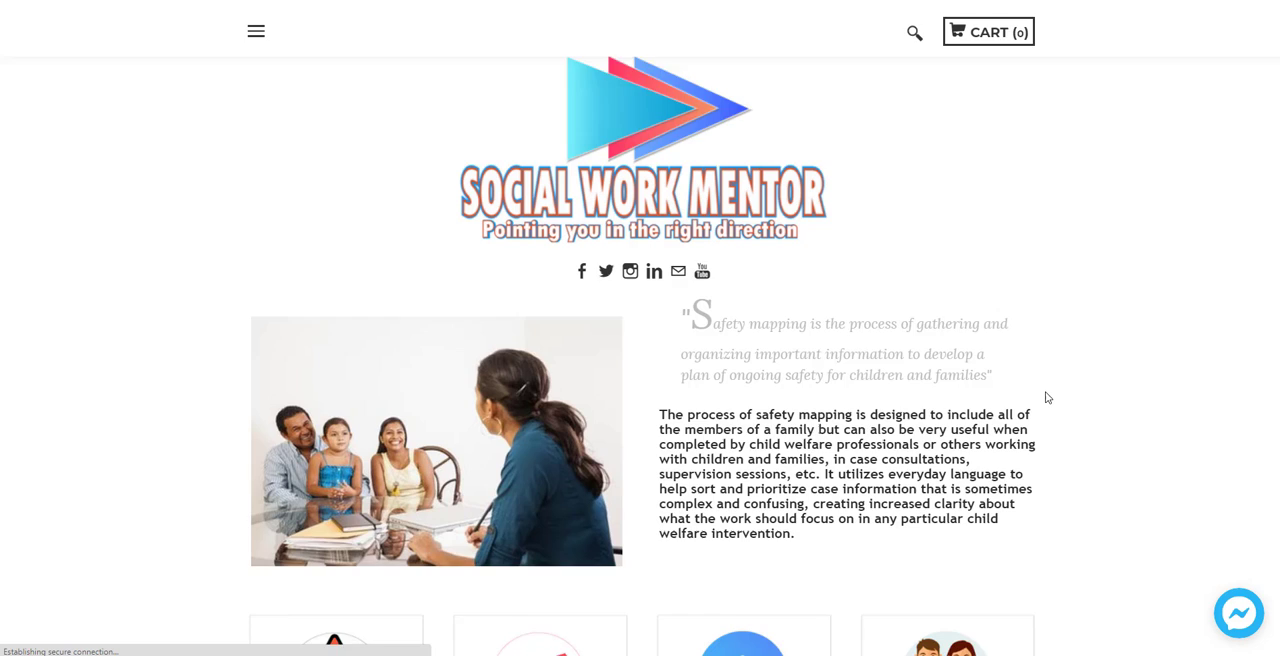
Show the Harm Statement explanation with its color-coded example
scroll(down, 3)
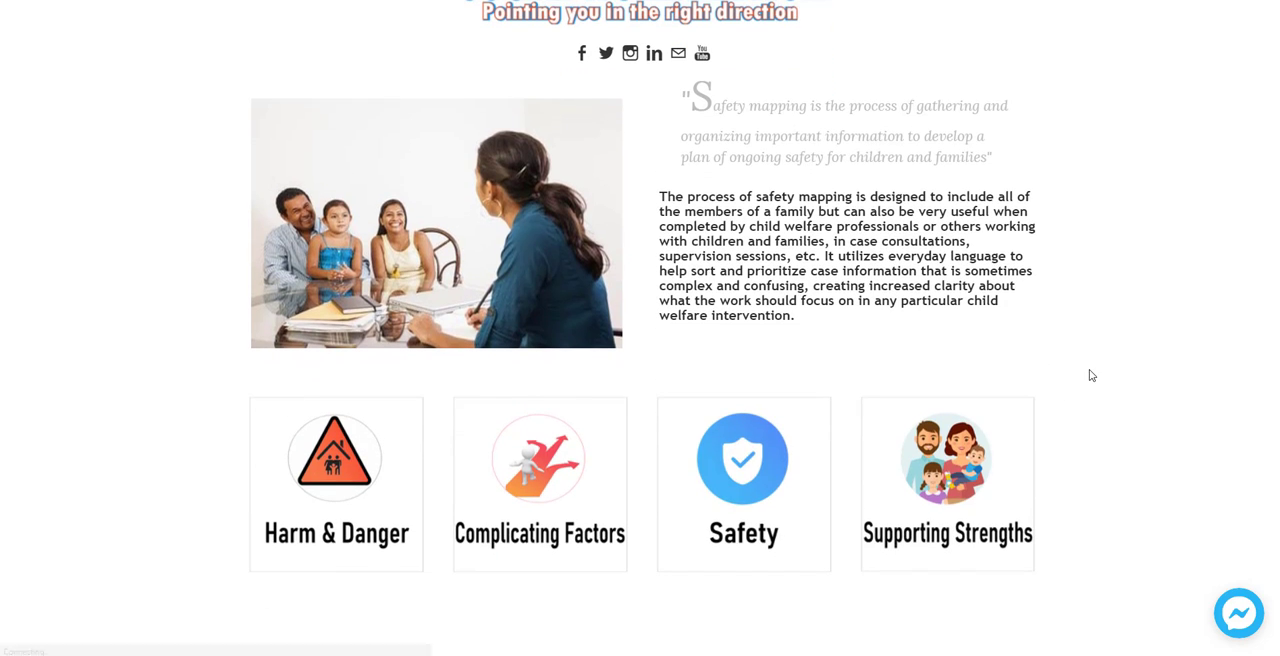
mouse_move(1112, 376)
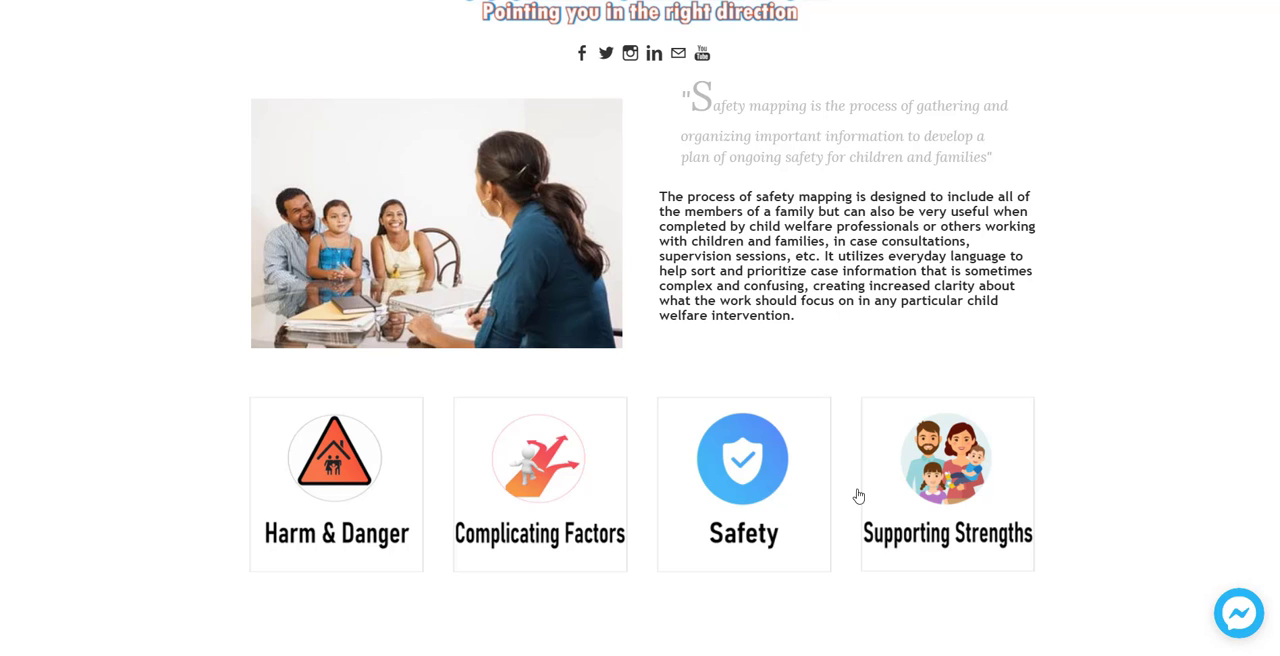
mouse_move(358, 480)
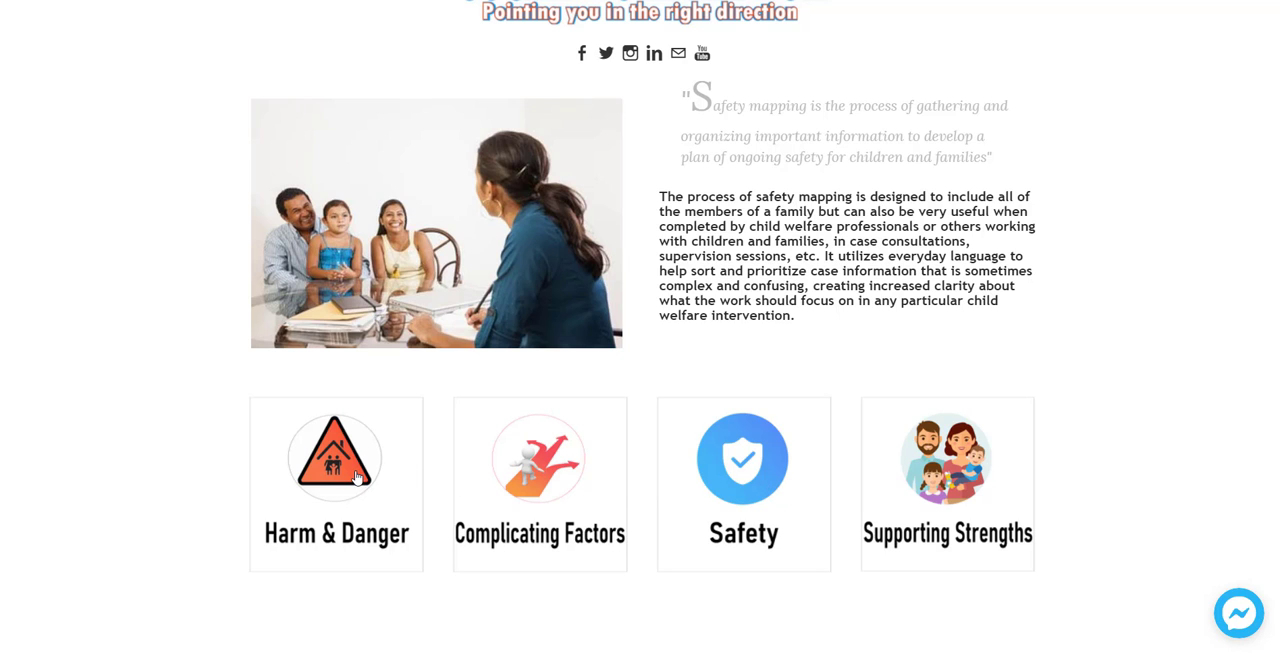
mouse_move(488, 440)
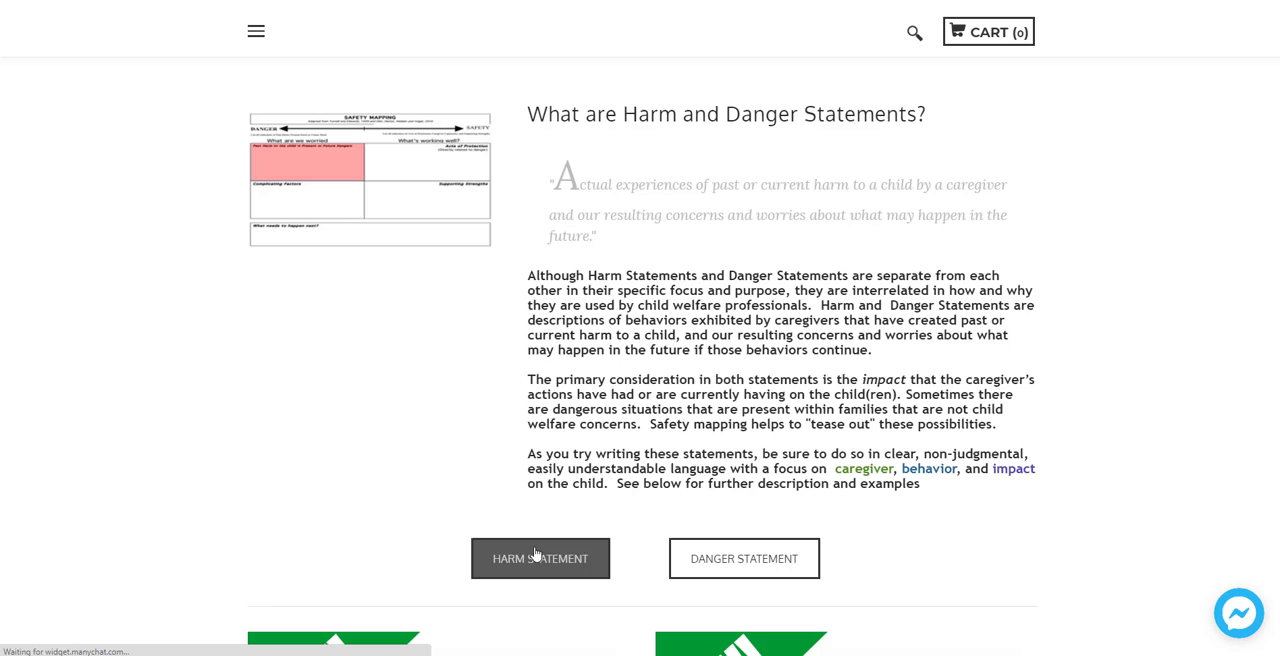
click(540, 558)
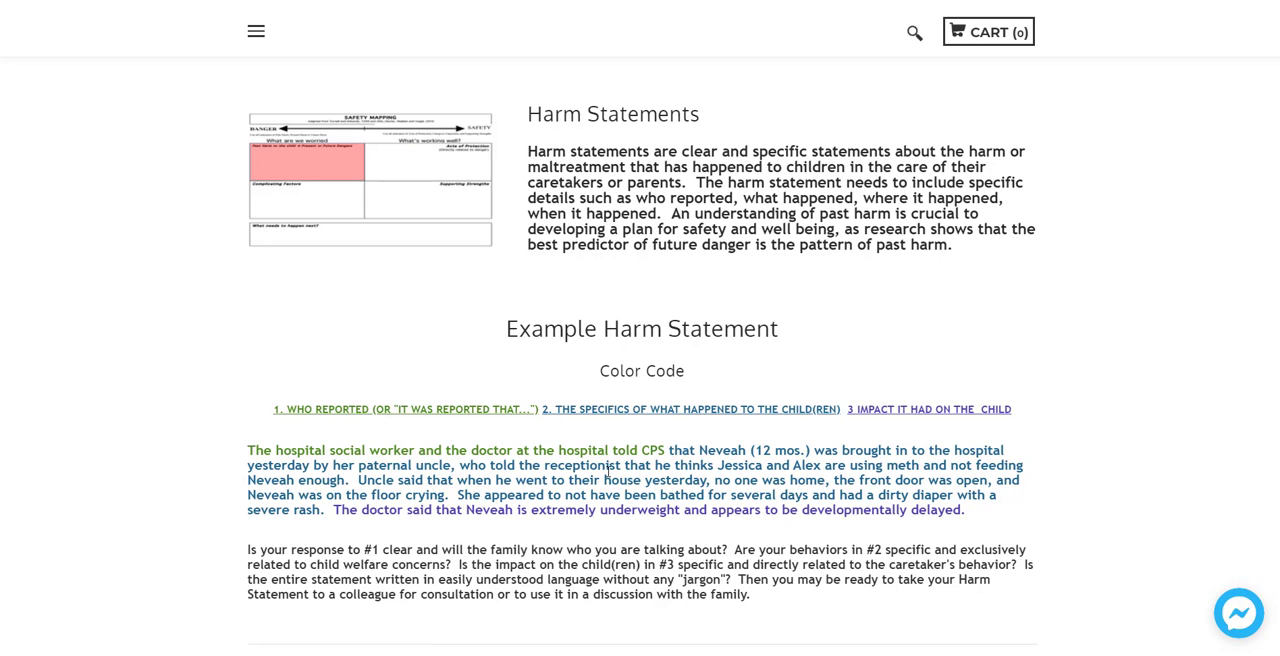
mouse_move(180, 148)
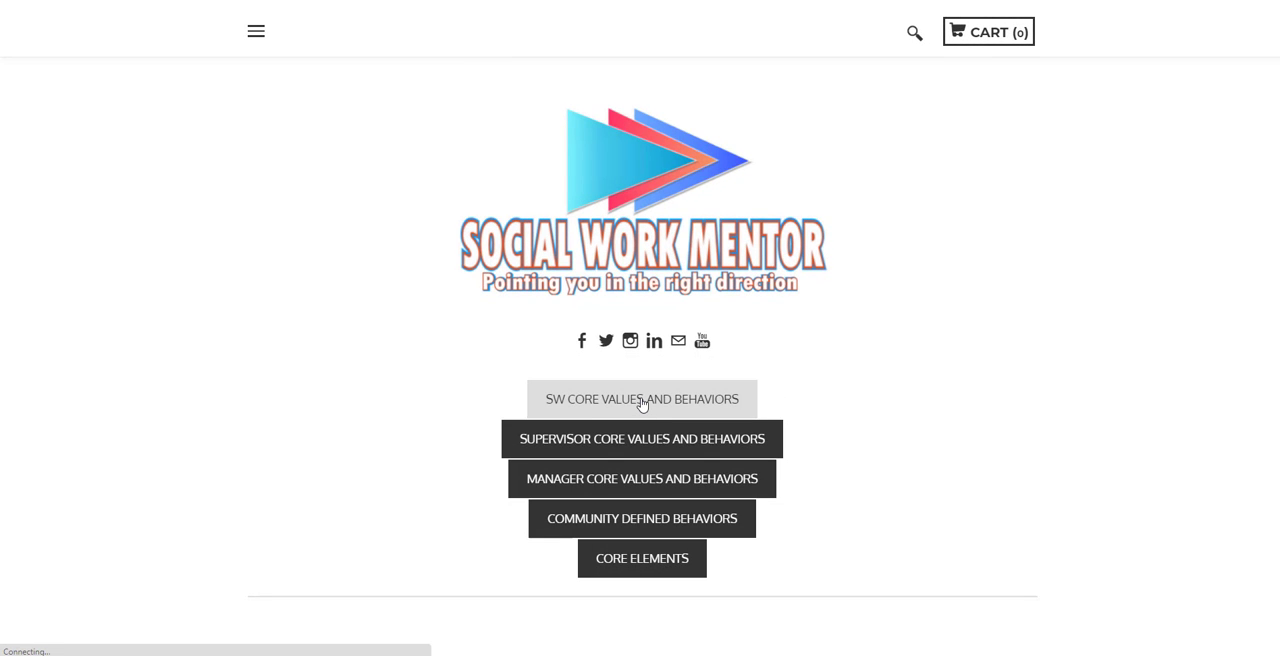
View SW Core Values, expand family engagement and family strength, and follow the Three Houses Tool link
click(640, 400)
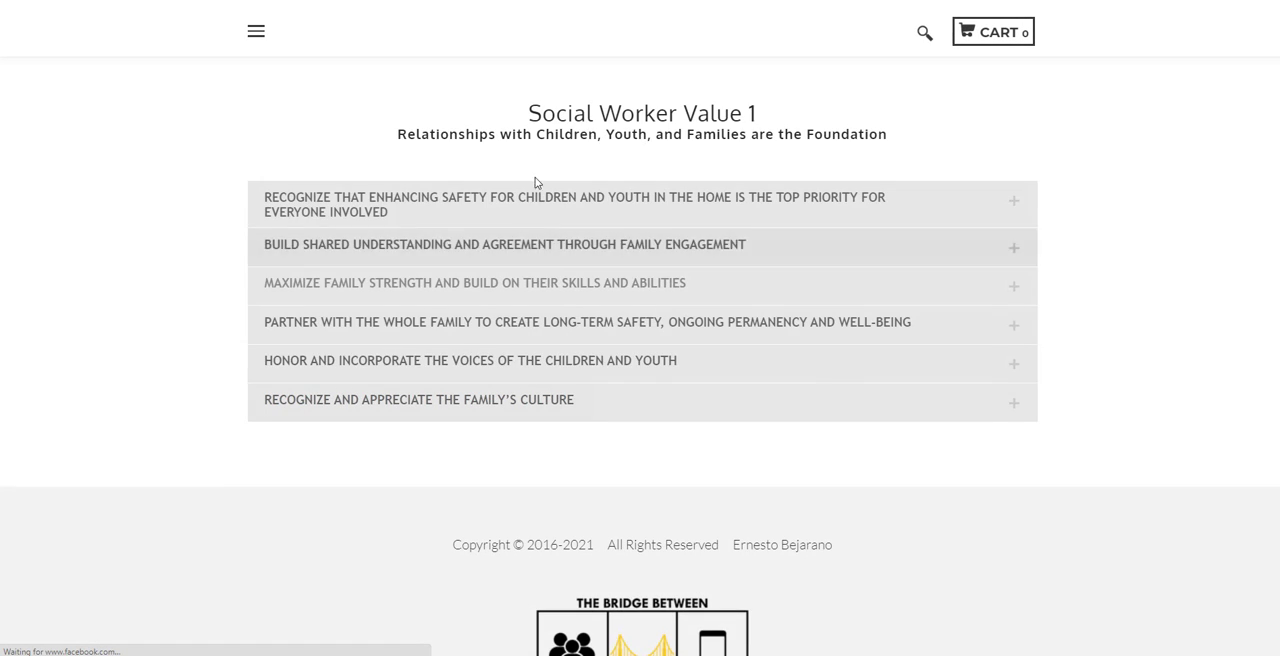
click(574, 204)
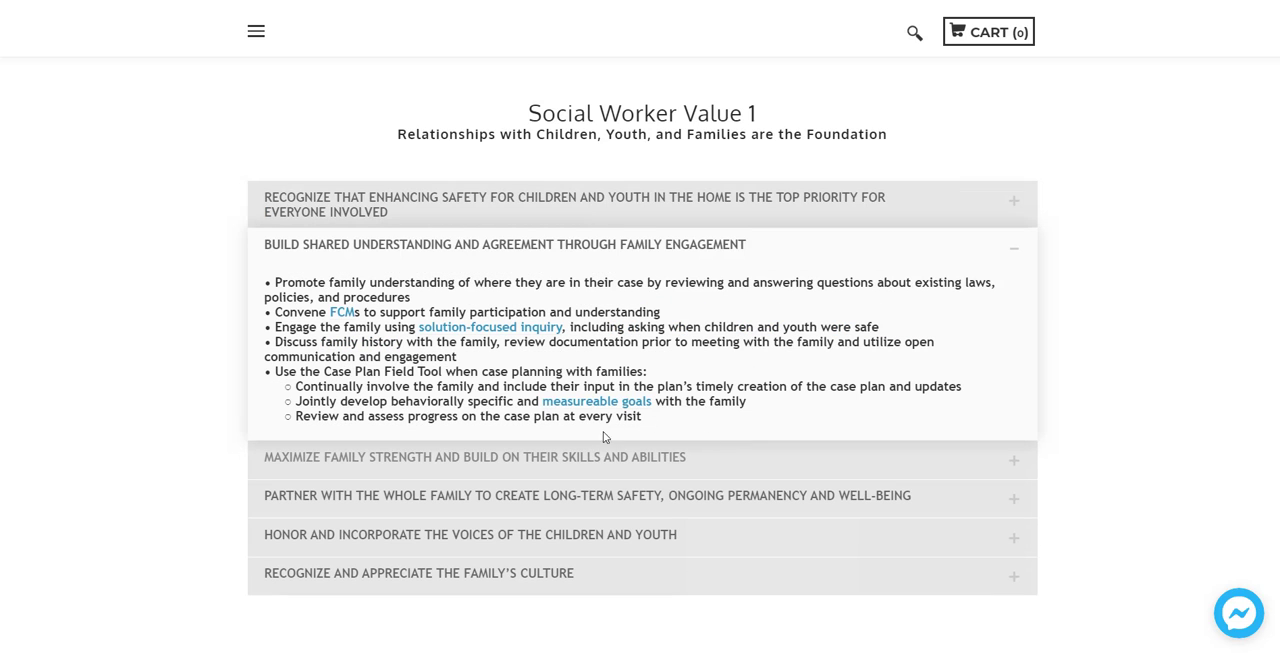
mouse_move(458, 292)
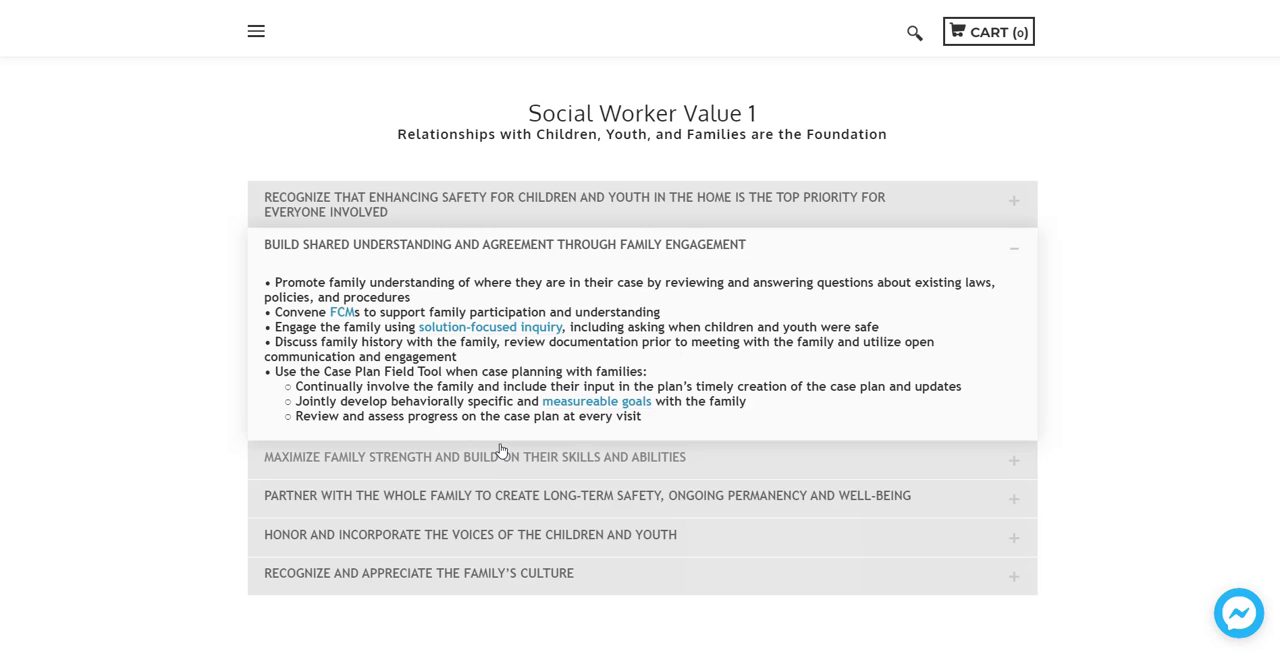
click(476, 456)
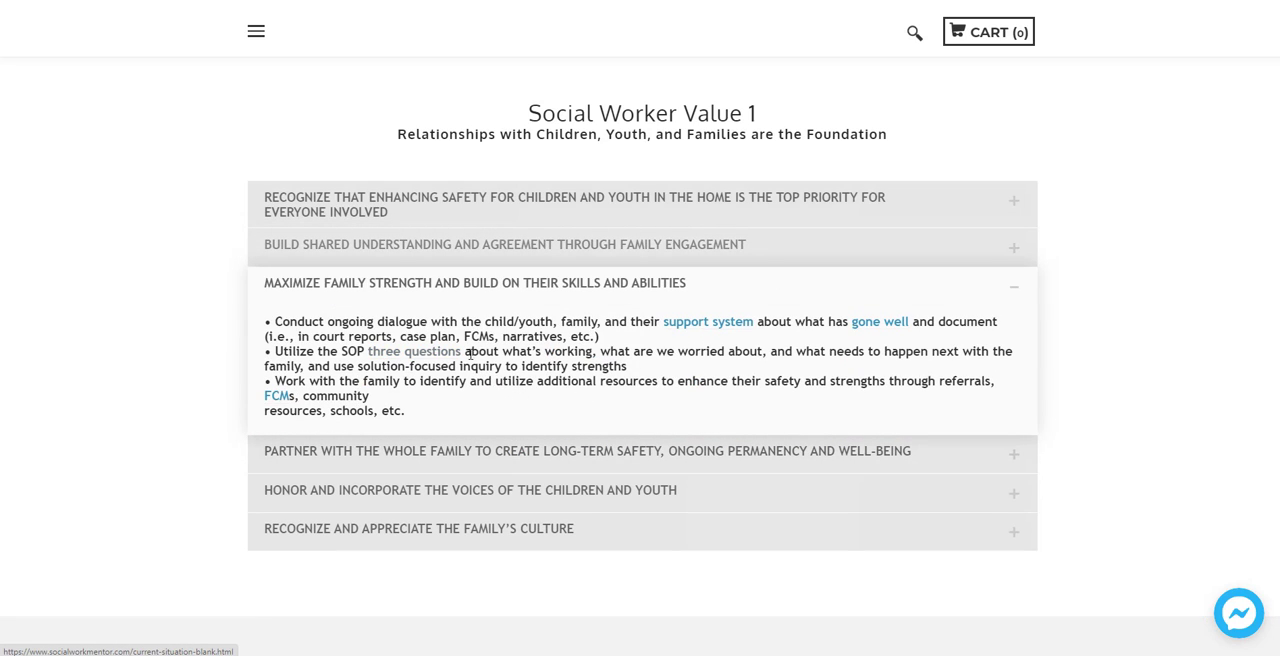
click(588, 452)
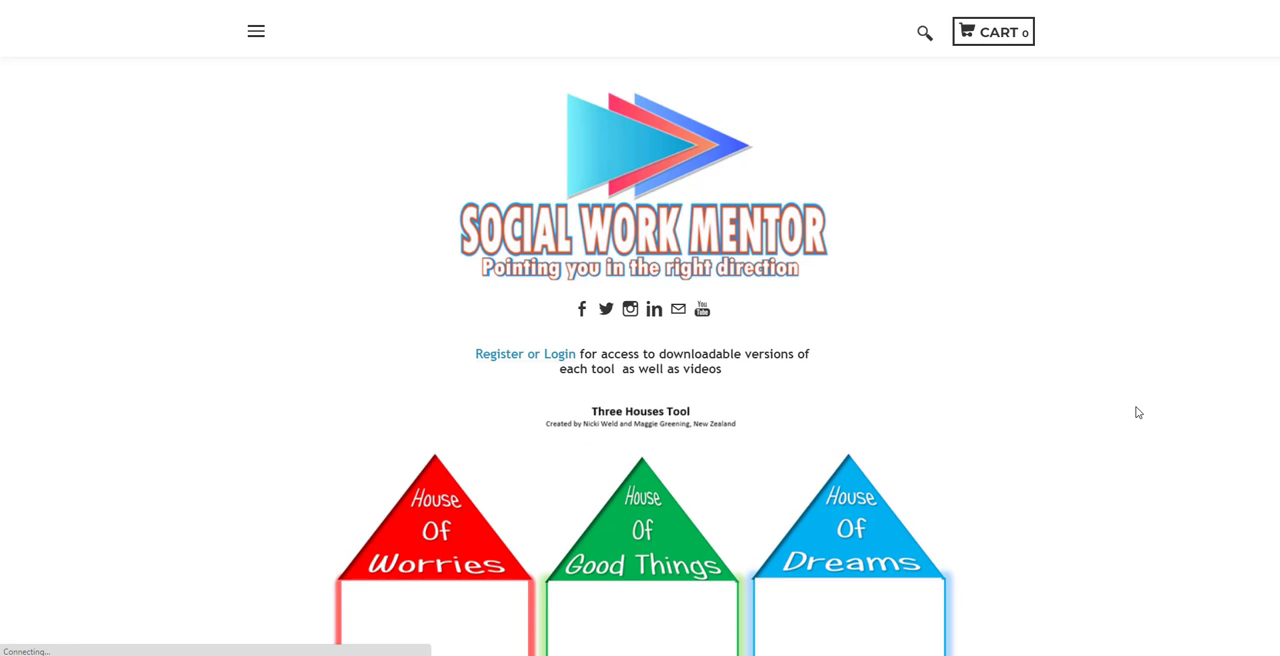
Scroll through the Tools page past Three Houses, Three Families and Danger Statement to the Current Situation Tool
scroll(down, 3)
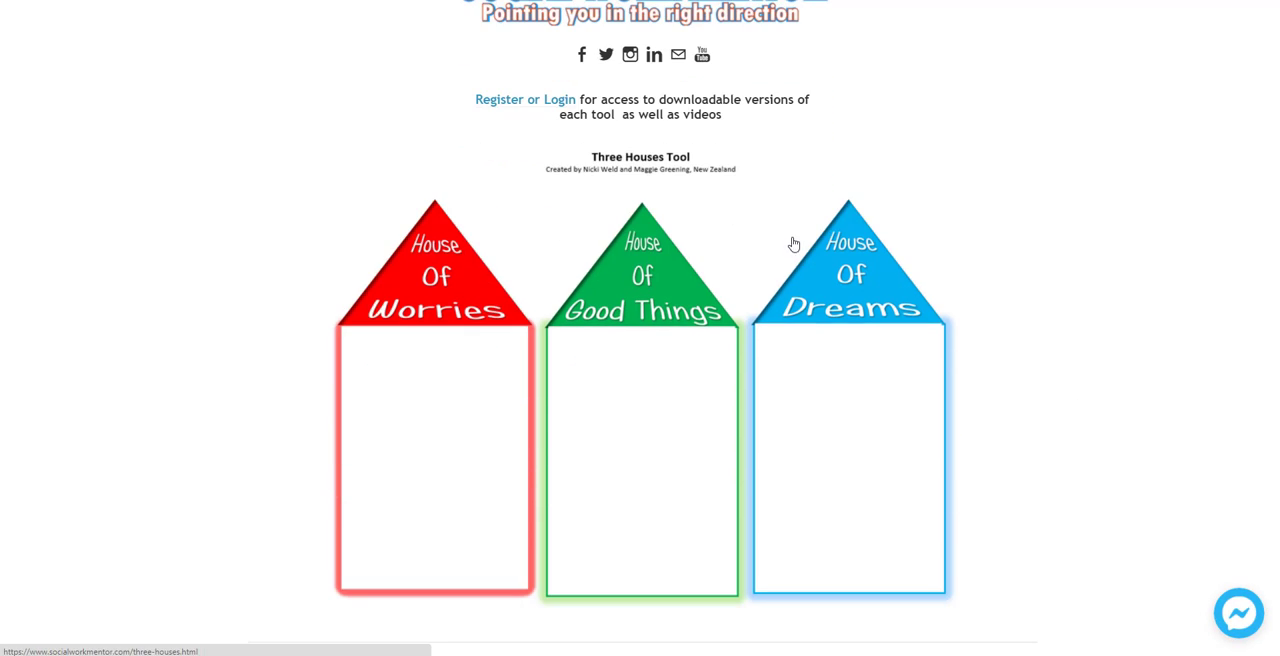
scroll(down, 3)
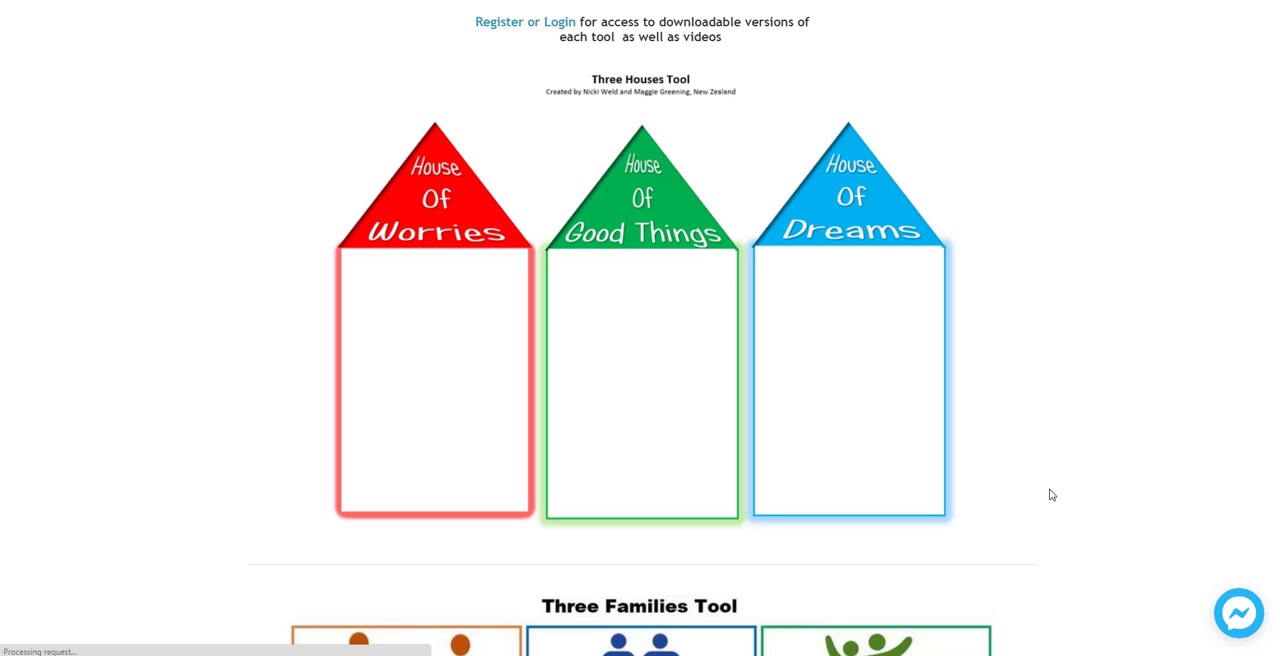
scroll(down, 3)
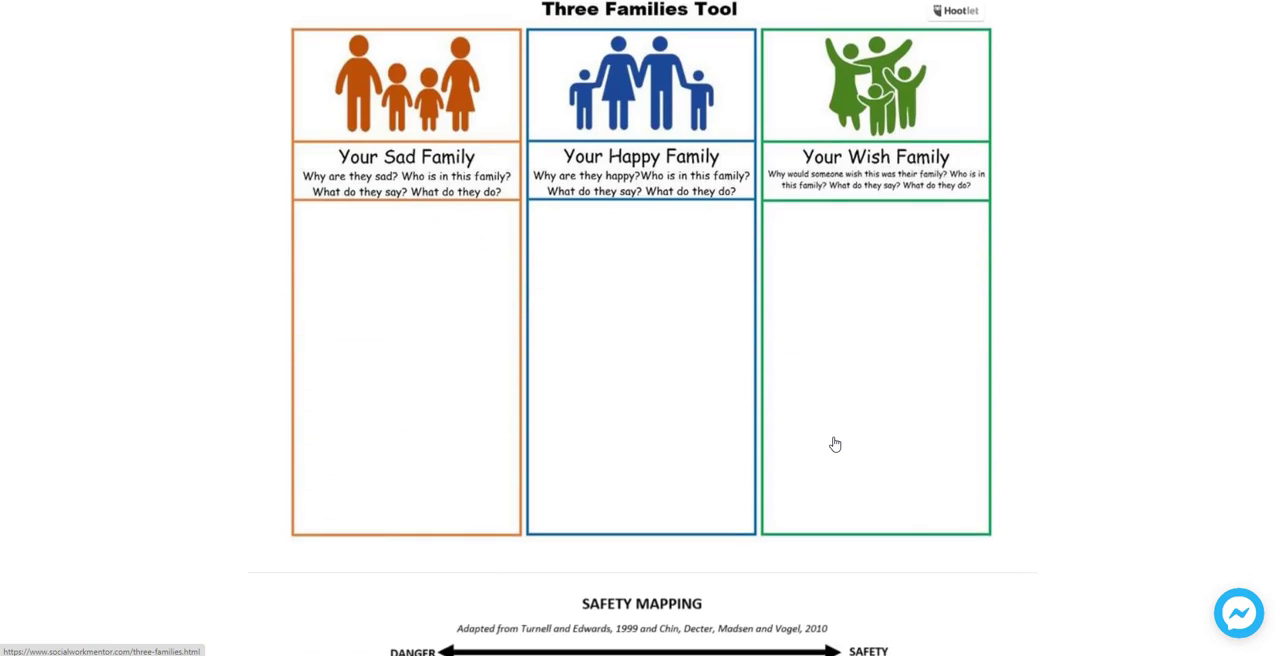
scroll(down, 3)
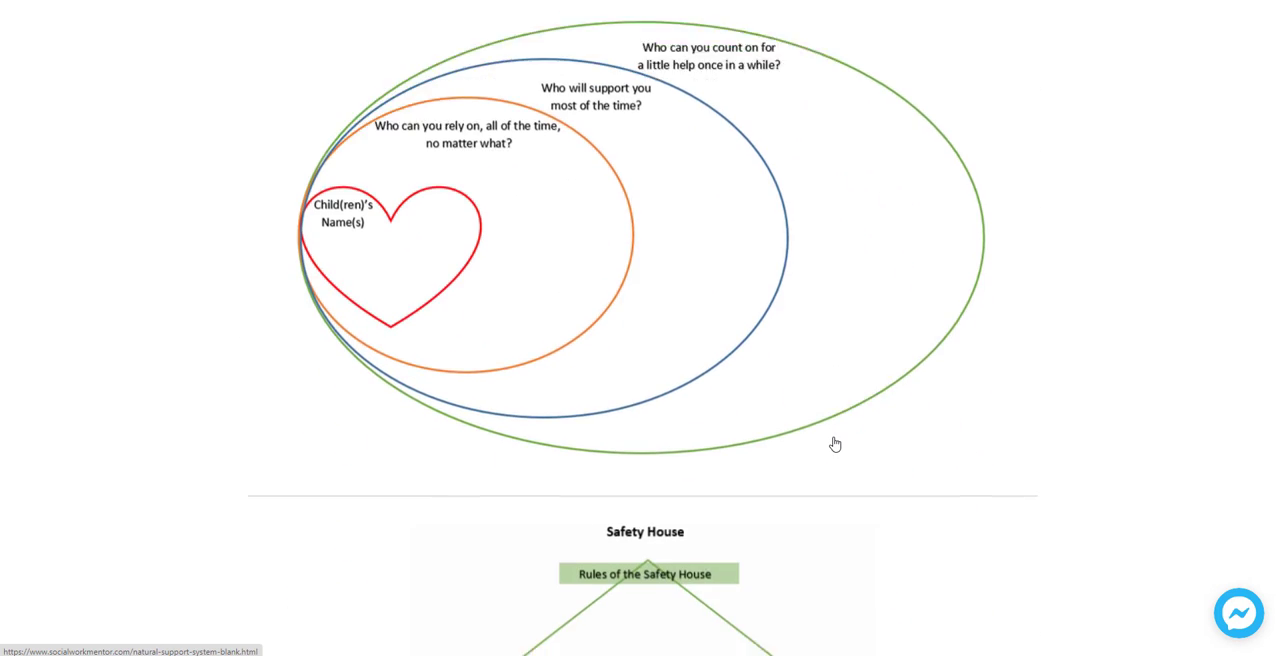
scroll(down, 3)
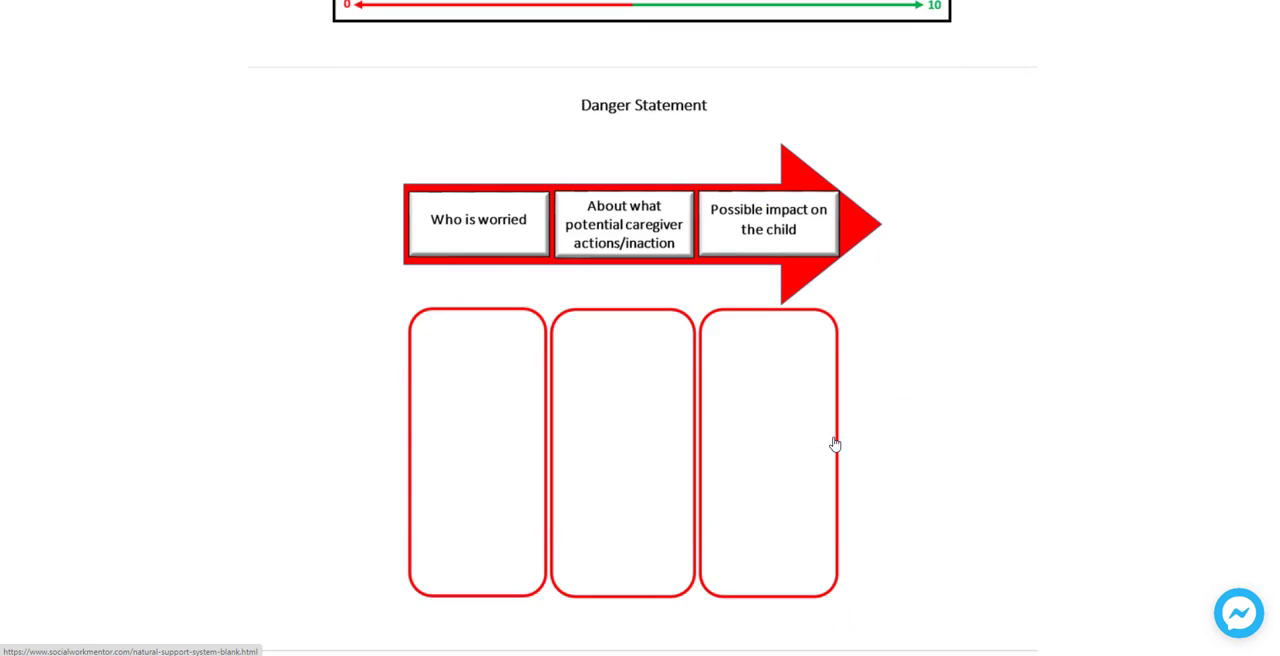
scroll(down, 3)
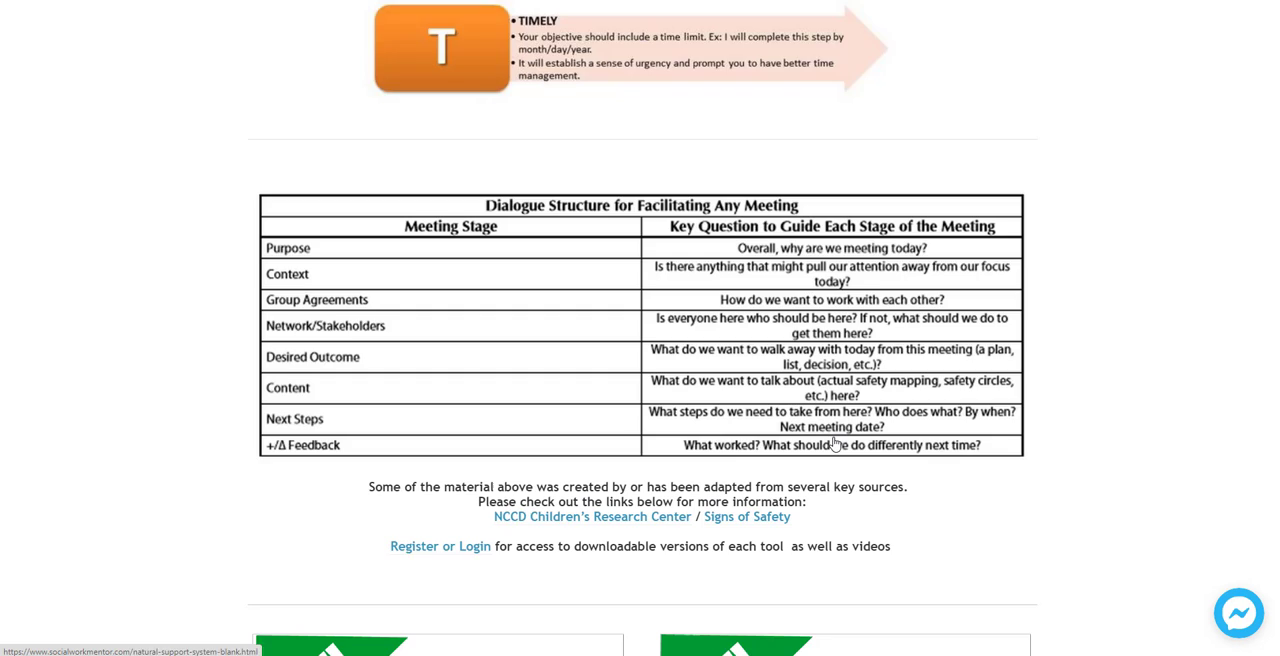
scroll(down, 3)
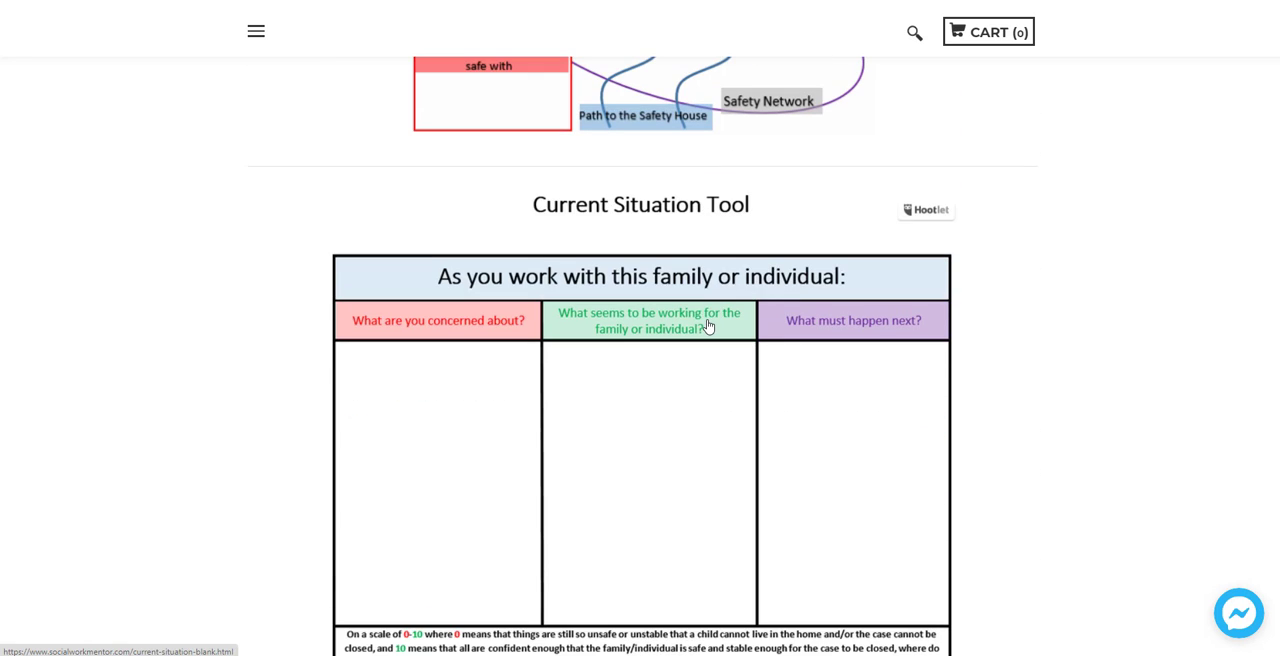
scroll(down, 3)
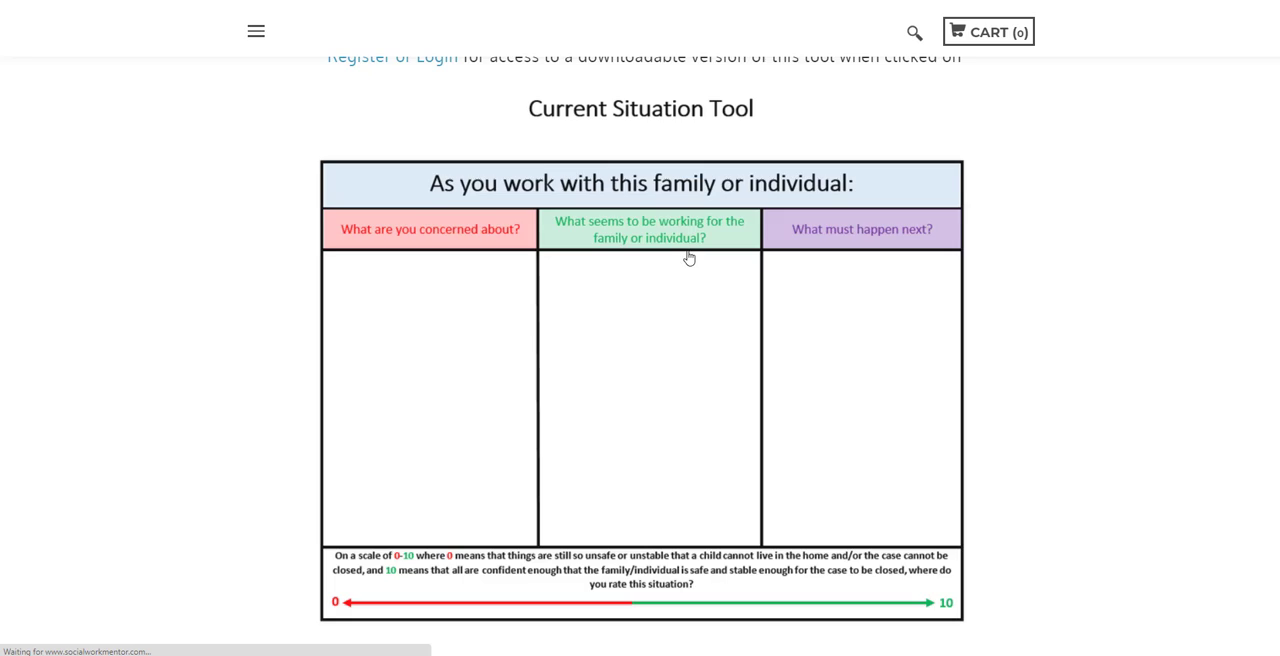
scroll(down, 3)
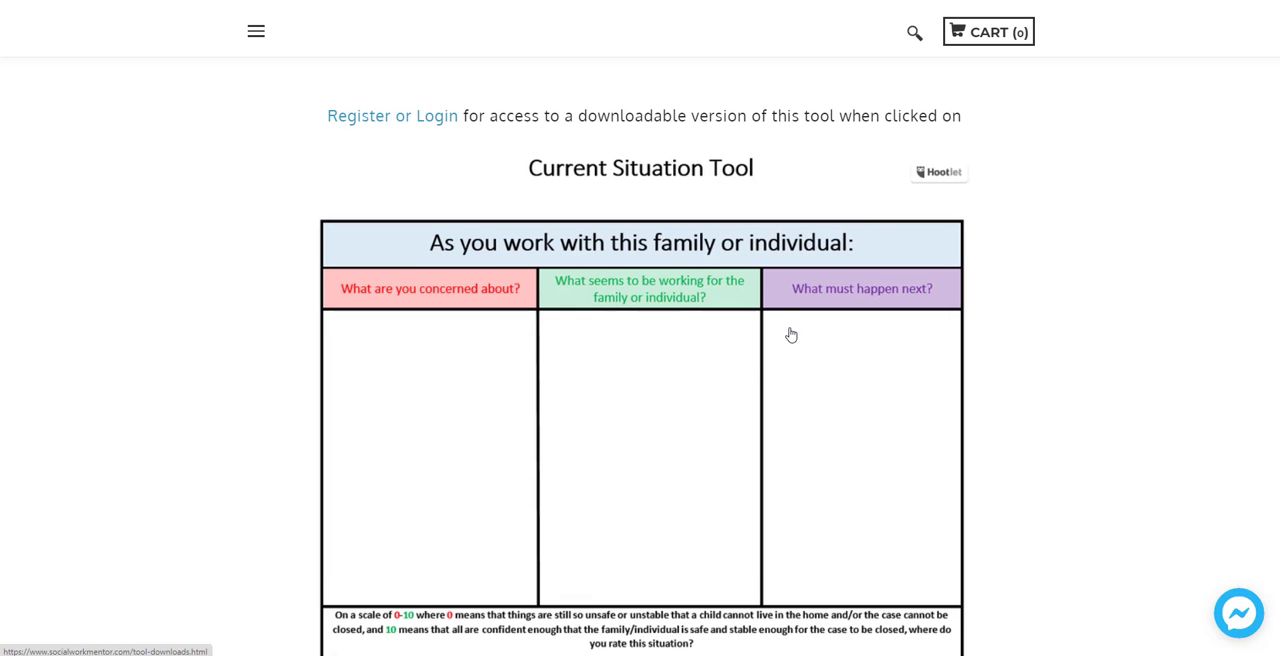
scroll(down, 3)
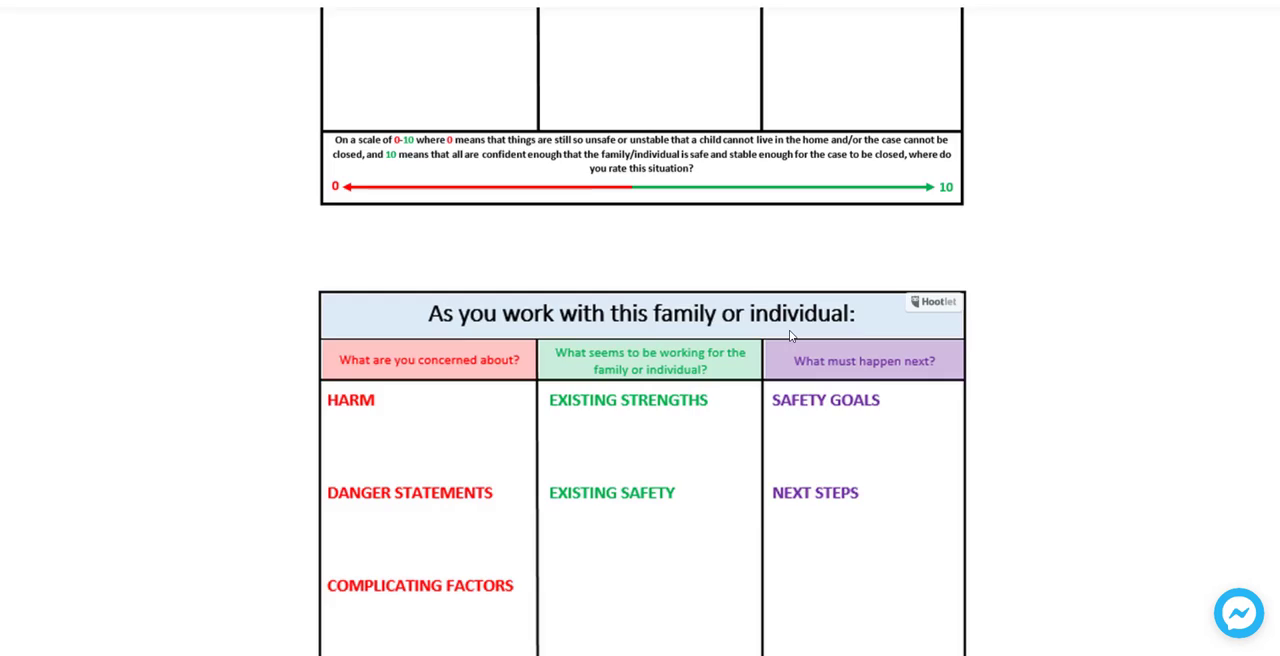
scroll(up, 3)
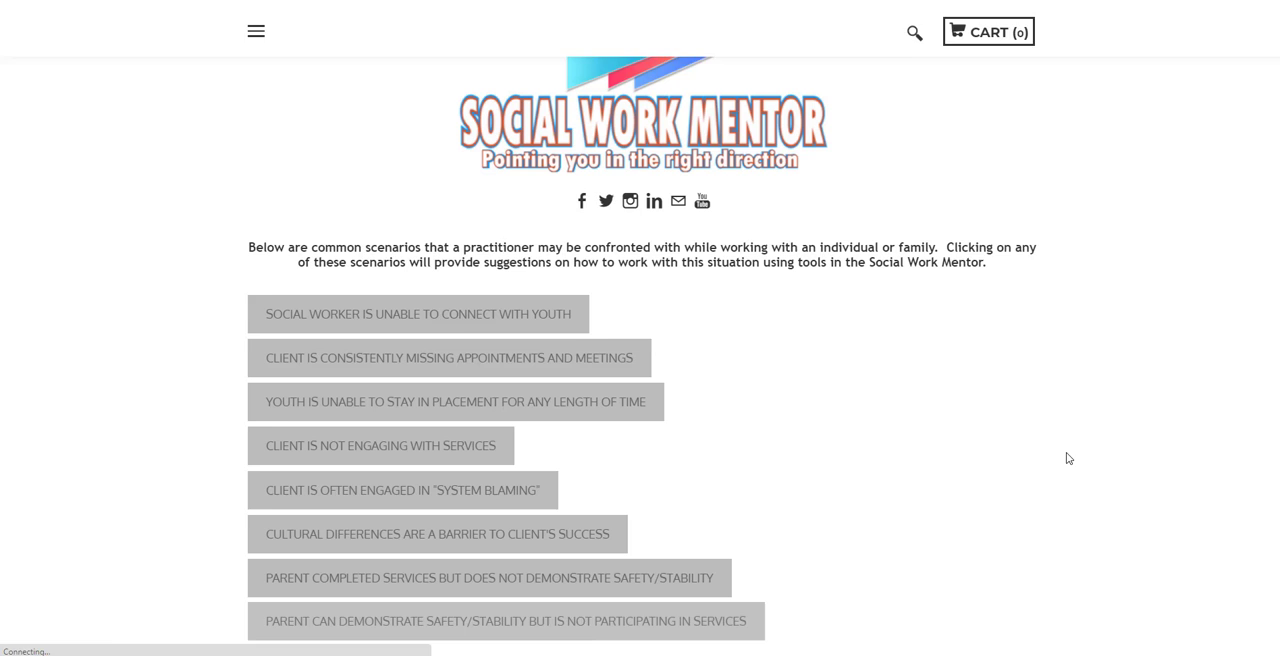
Choose the 'Client Is Not Engaging With Services' scenario from the field examples
scroll(down, 3)
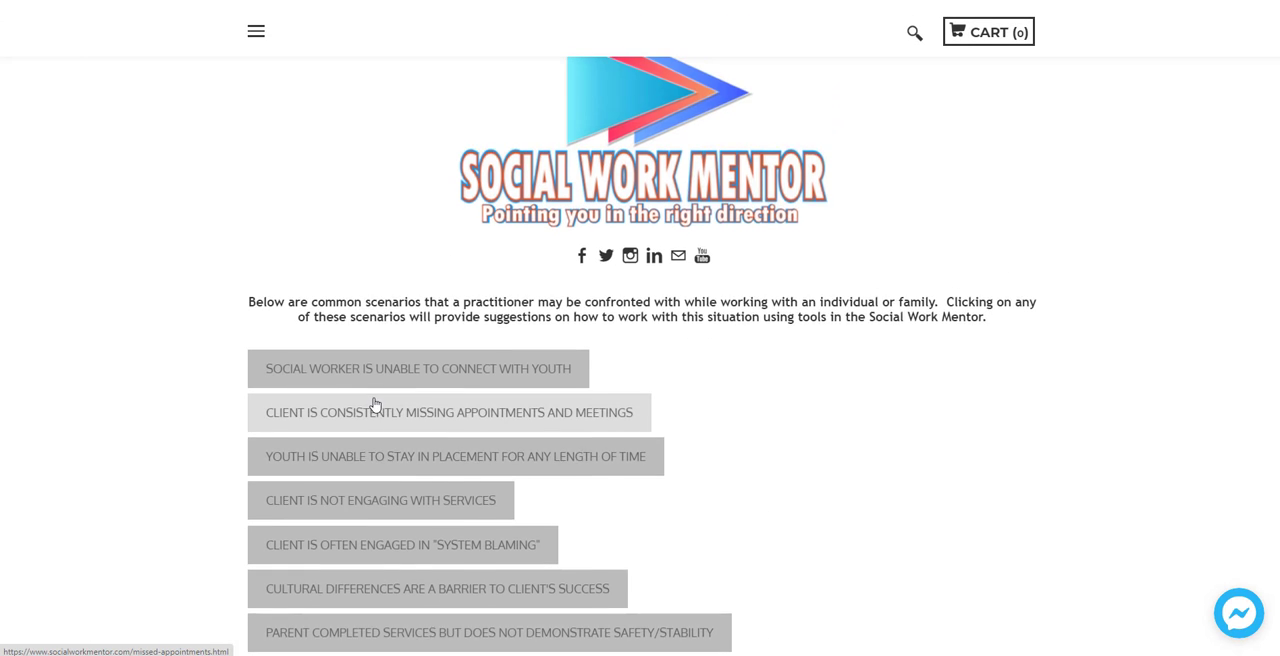
scroll(down, 3)
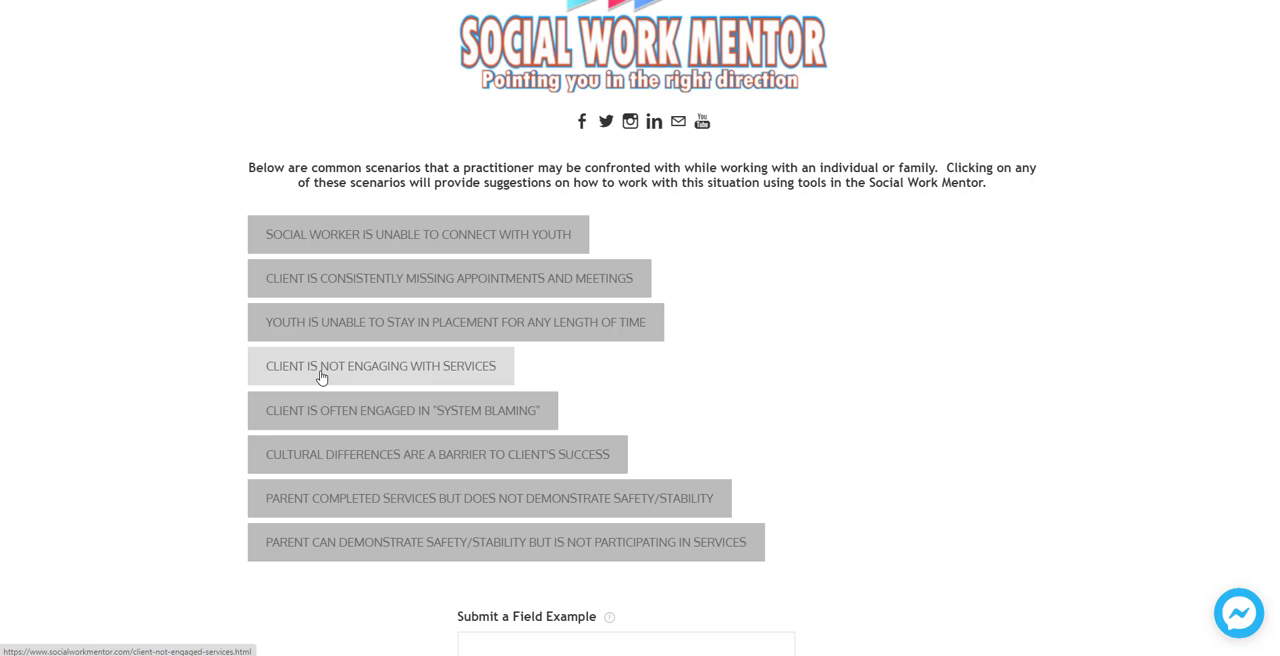
click(380, 364)
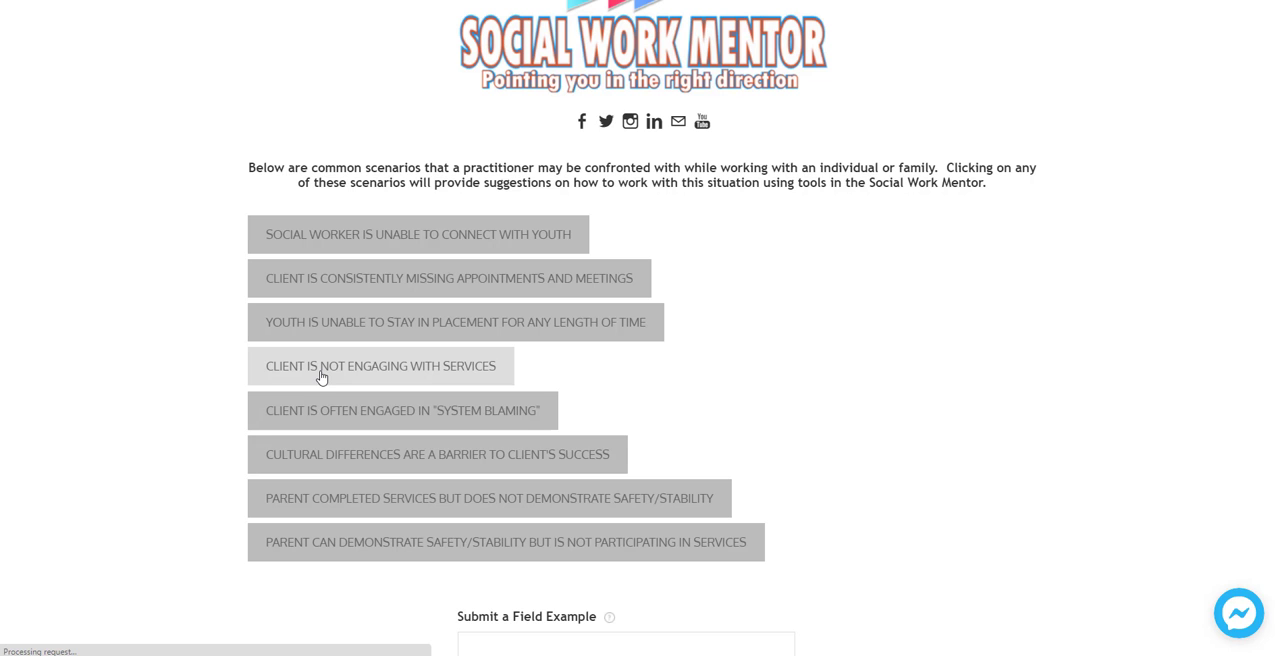
click(380, 364)
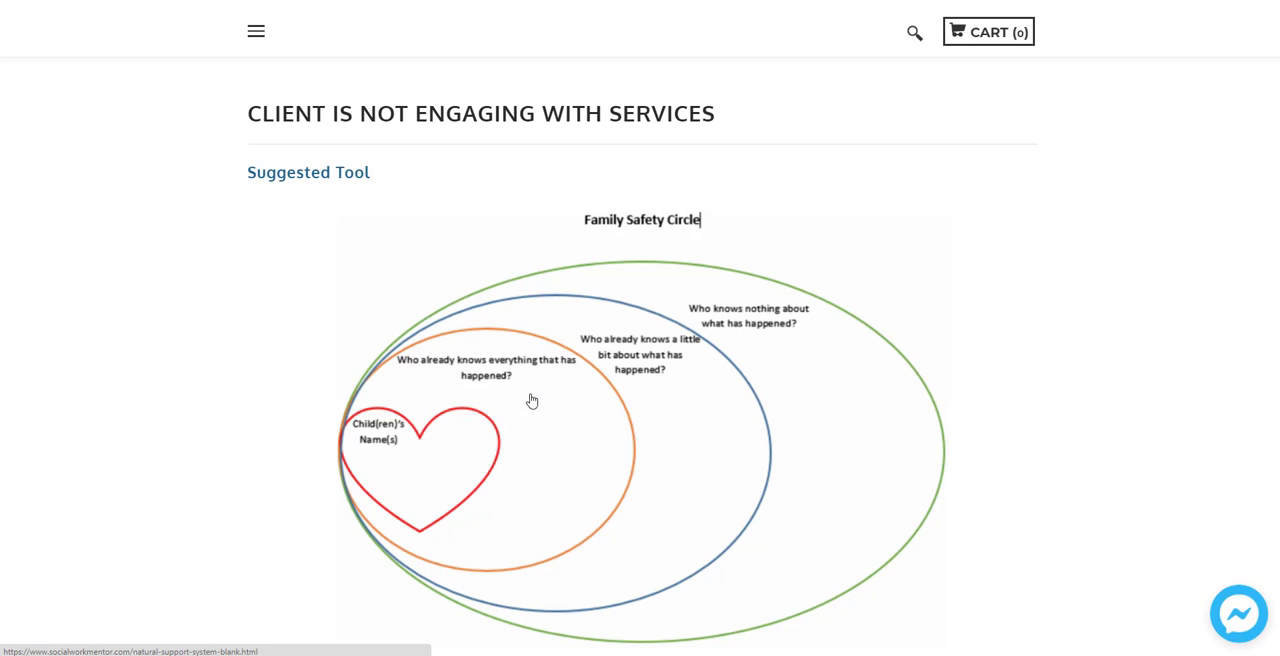
Scroll through the scenario's Family Safety Circle tool, questions and behaviors
scroll(down, 3)
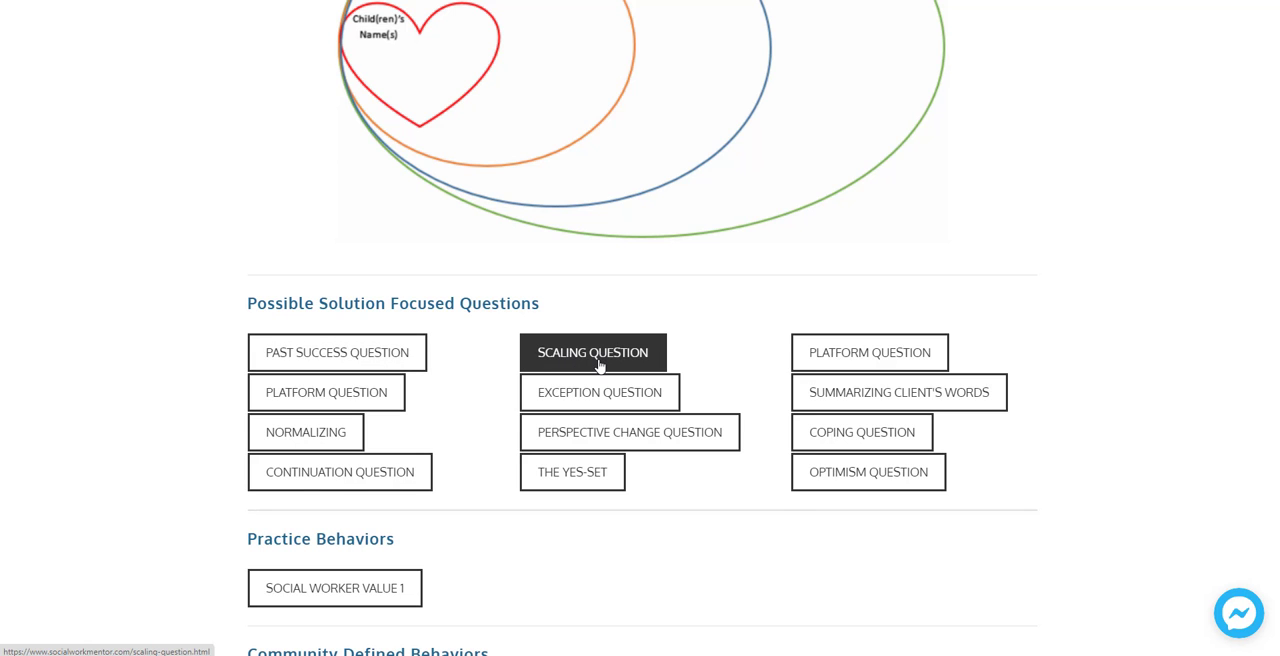
scroll(down, 3)
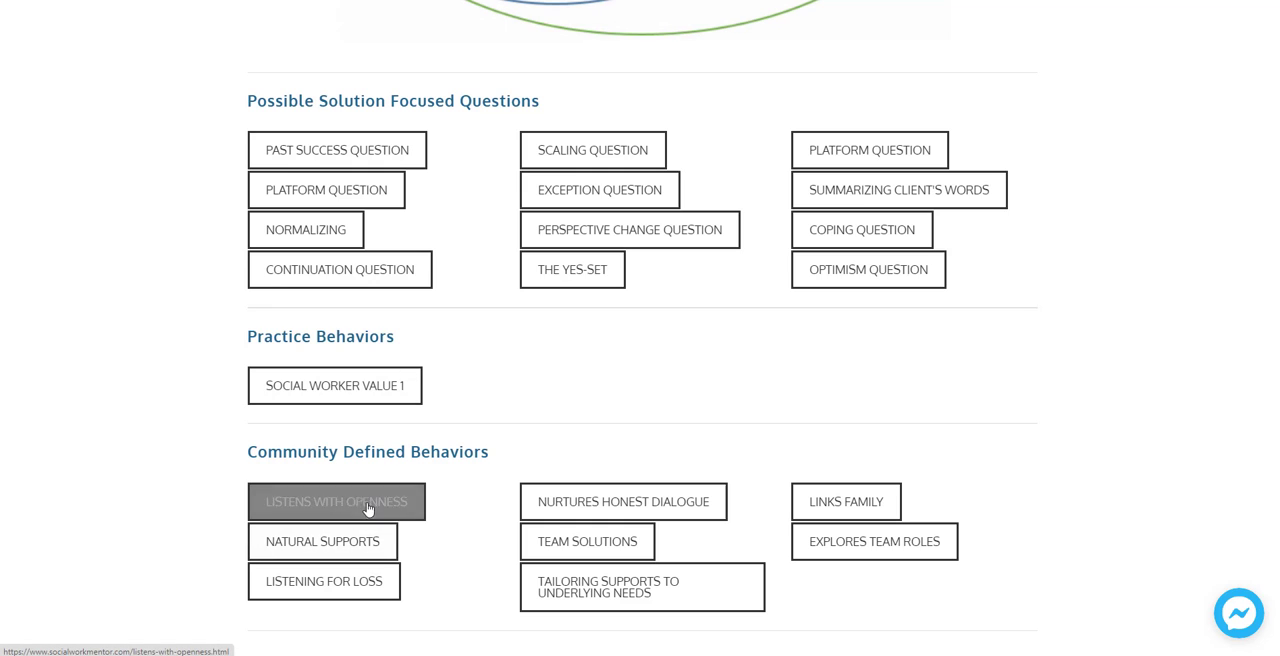
mouse_move(624, 500)
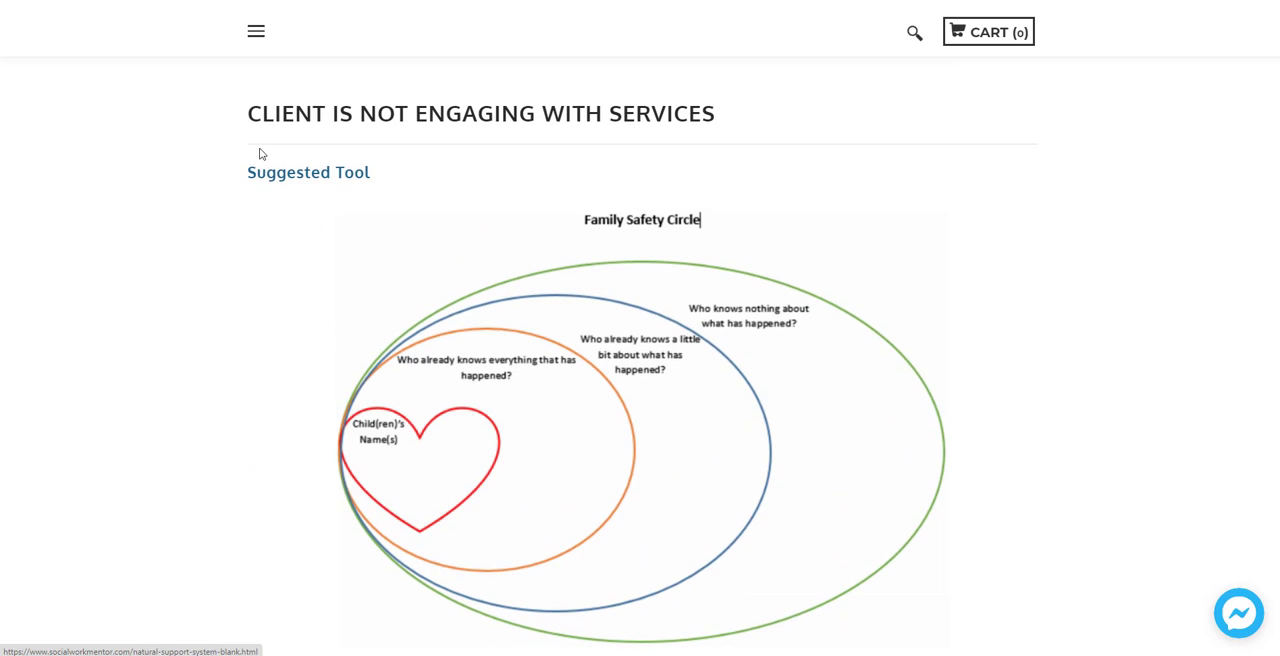
scroll(down, 3)
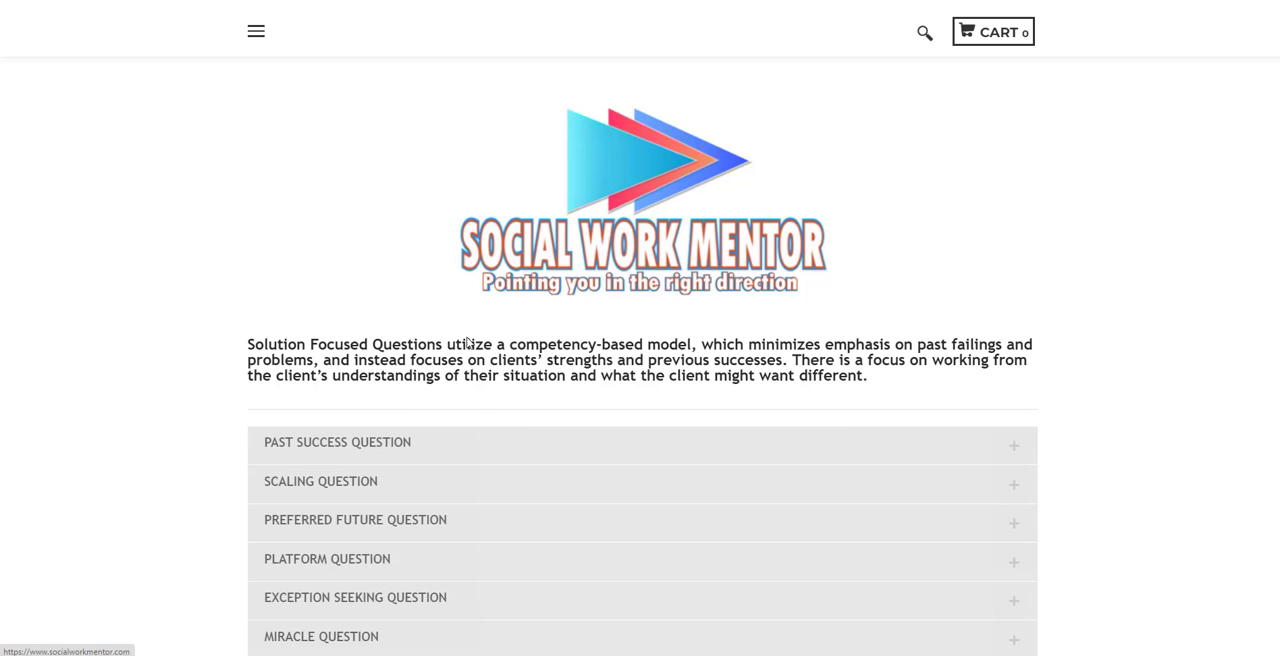
Expand the Usefulness Question and Observation Suggestions entries on the Solution Focused page
scroll(down, 3)
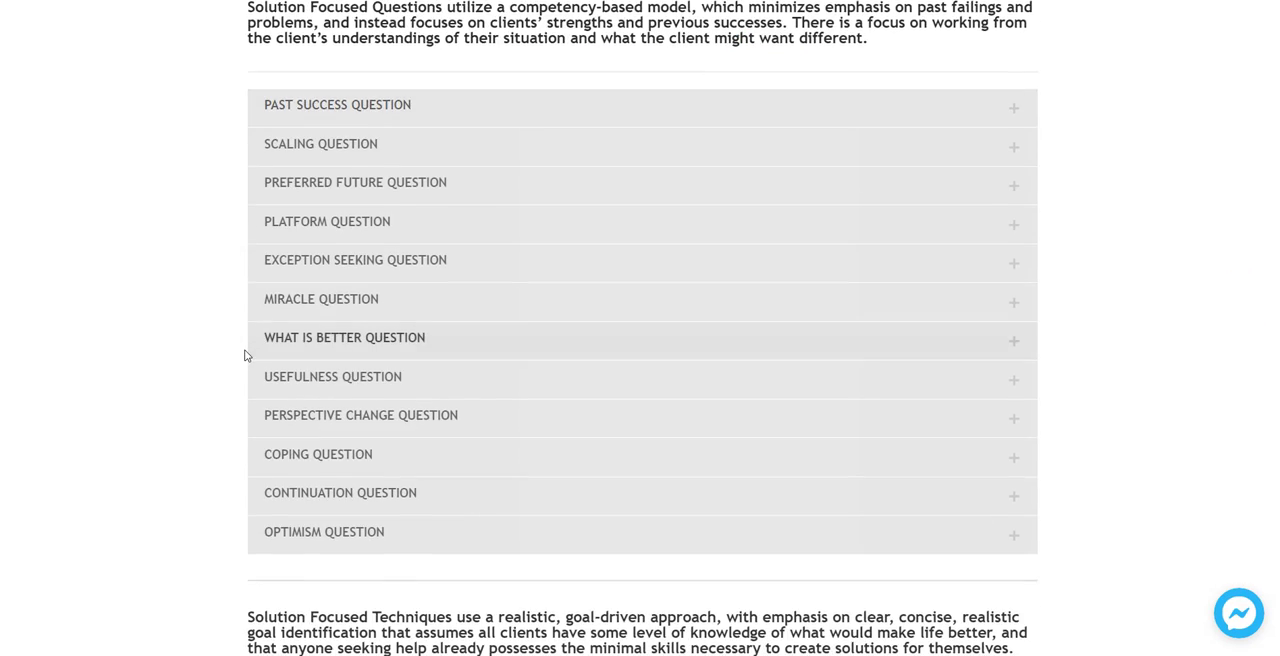
scroll(down, 3)
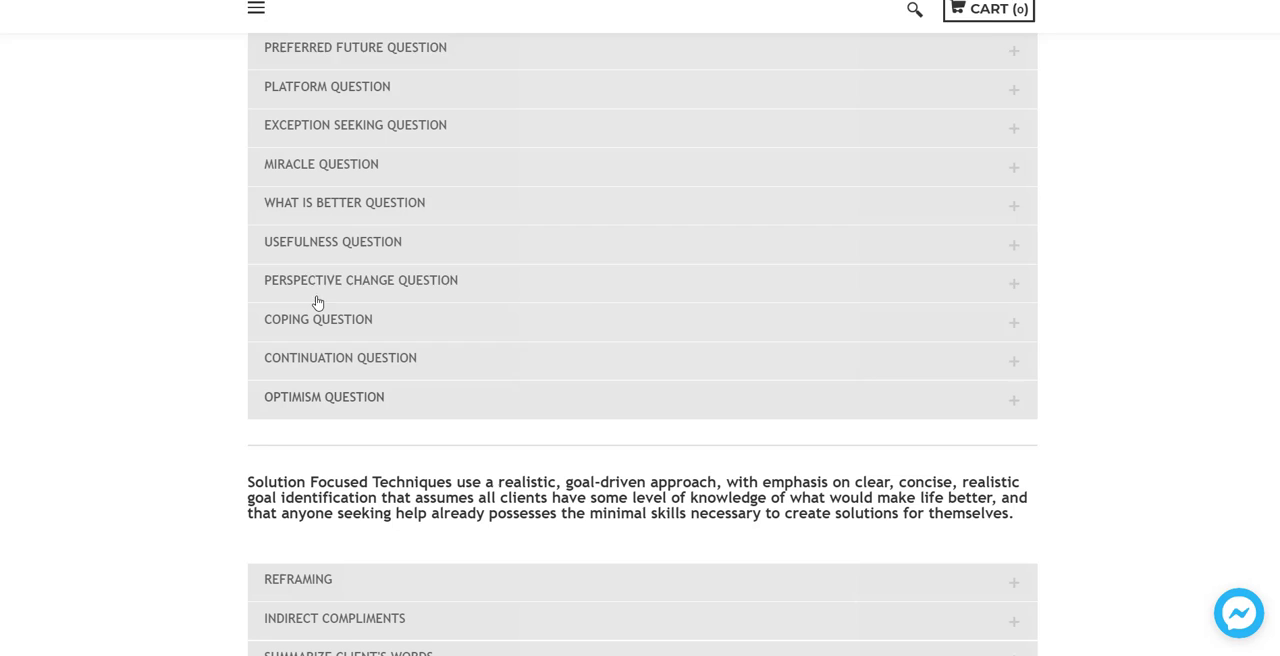
click(332, 240)
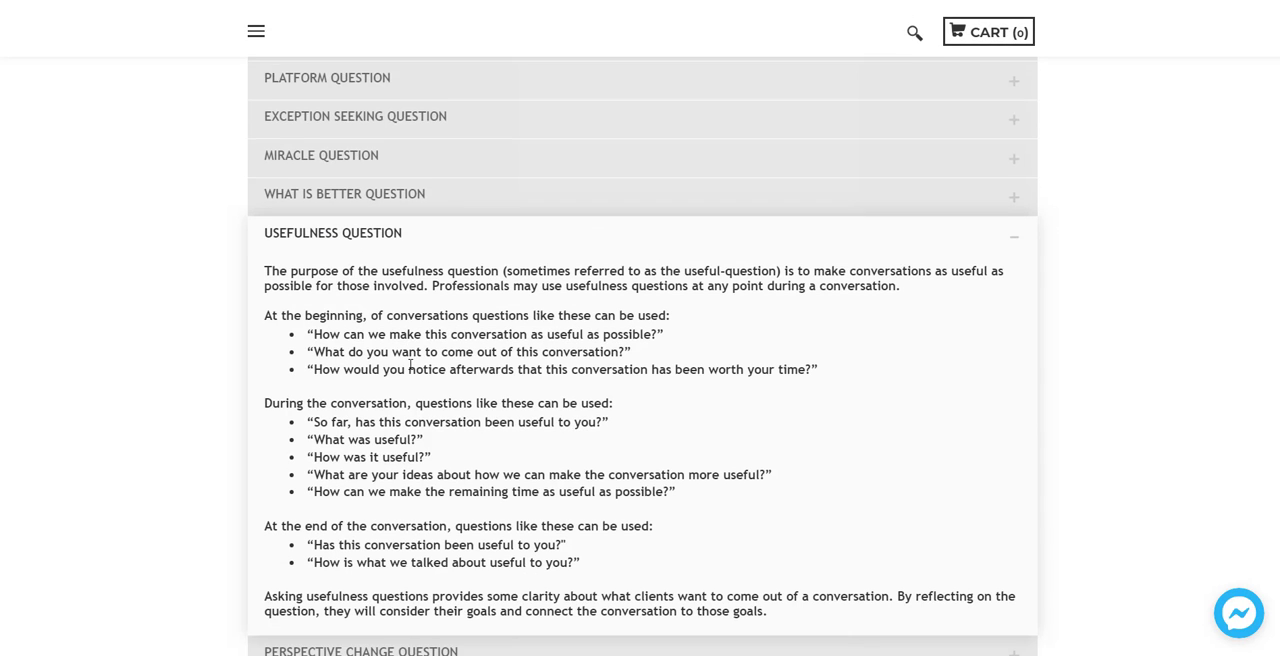
scroll(down, 3)
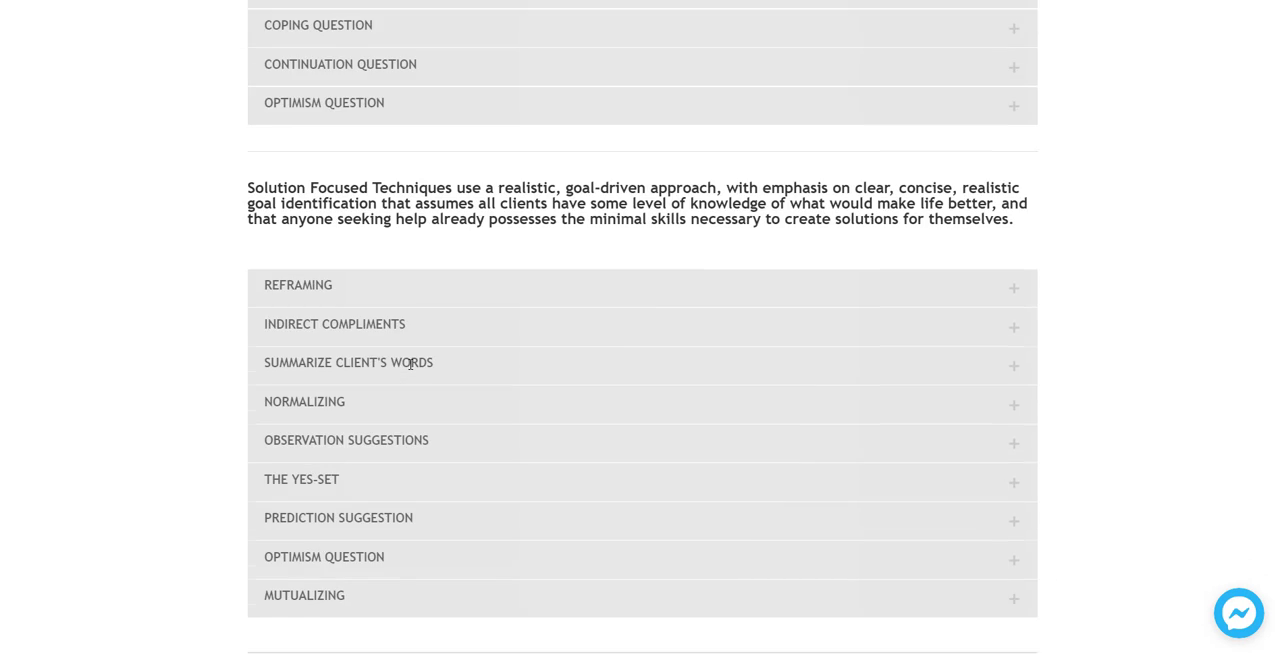
click(336, 324)
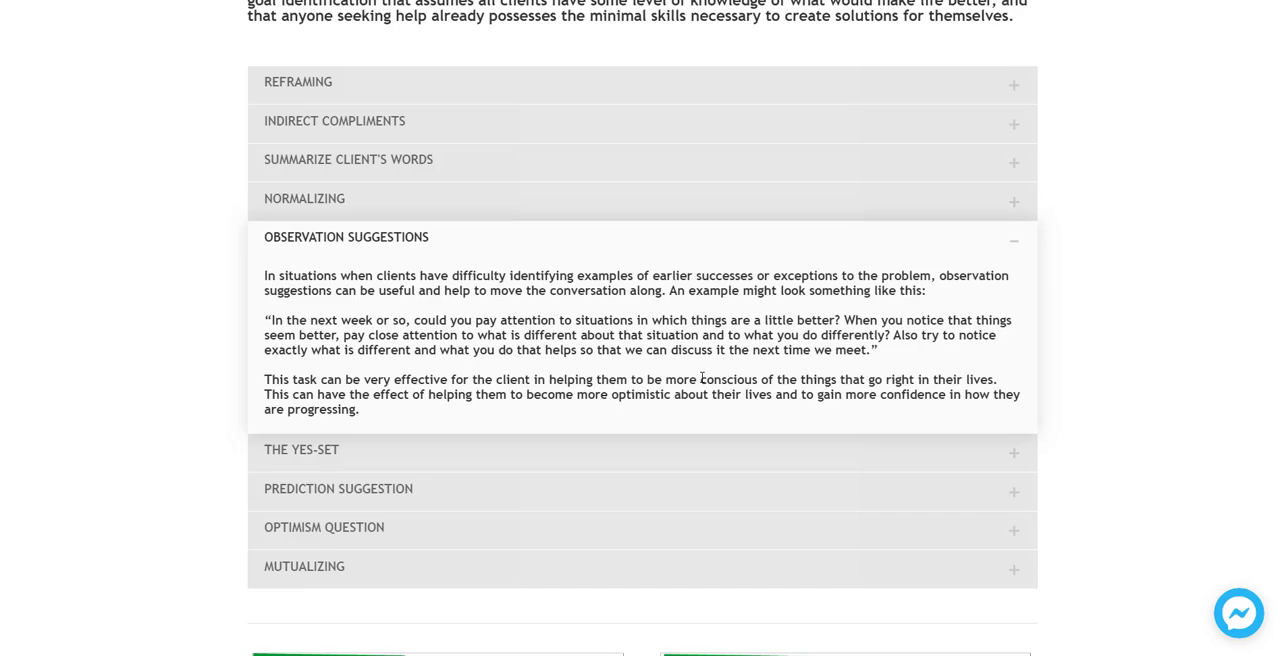
scroll(down, 3)
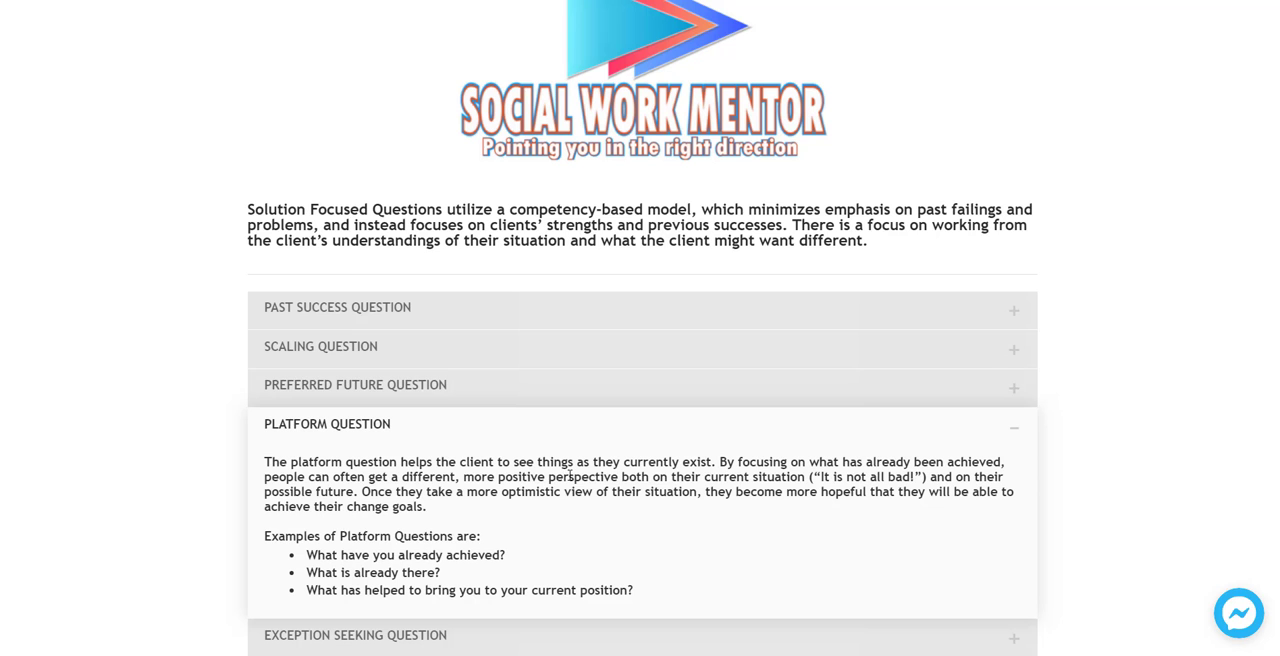
scroll(down, 3)
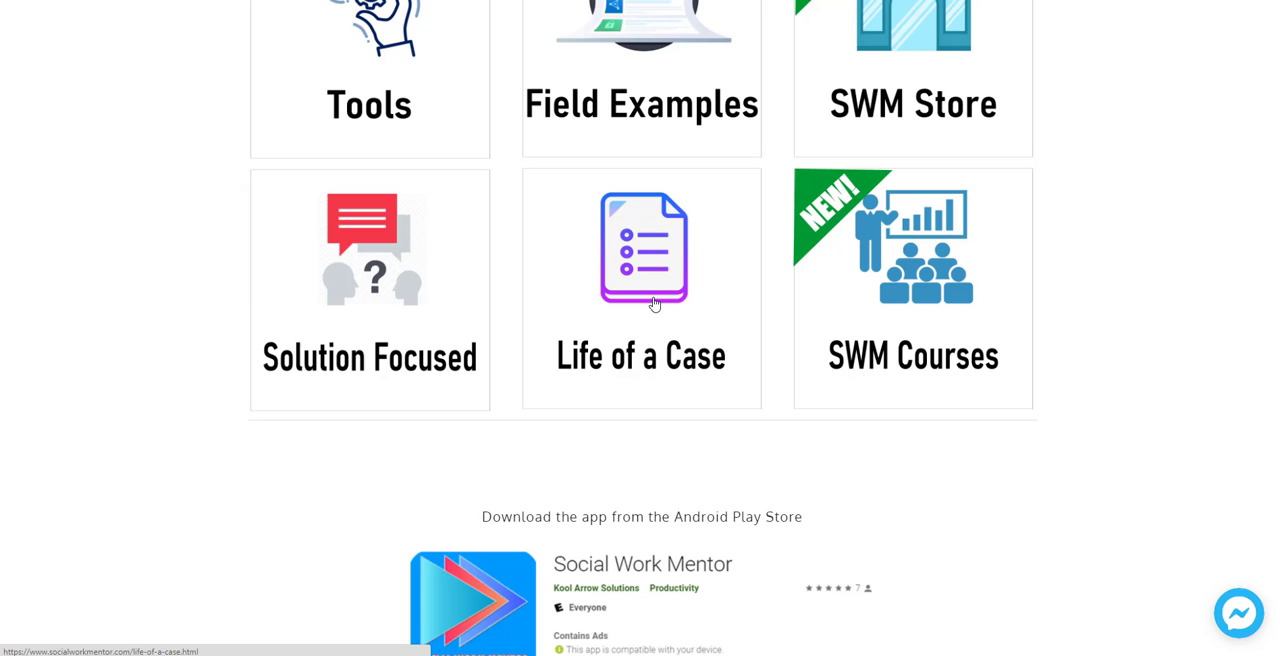
View the Life of a Case section and scroll to its Front End intake stage
click(640, 248)
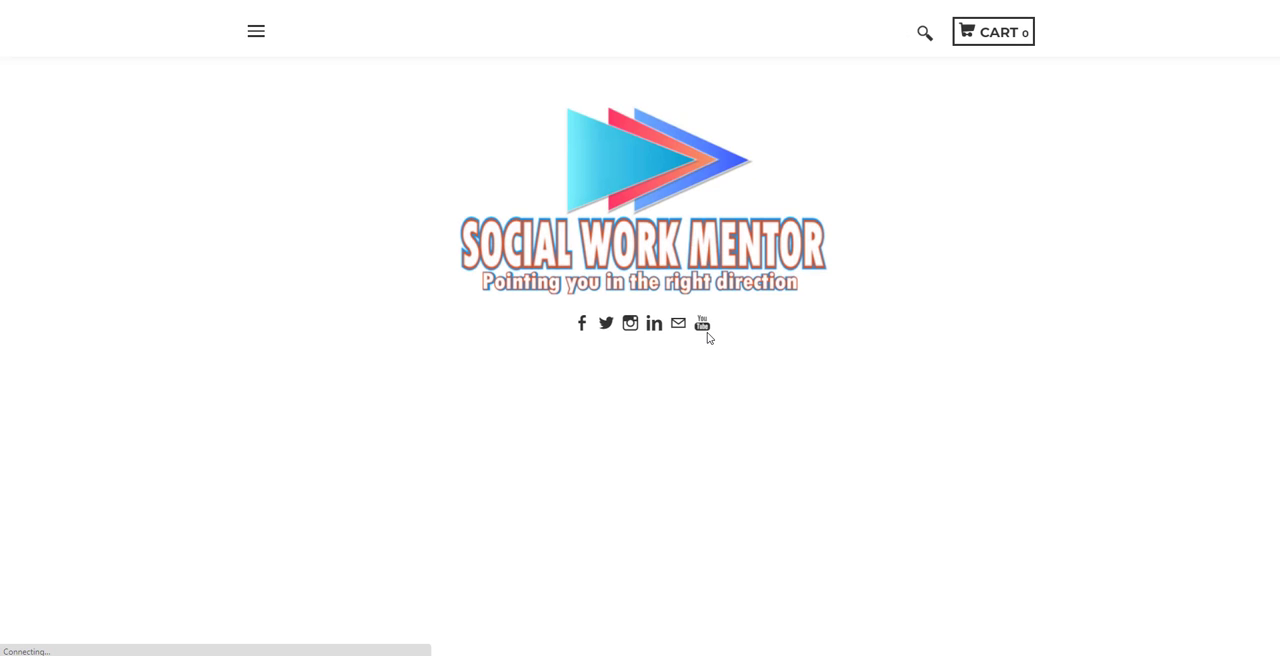
scroll(down, 3)
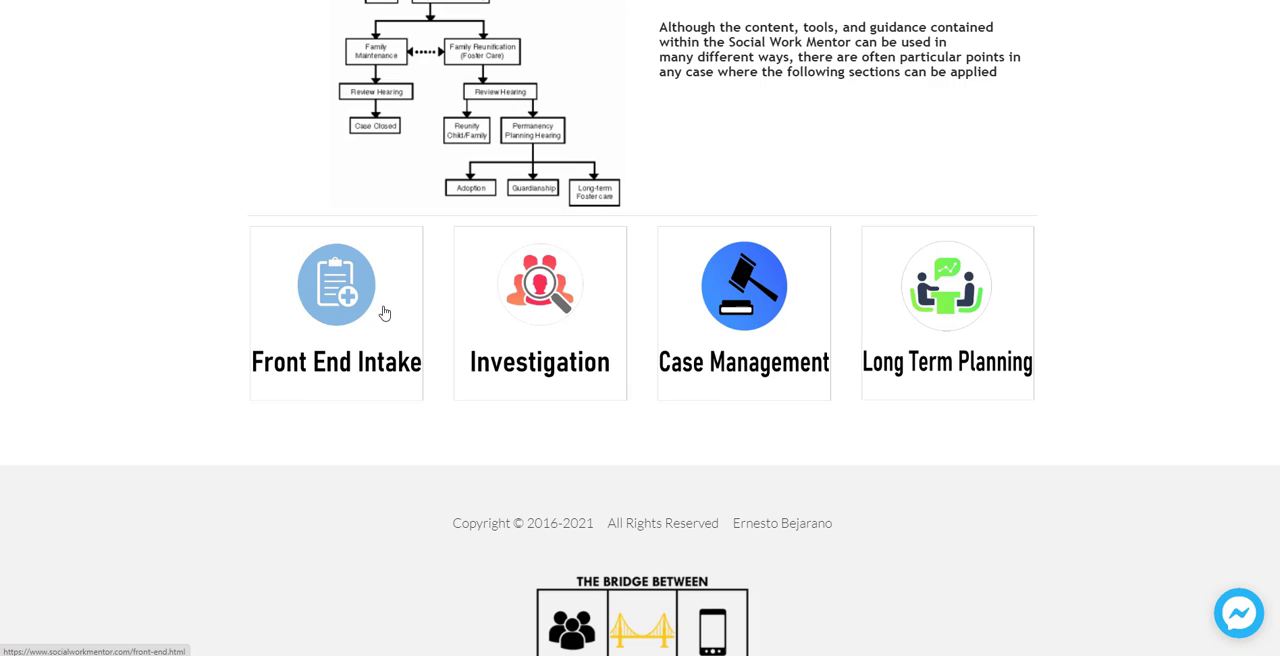
mouse_move(336, 376)
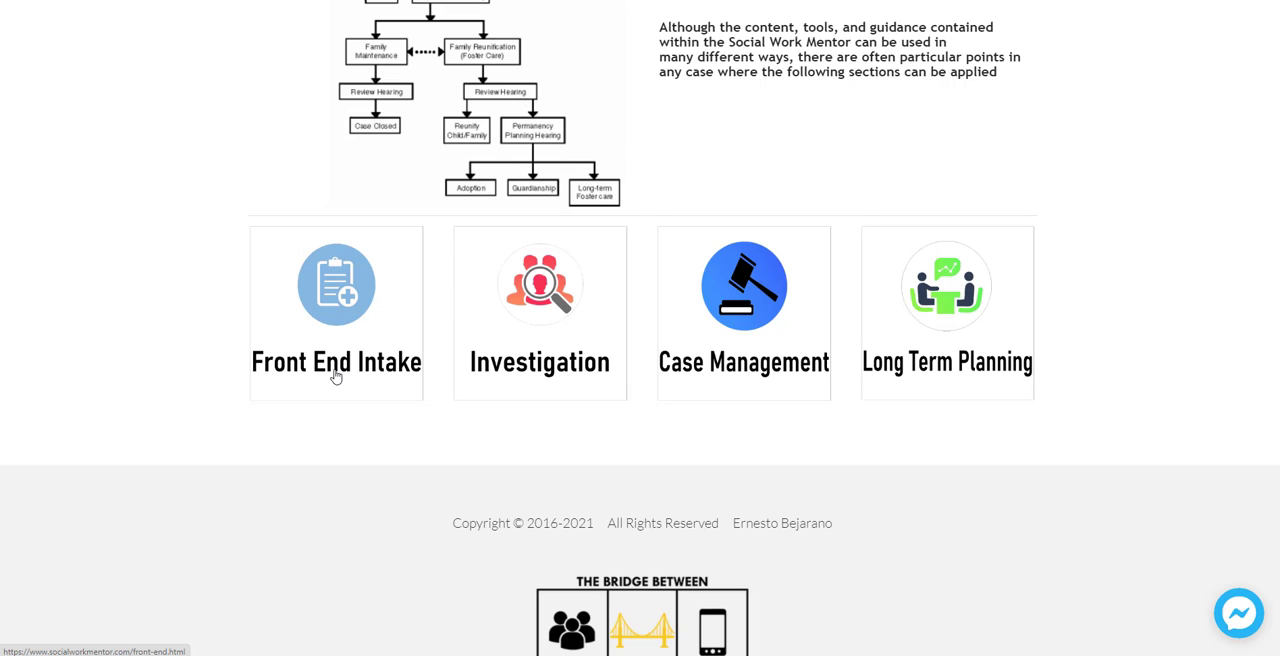
mouse_move(340, 328)
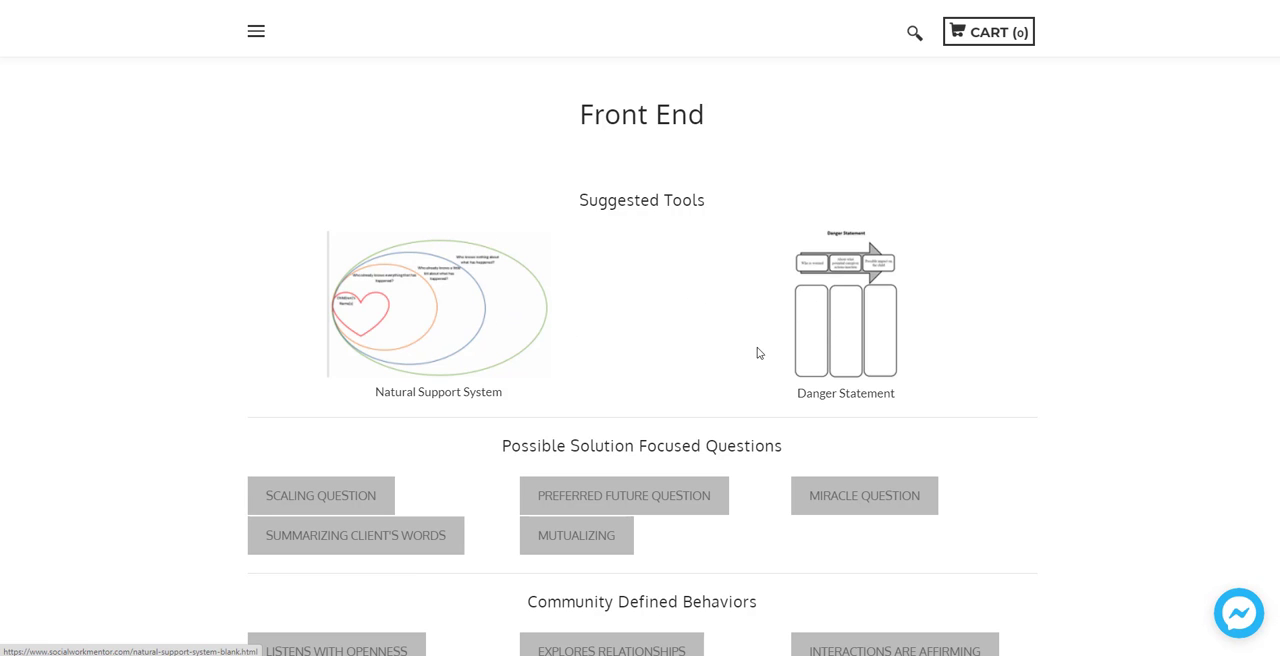
scroll(down, 3)
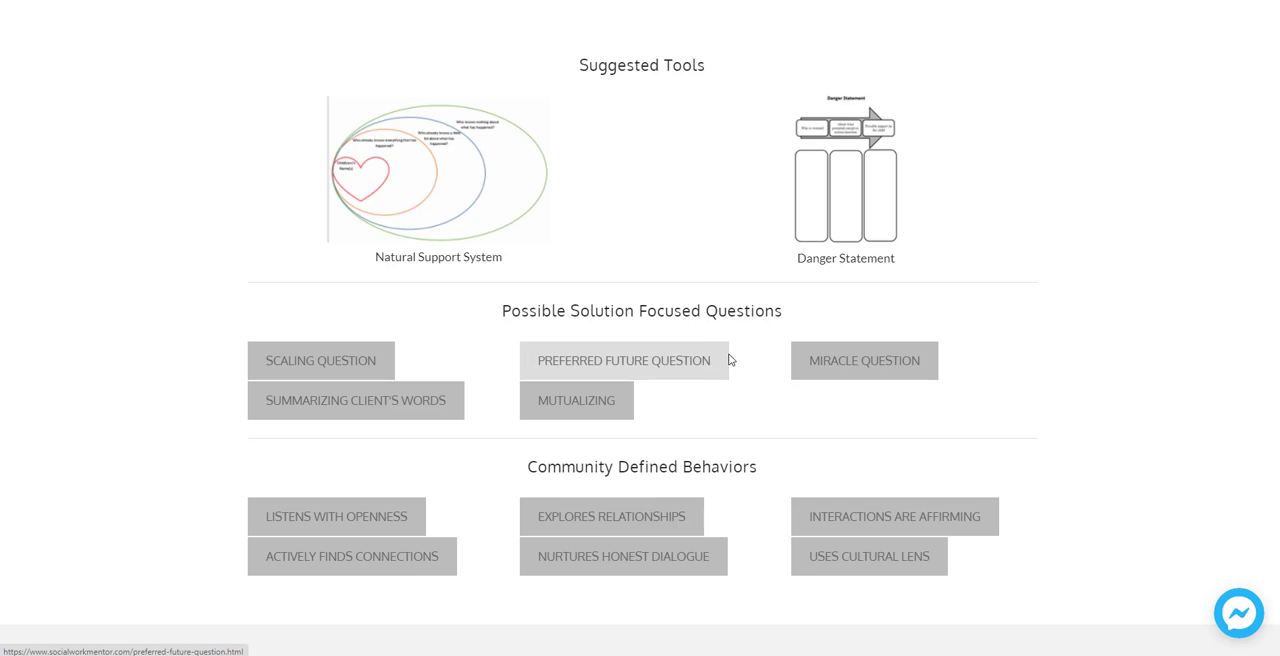
mouse_move(684, 374)
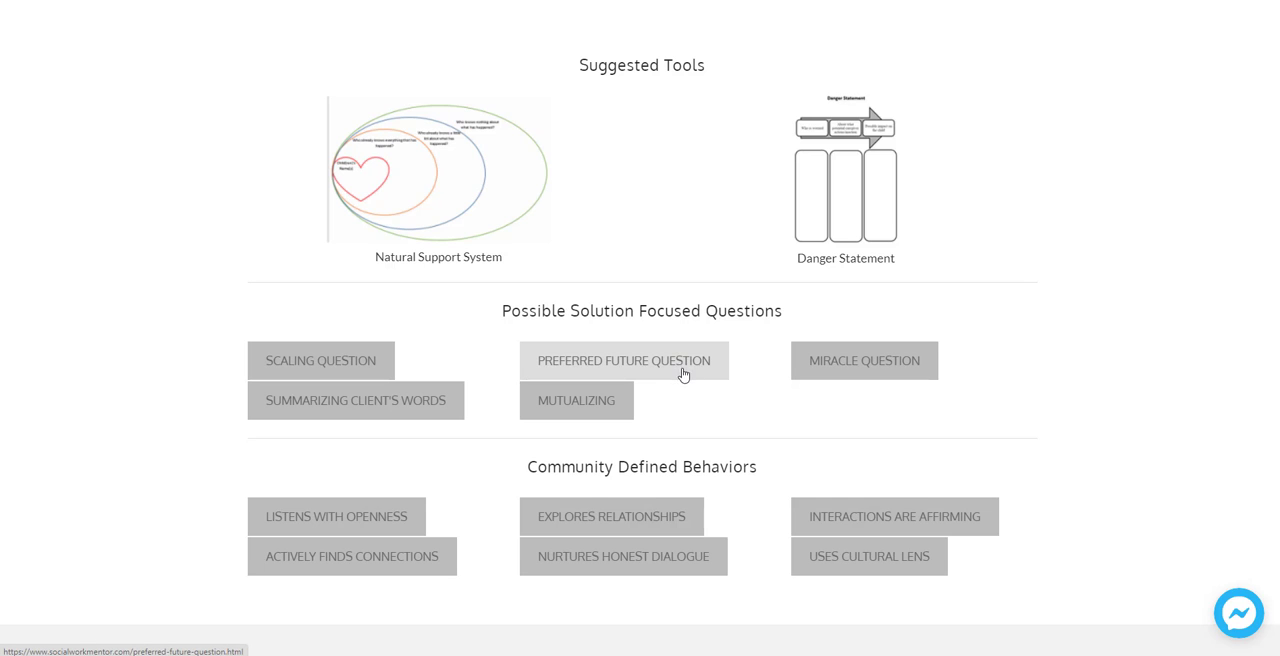
mouse_move(706, 412)
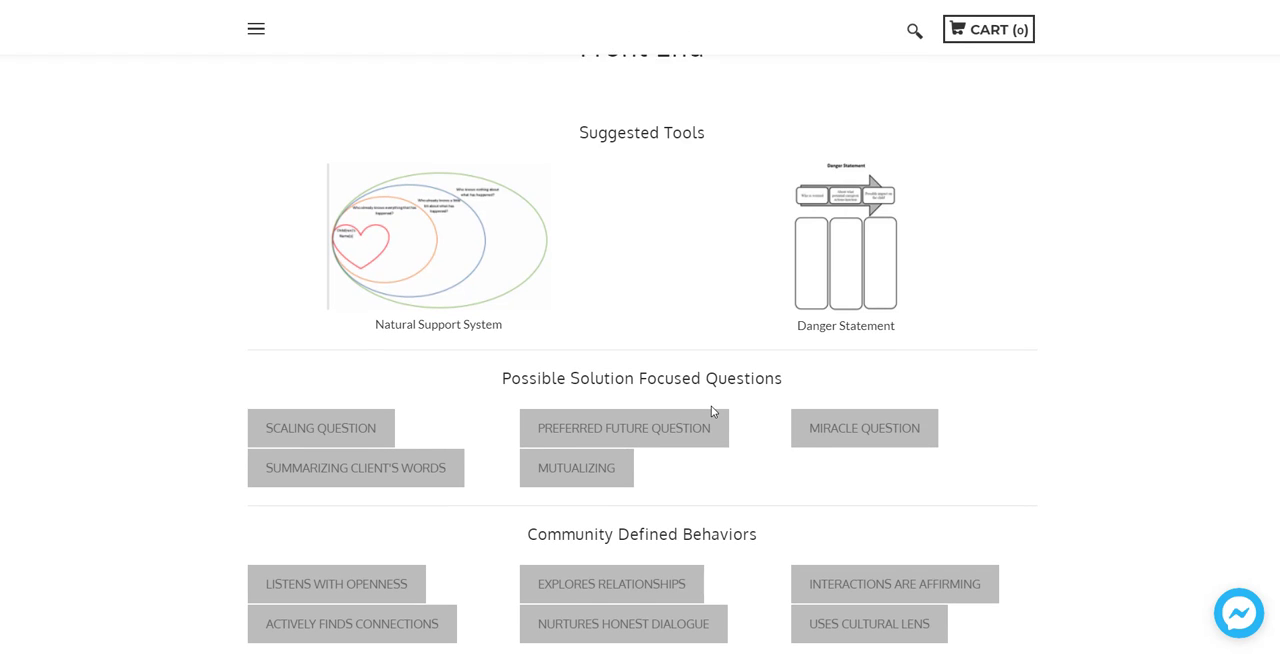
scroll(down, 3)
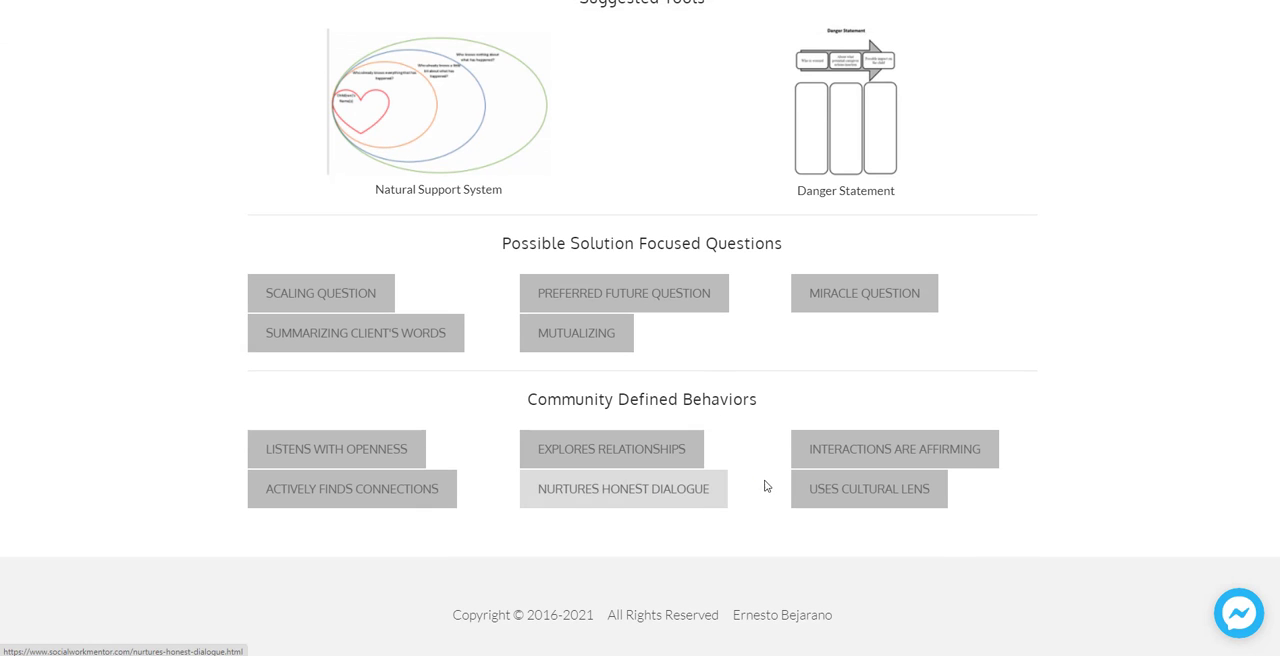
mouse_move(1060, 530)
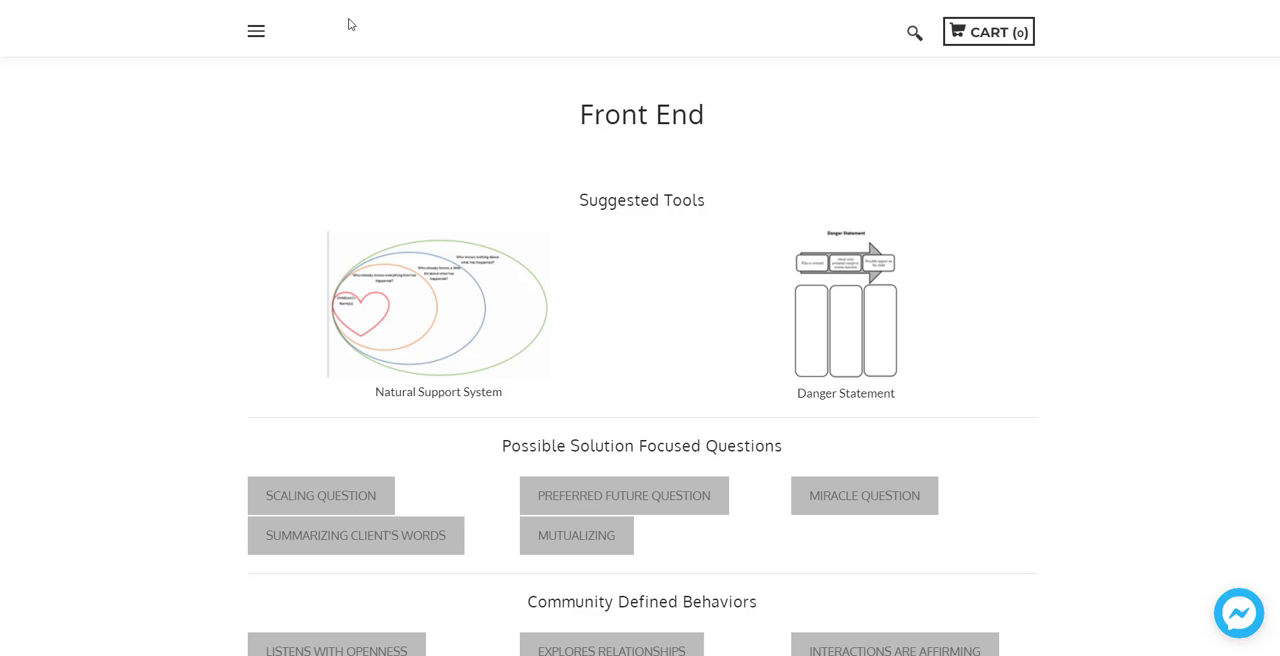
mouse_move(520, 320)
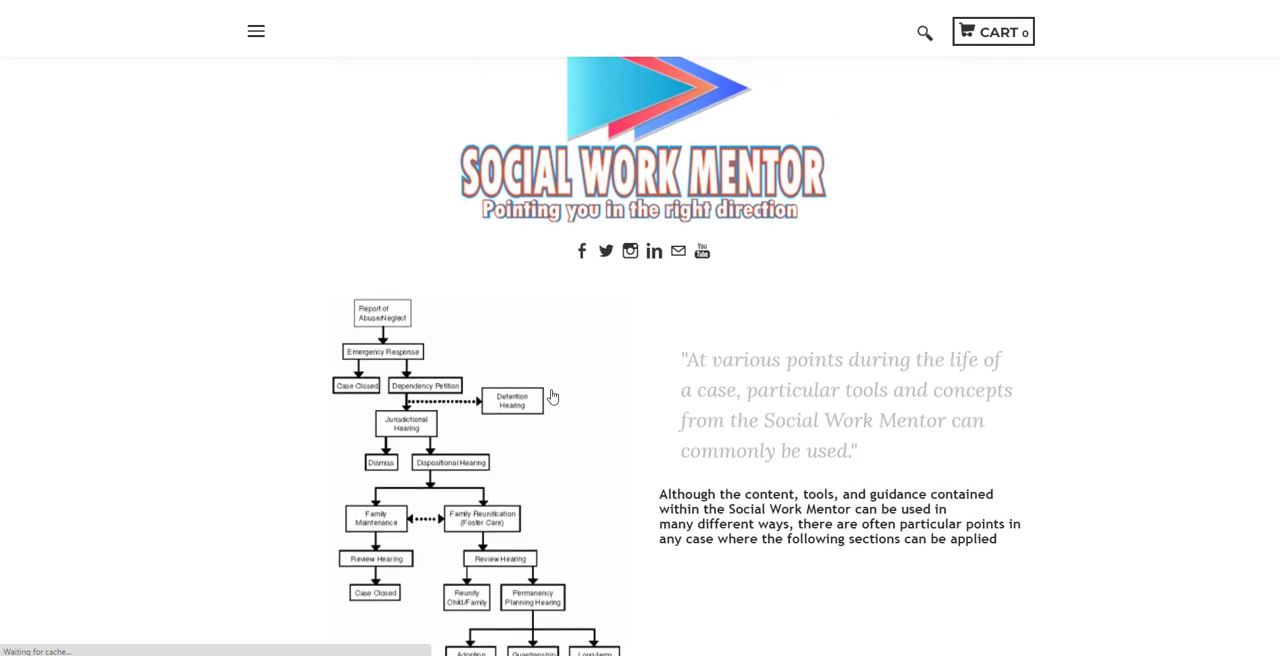
Scroll the Life of a Case overview down to its case-stage tiles
scroll(down, 3)
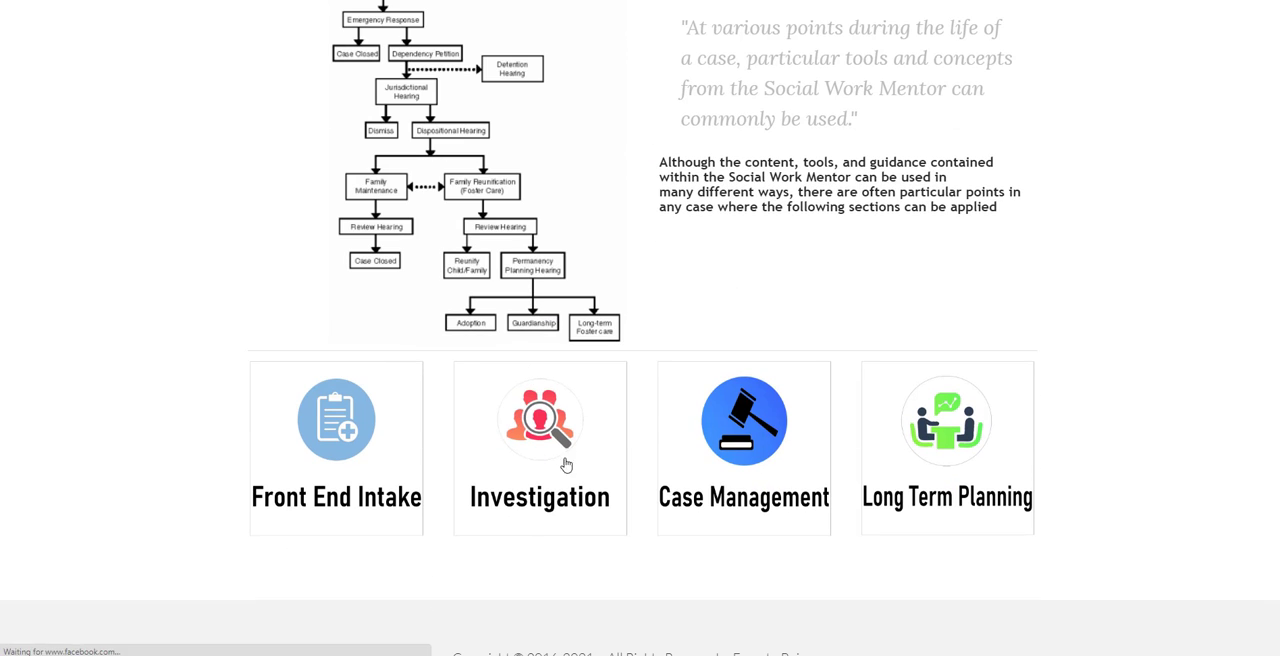
mouse_move(900, 420)
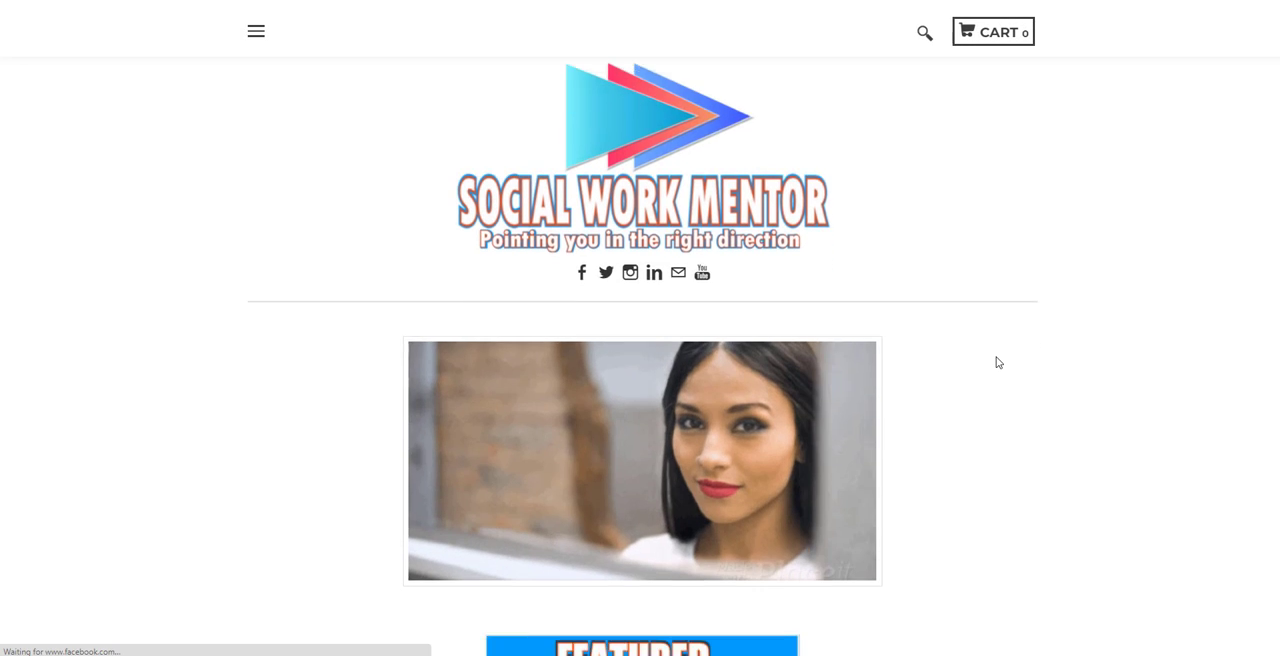
Enter the CafePress main store from the SWM Store page, then return to the home page
scroll(down, 3)
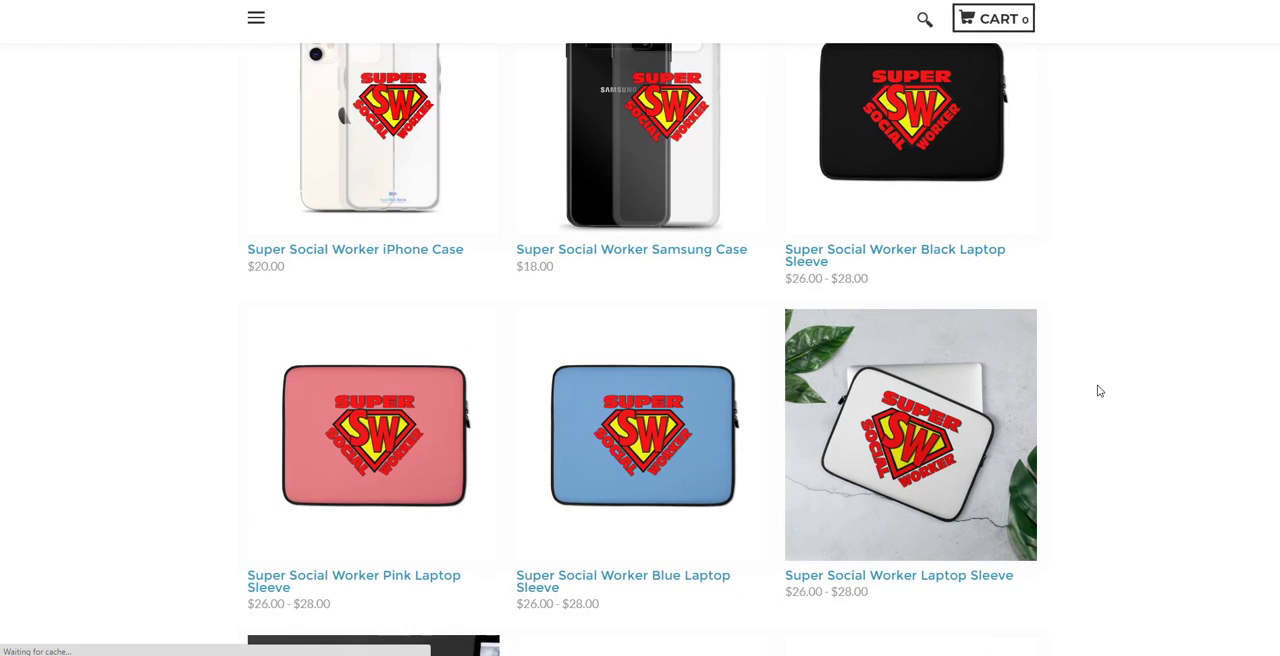
scroll(down, 3)
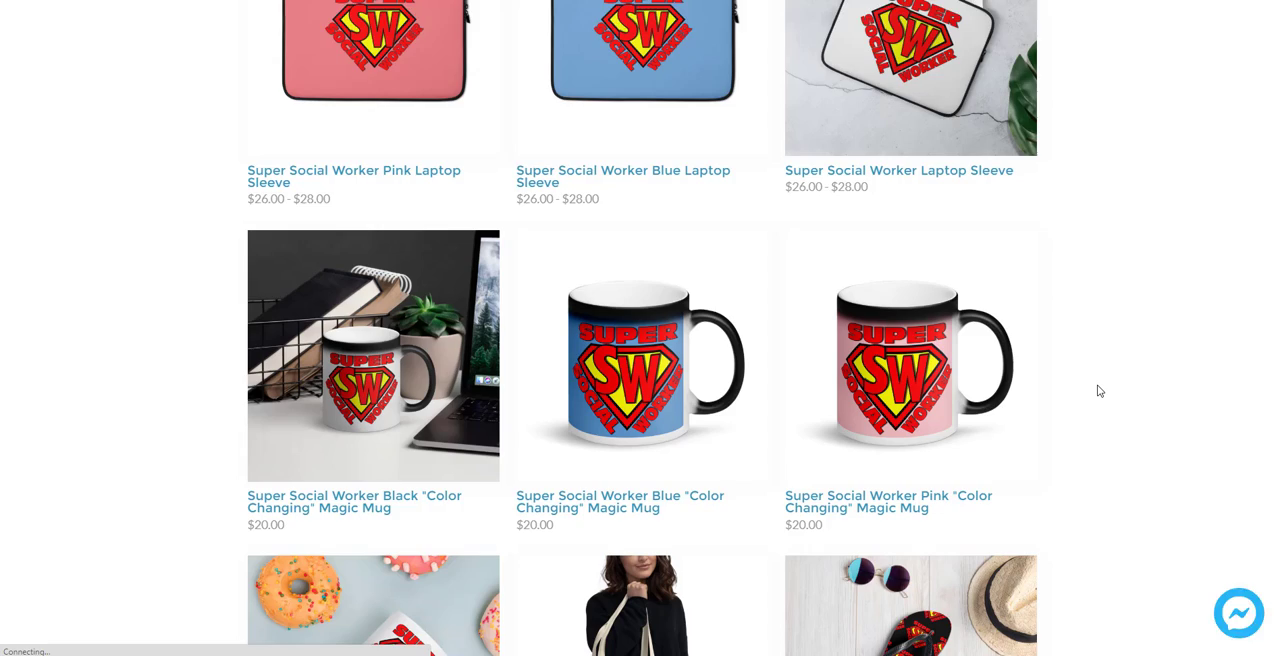
scroll(down, 3)
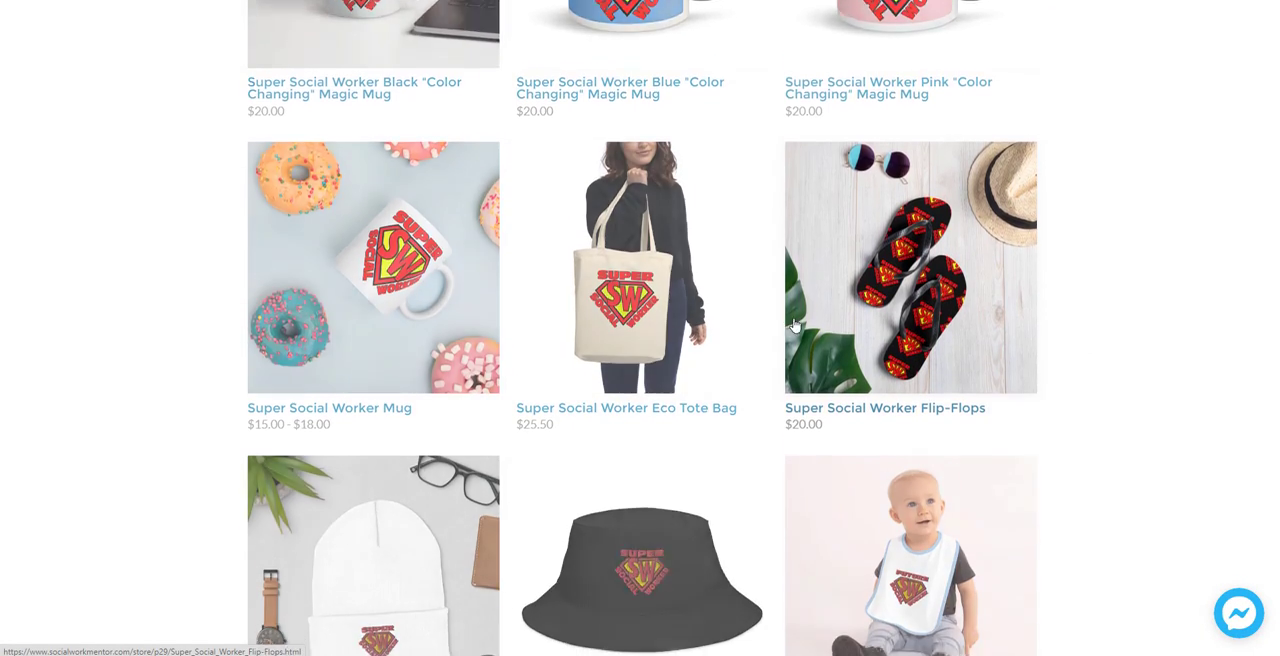
scroll(down, 3)
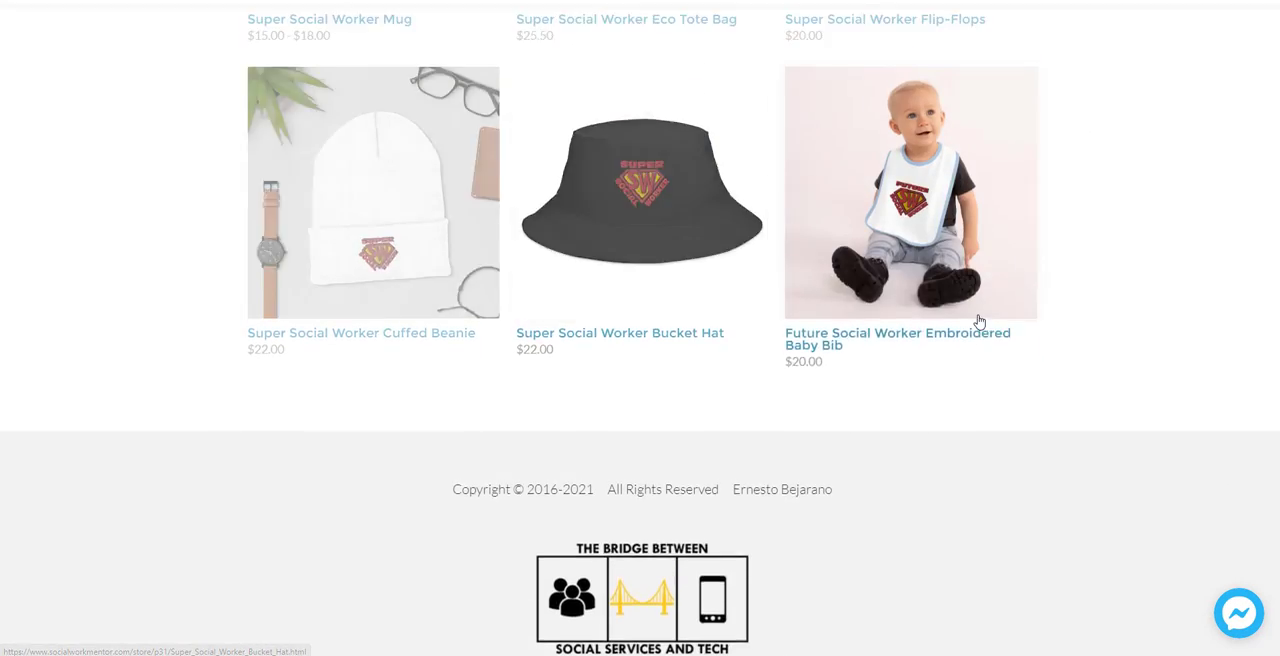
scroll(up, 3)
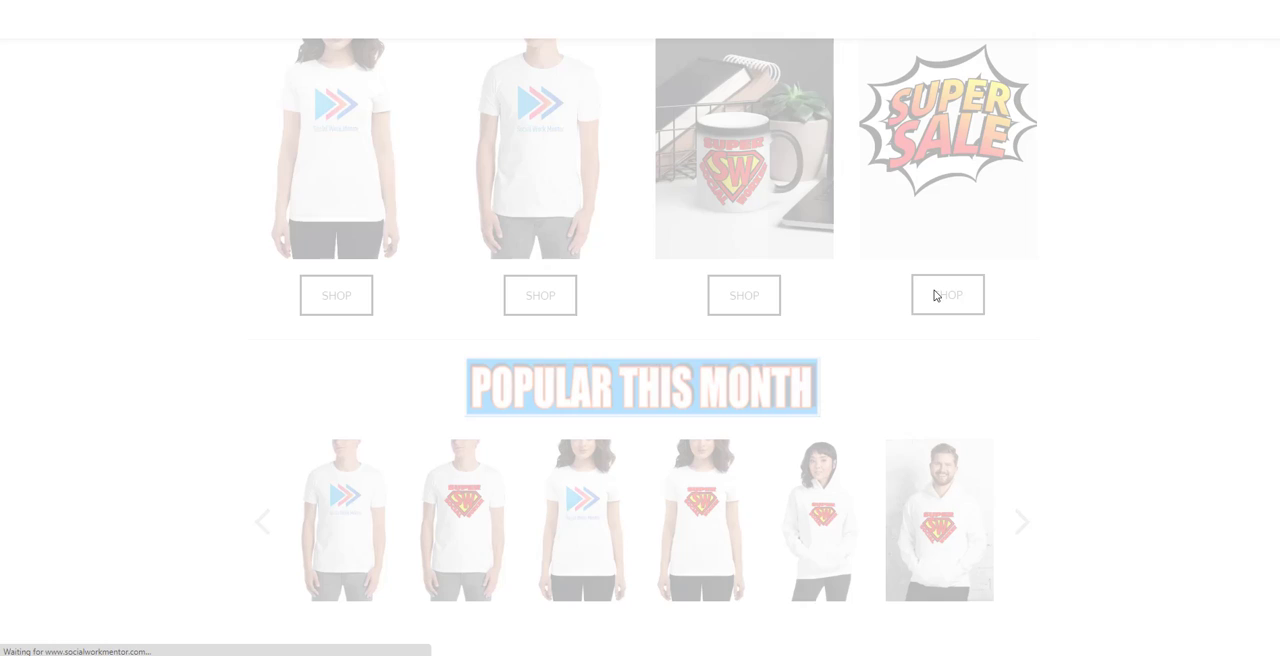
scroll(down, 3)
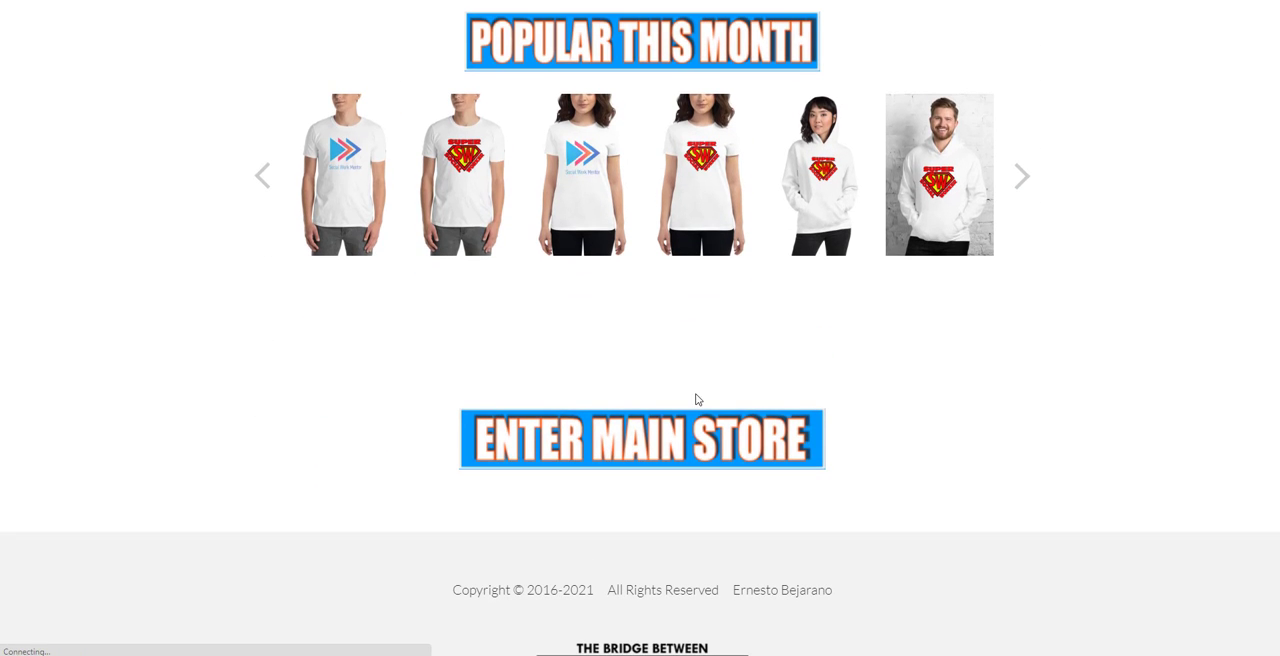
click(640, 440)
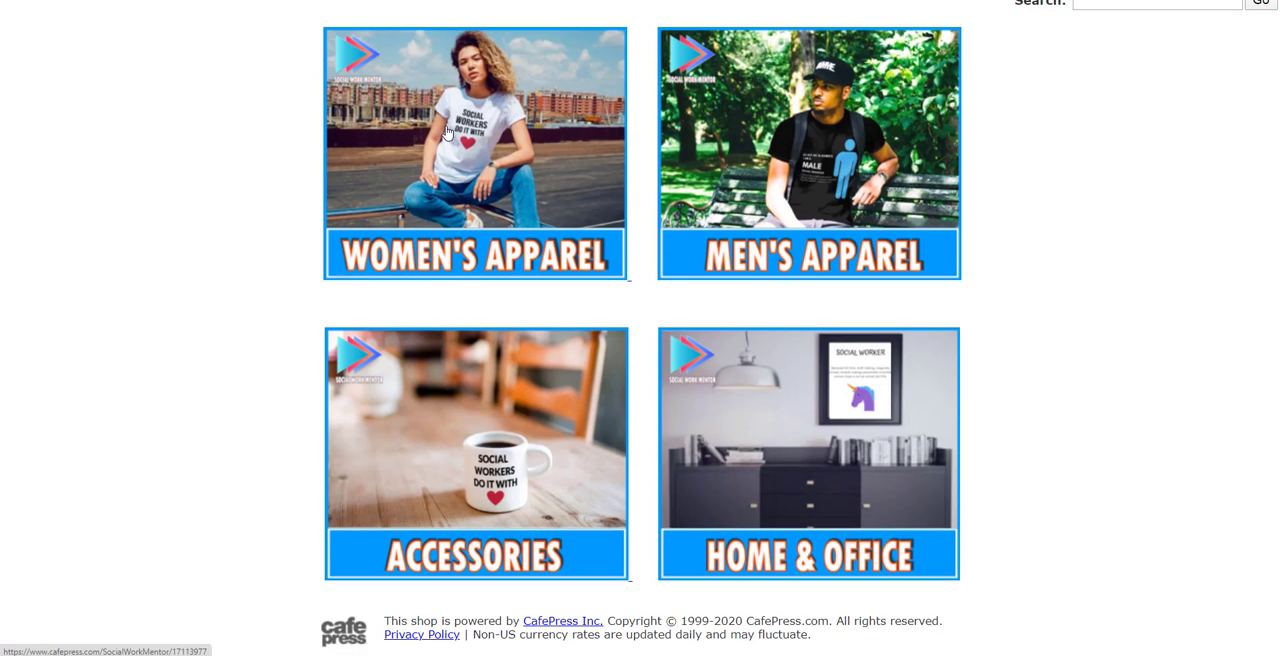
click(476, 152)
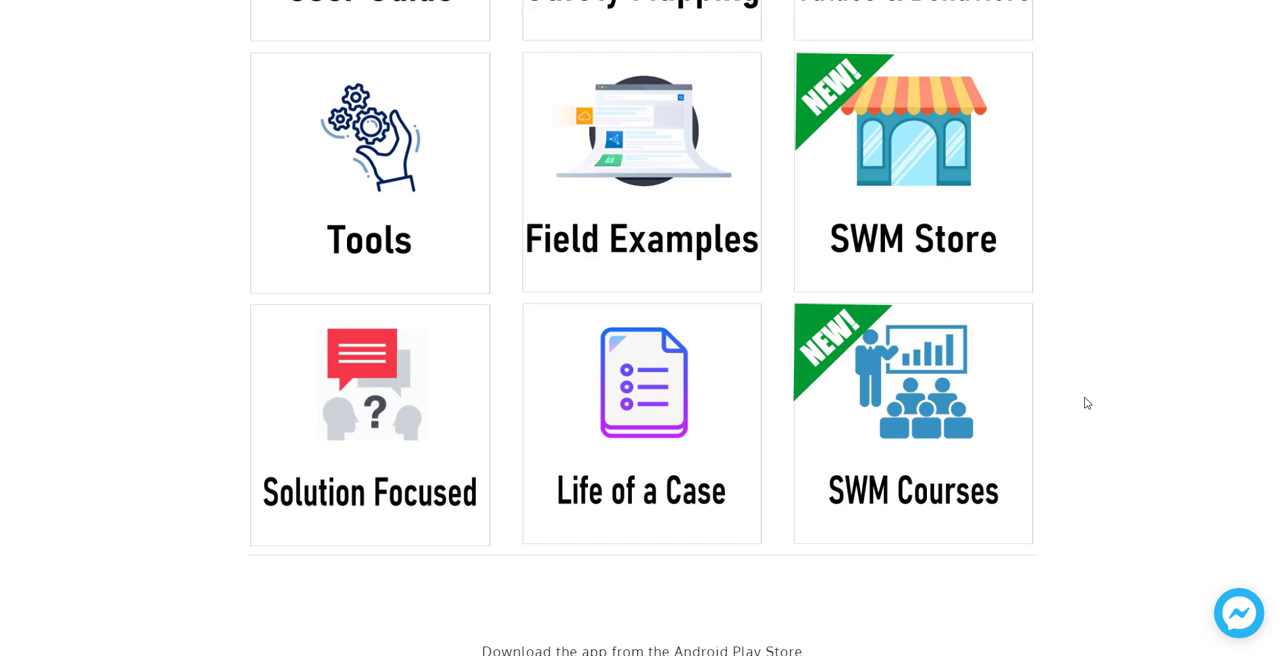
mouse_move(914, 432)
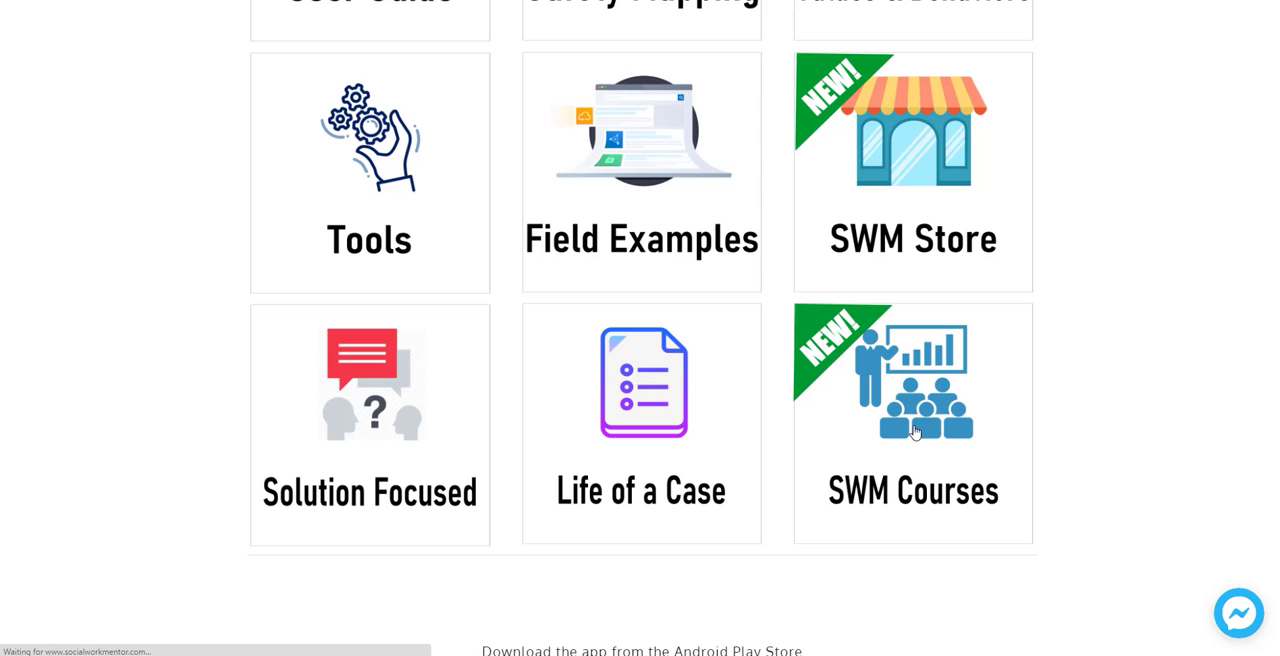
View the SWM Courses Learning page
click(912, 422)
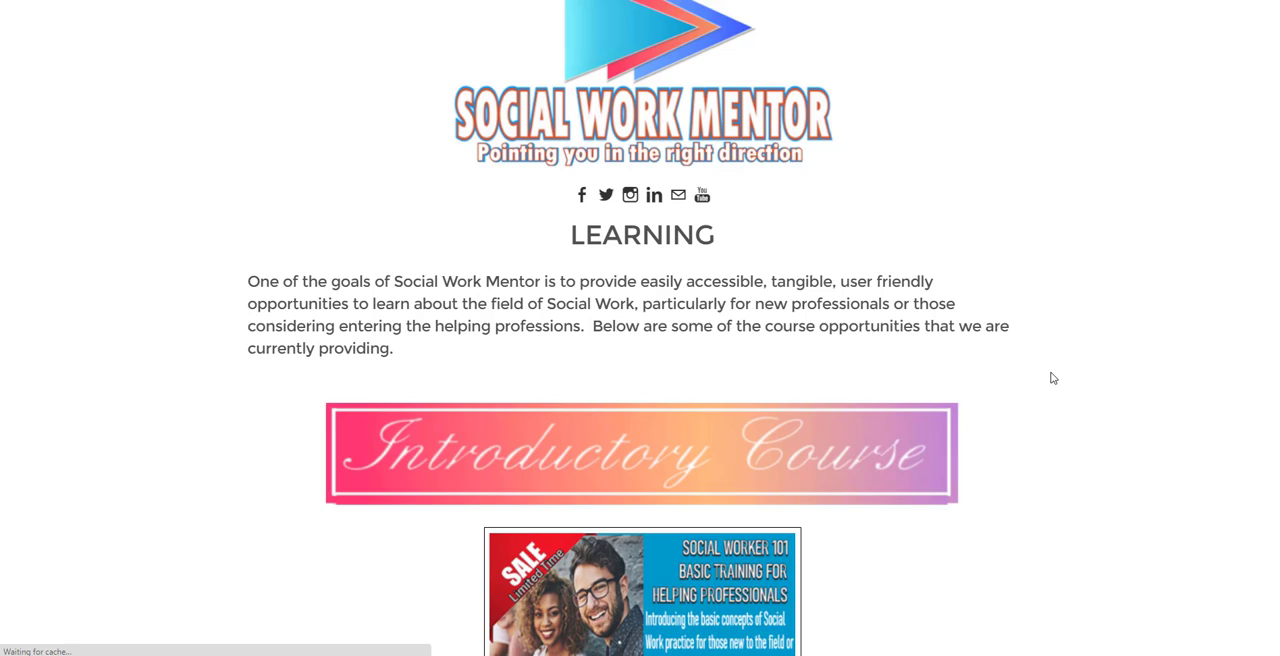
scroll(down, 3)
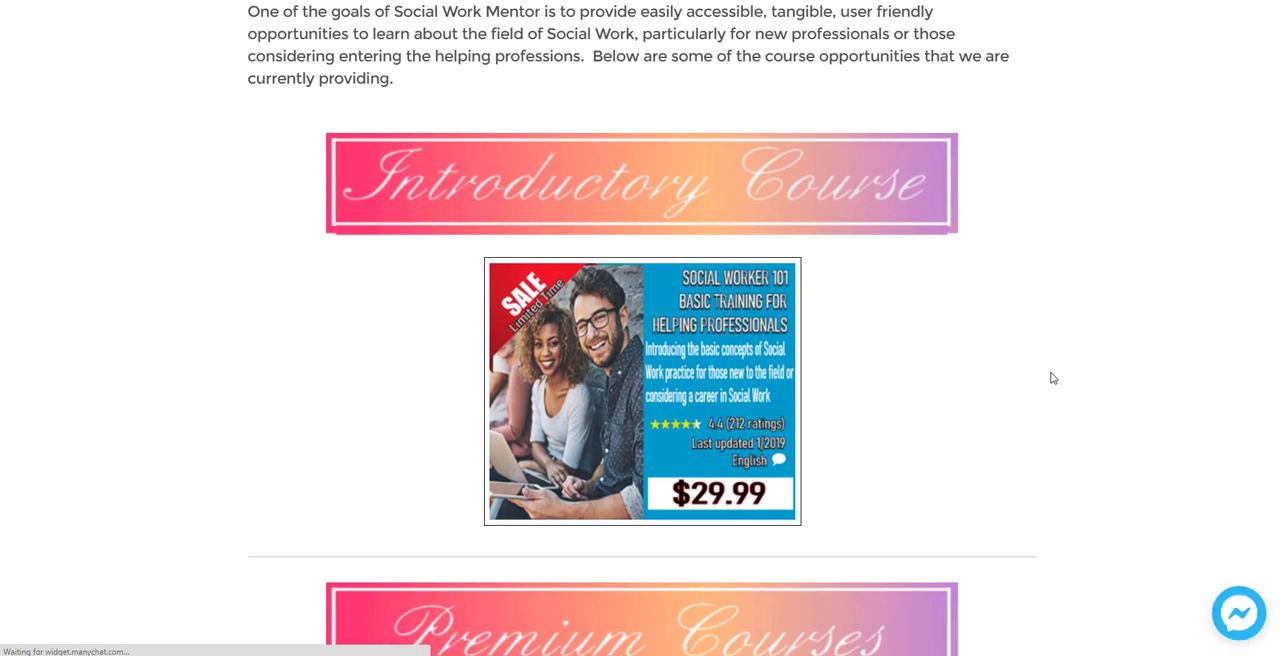
mouse_move(952, 352)
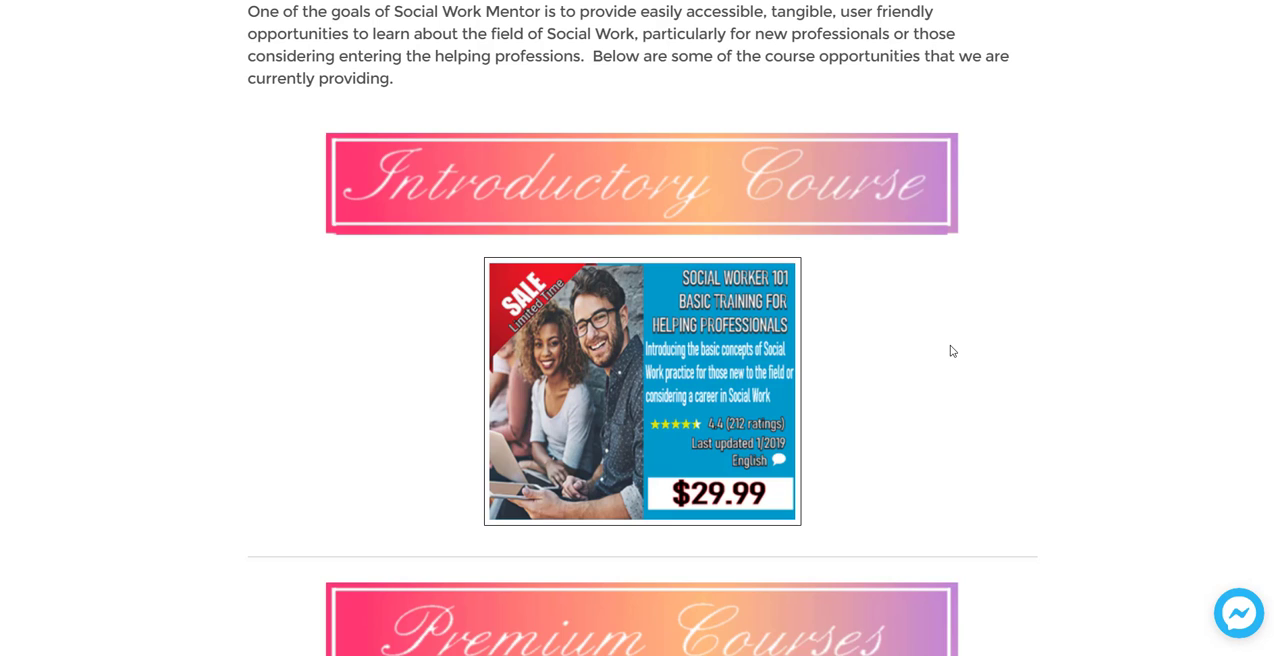
mouse_move(860, 326)
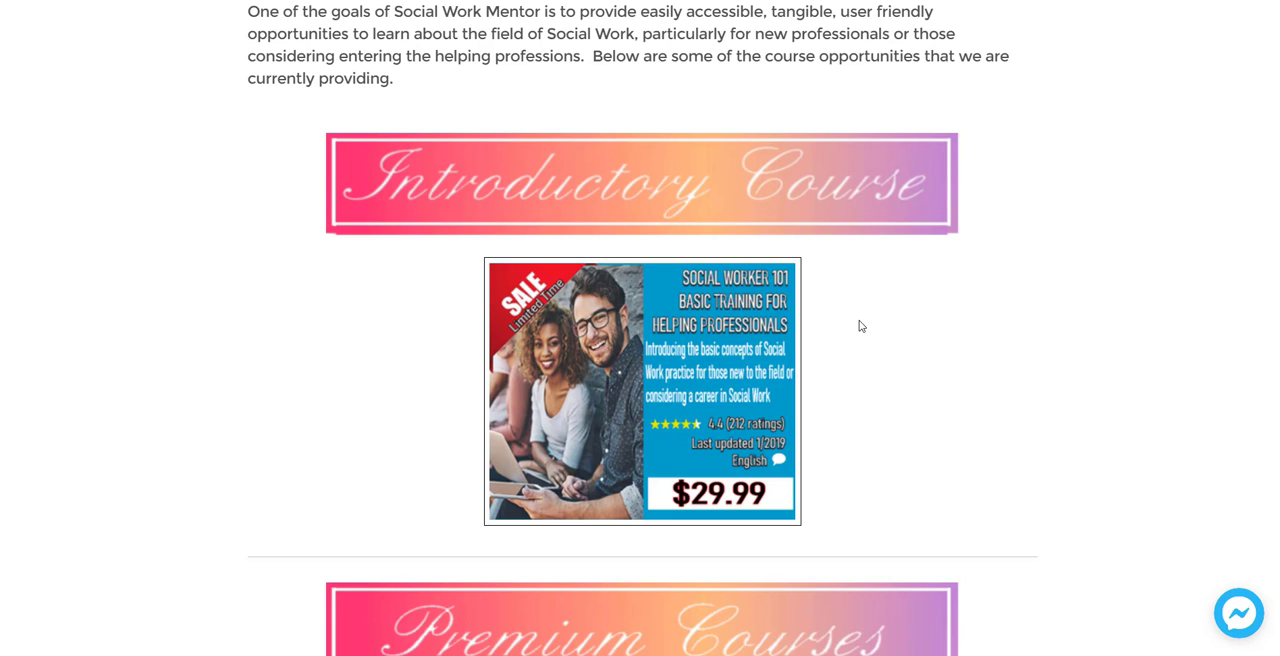
mouse_move(906, 320)
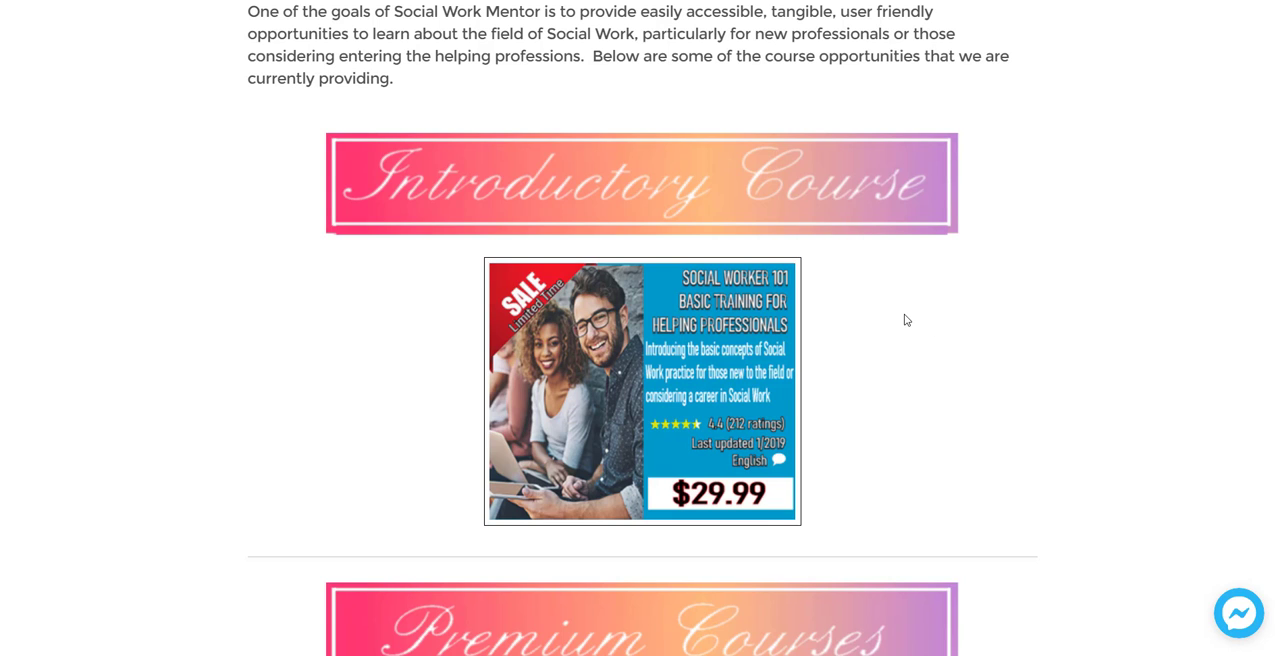
scroll(down, 3)
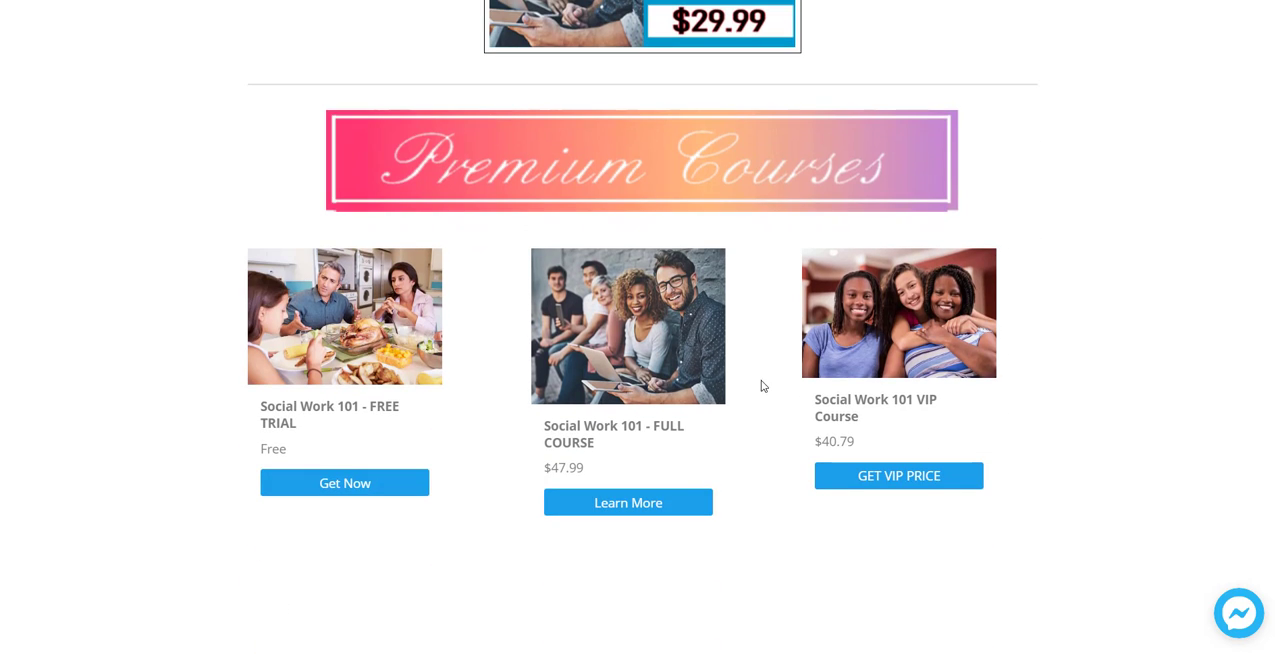
mouse_move(380, 342)
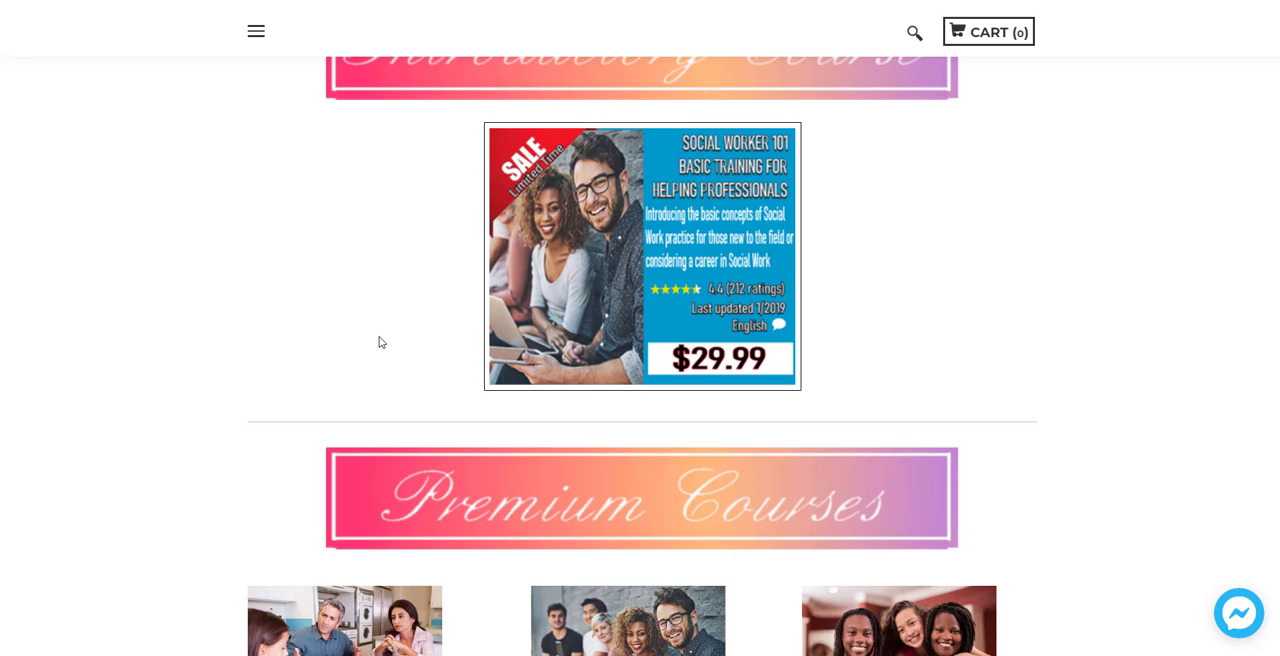
scroll(down, 3)
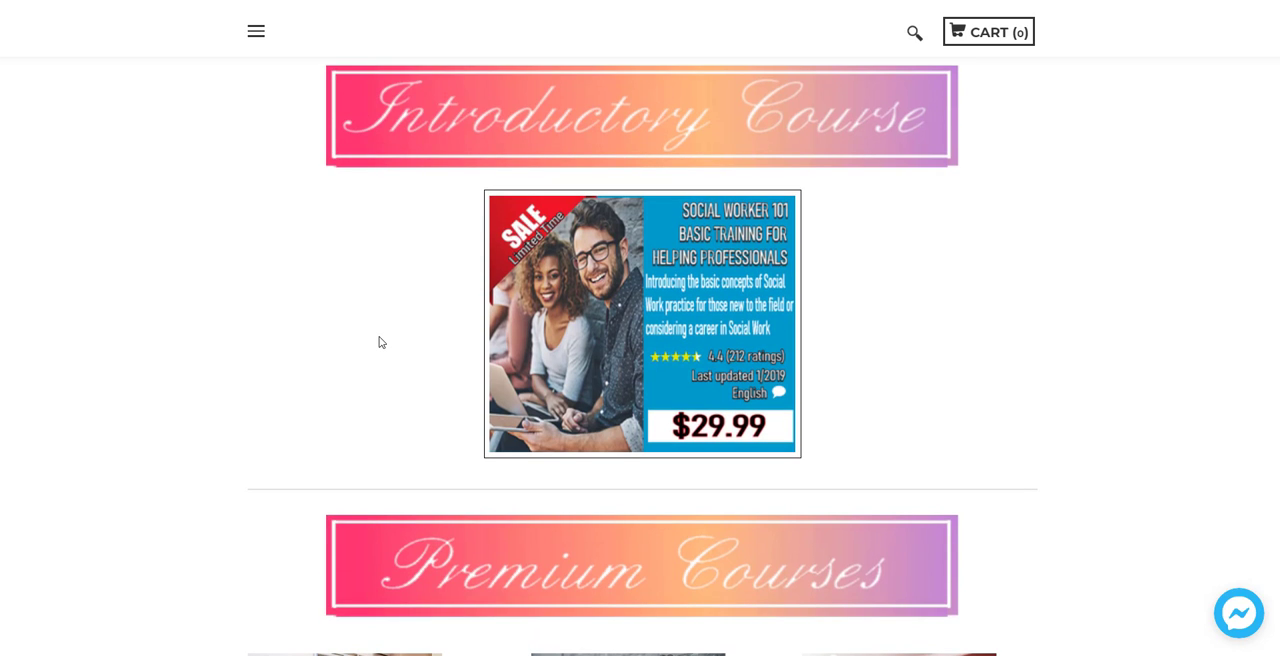
scroll(down, 3)
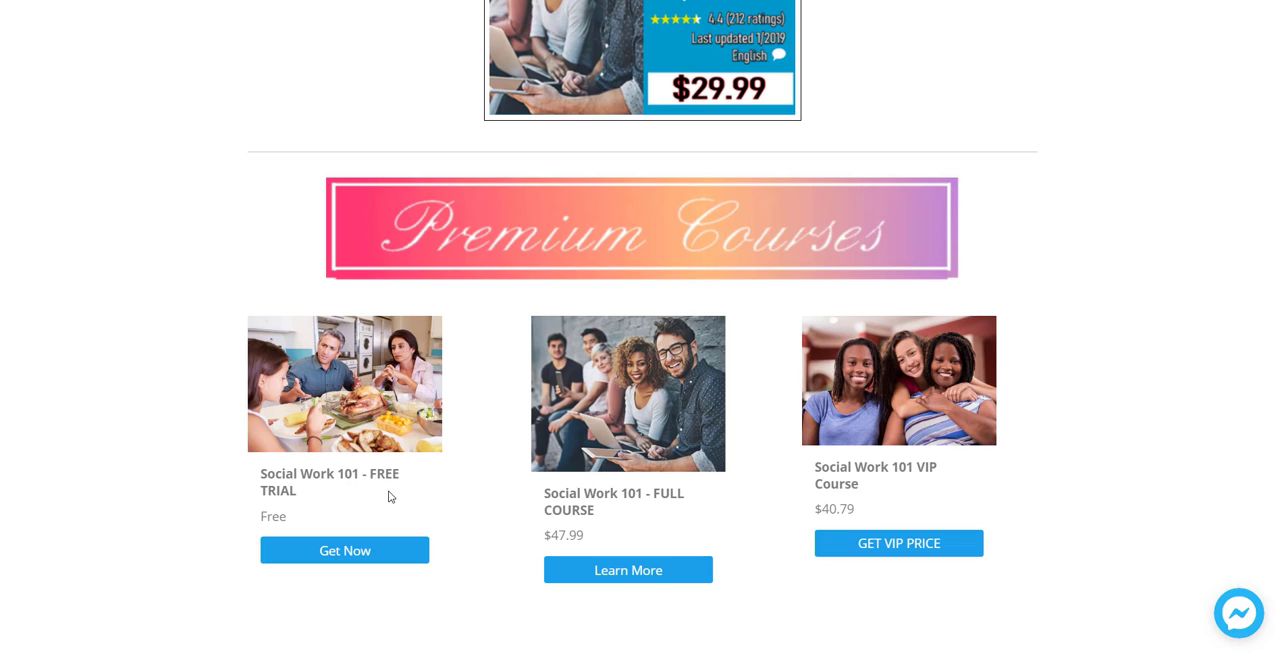
mouse_move(912, 454)
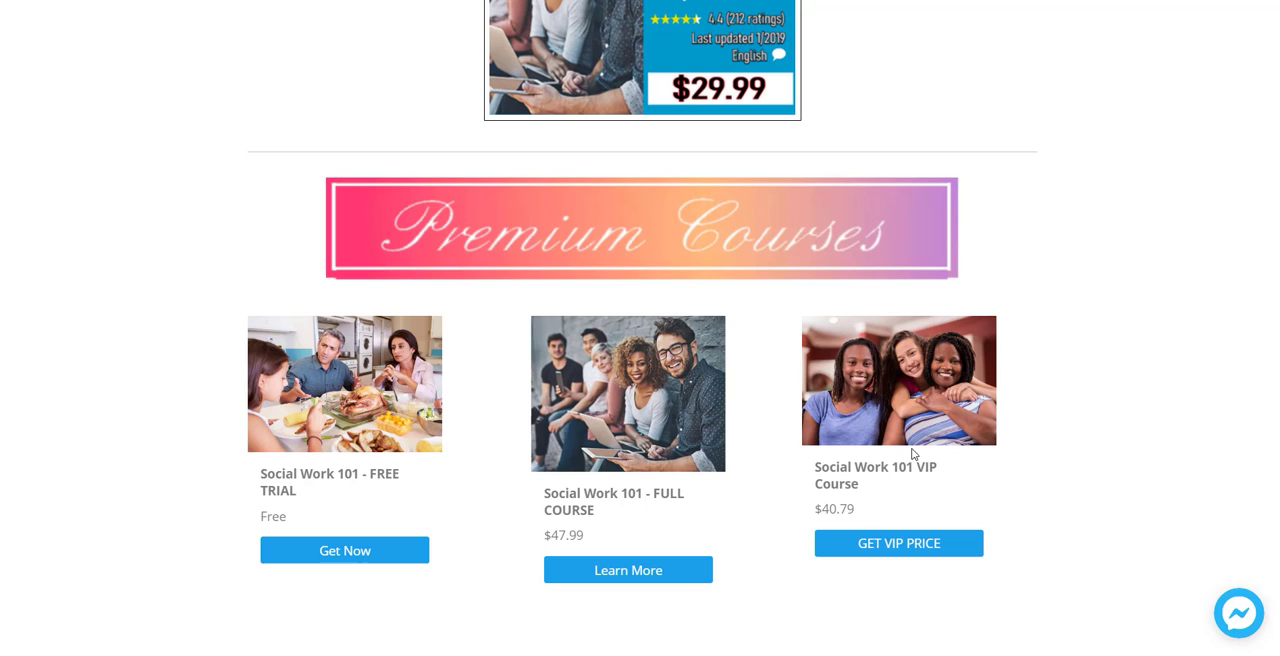
scroll(up, 3)
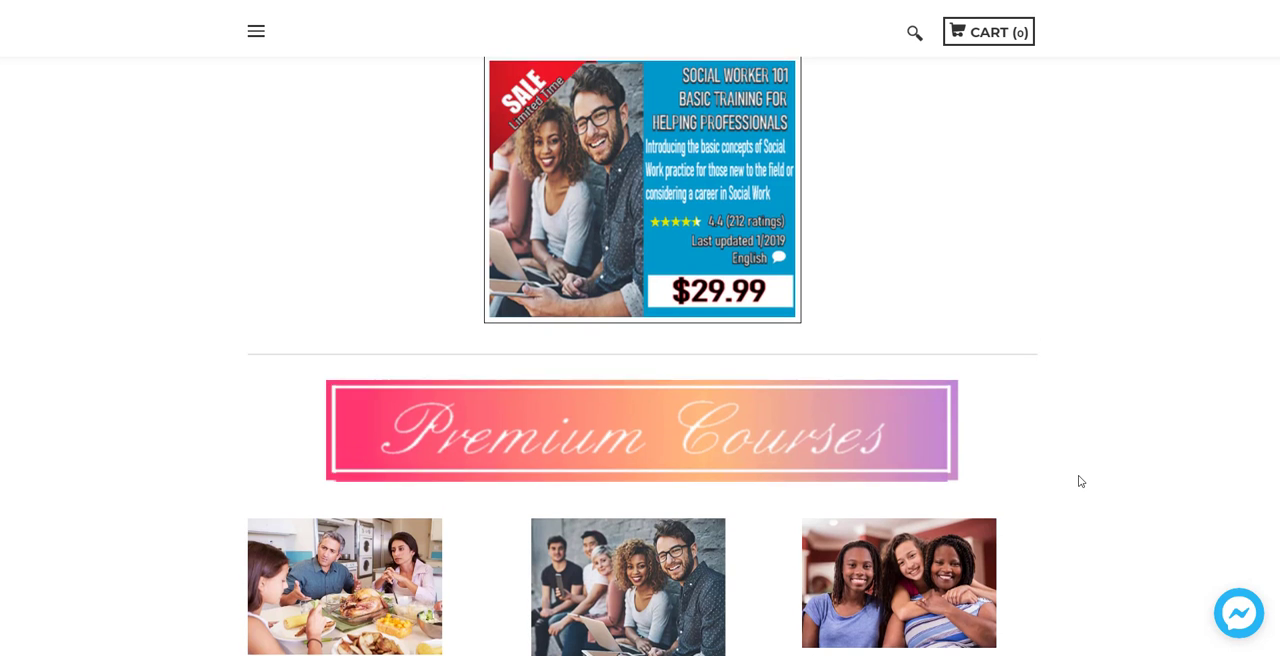
scroll(up, 3)
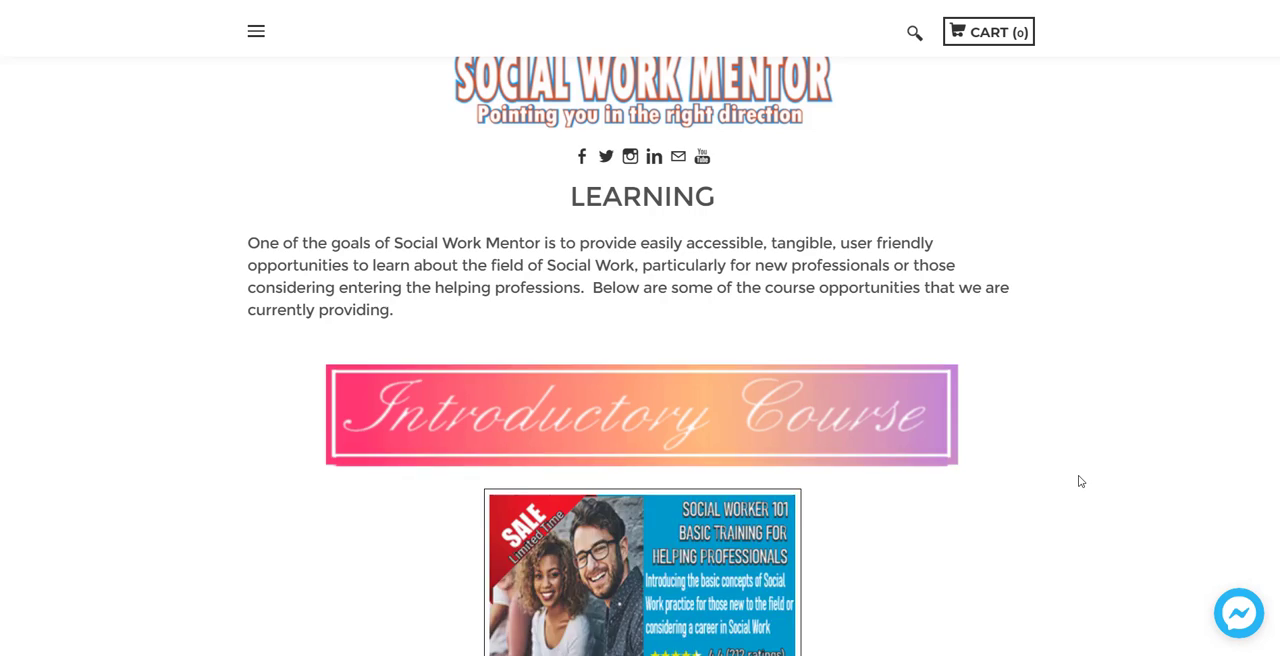
scroll(up, 3)
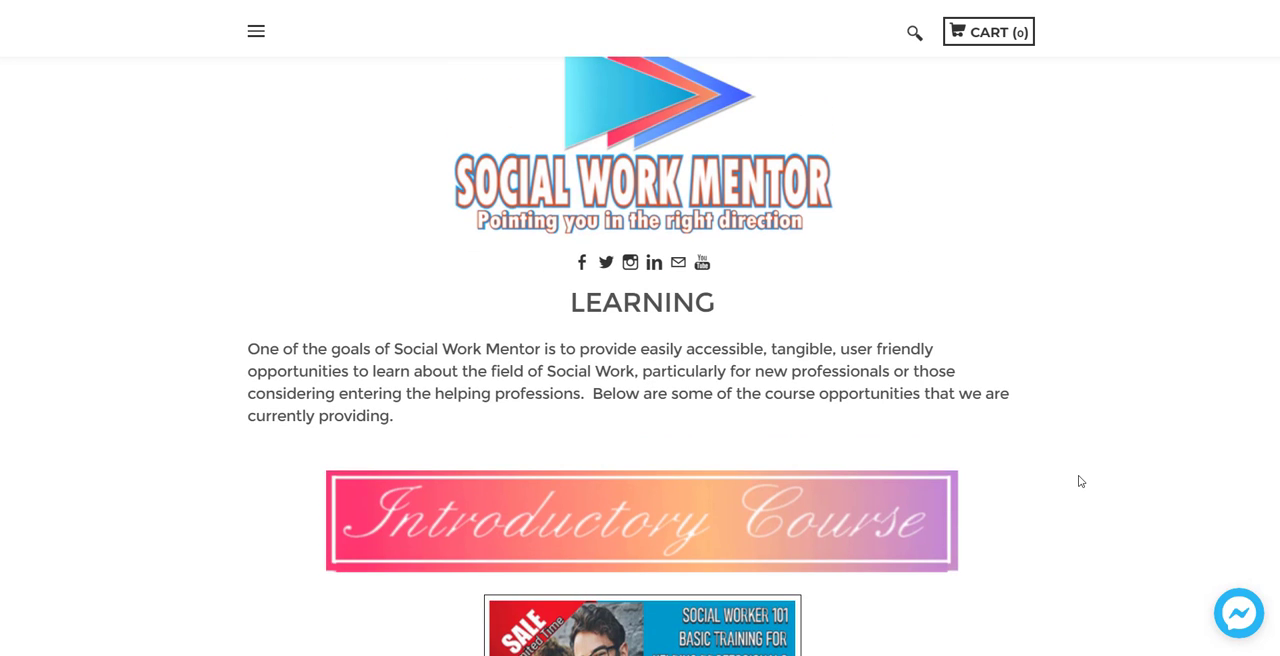
scroll(down, 3)
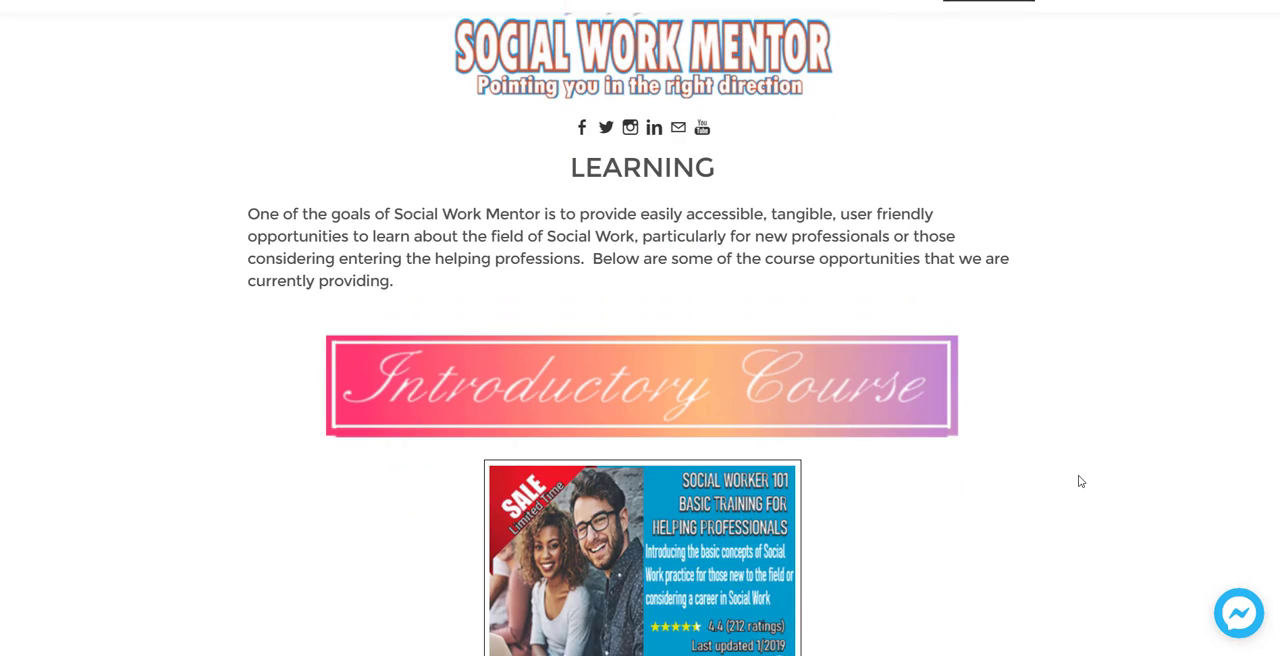
scroll(down, 3)
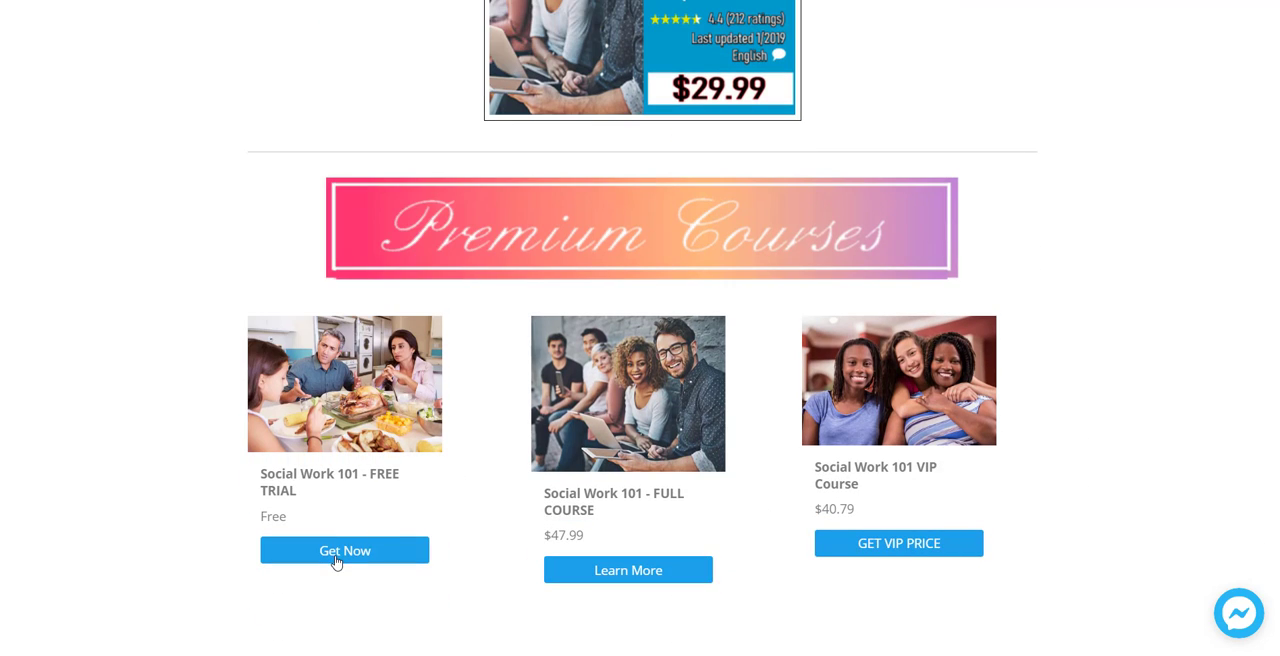
mouse_move(344, 568)
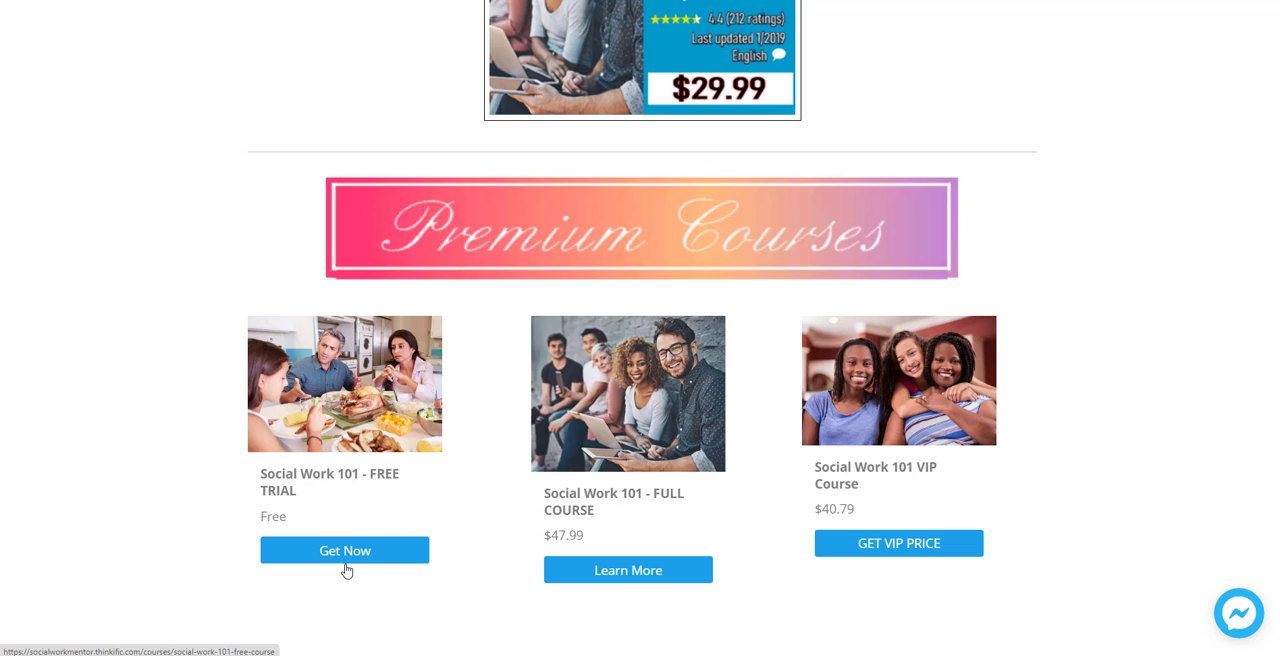
mouse_move(728, 488)
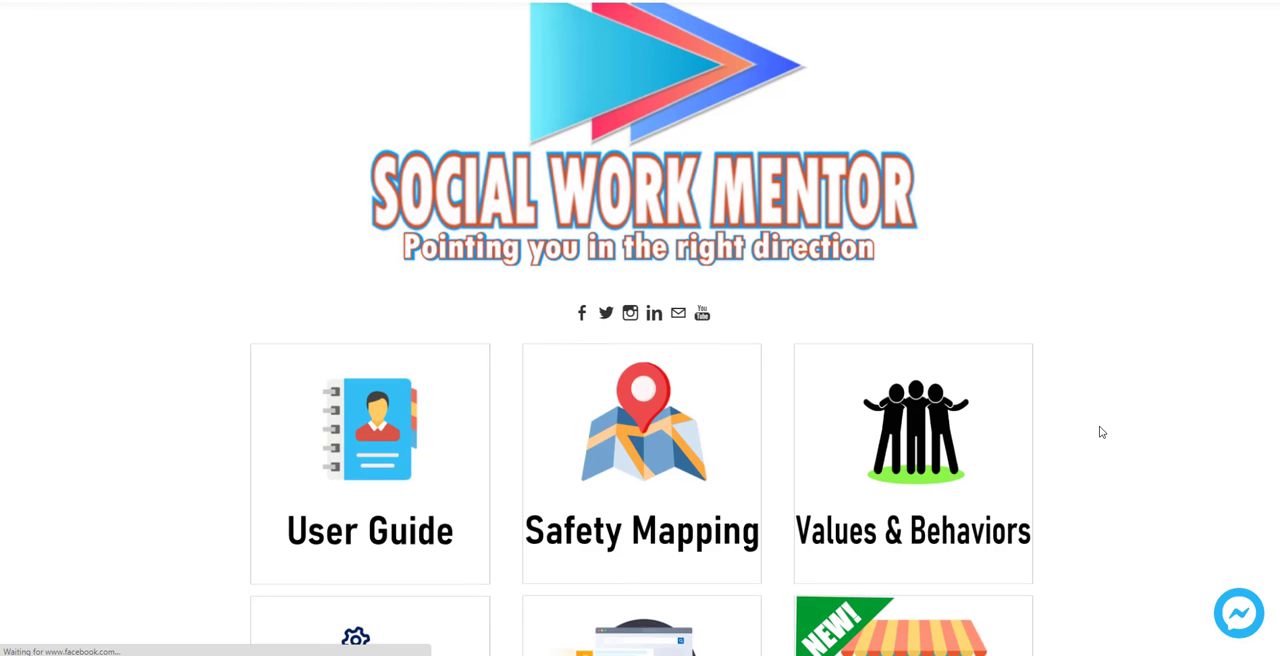
scroll(down, 3)
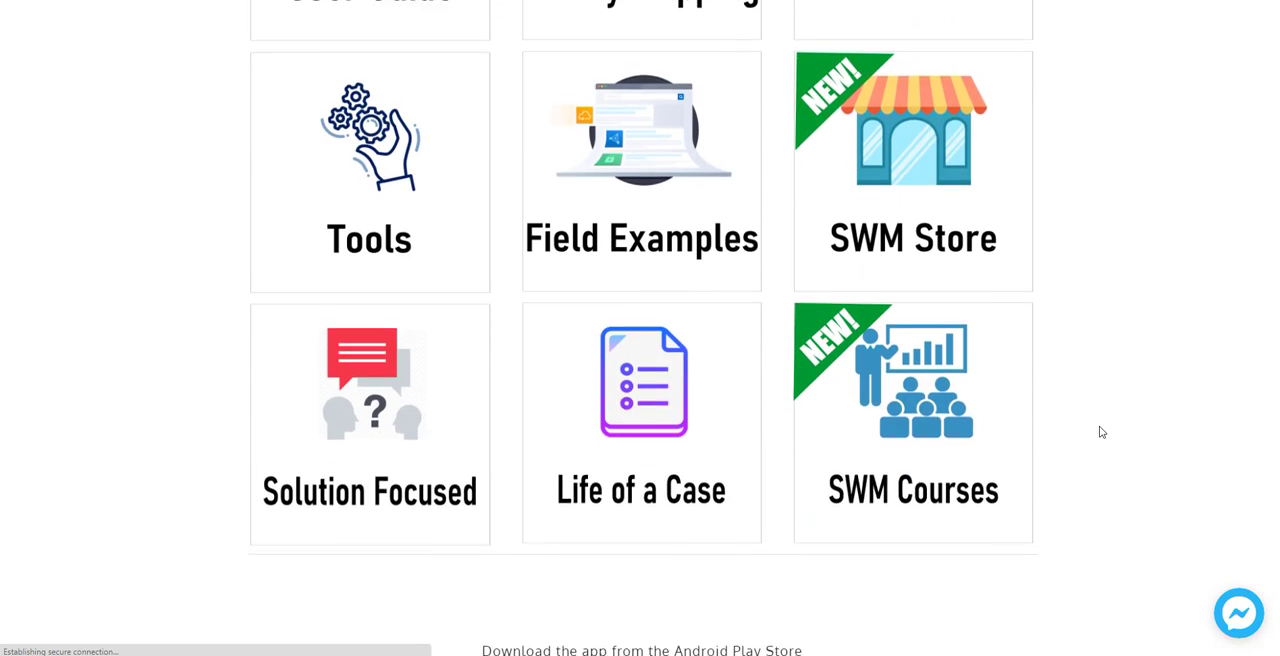
scroll(down, 3)
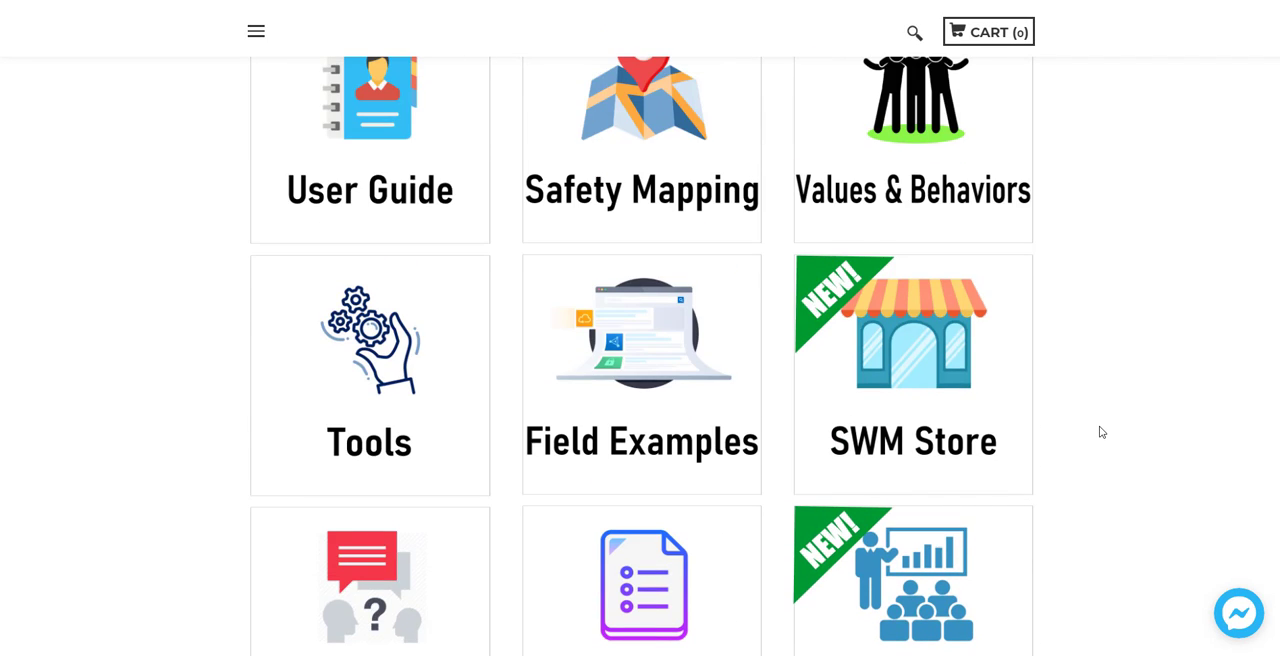
scroll(up, 3)
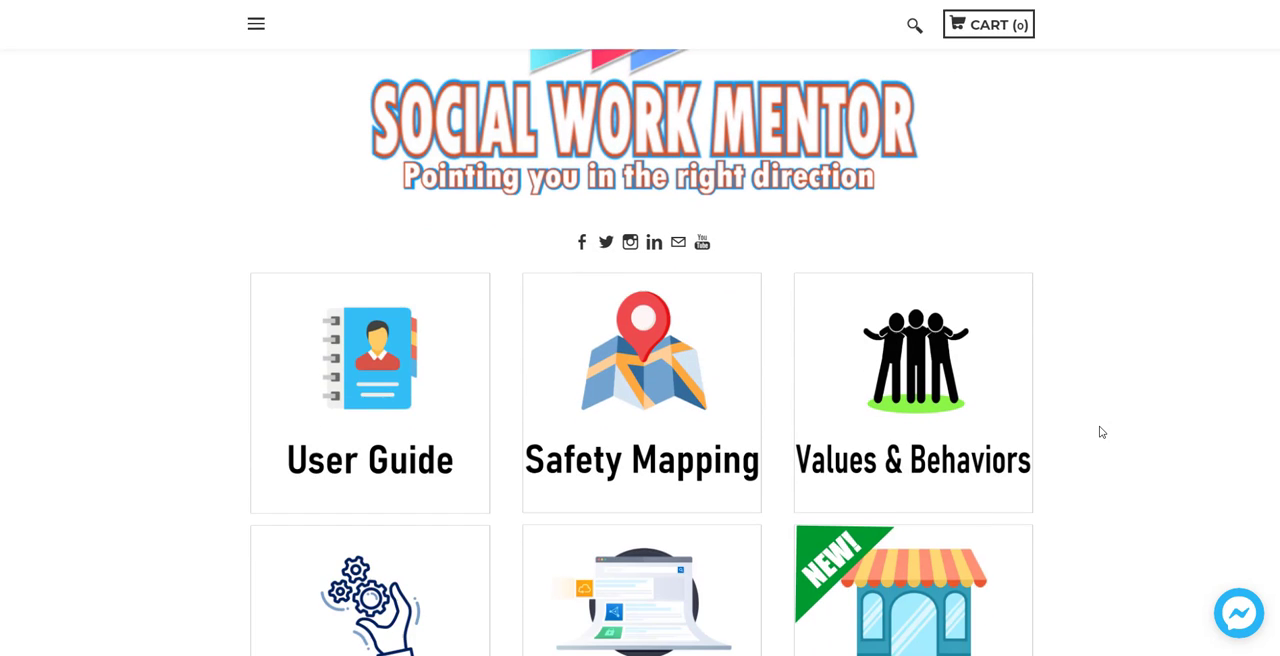
scroll(down, 3)
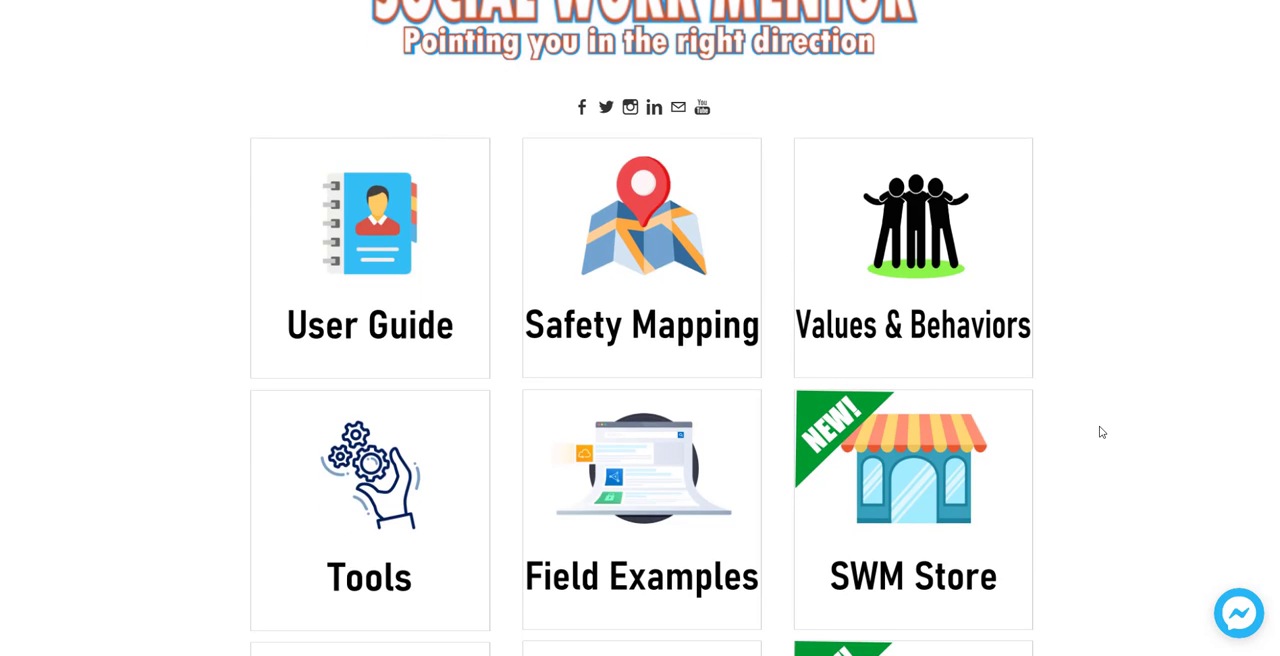
scroll(down, 3)
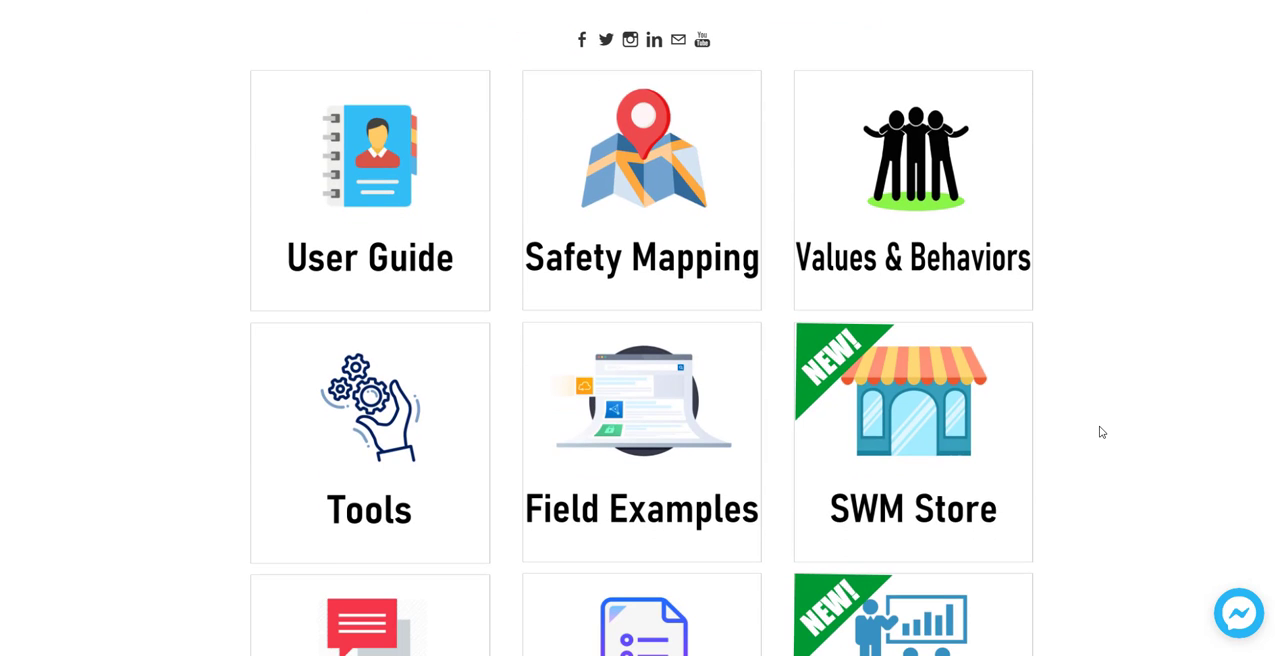
scroll(down, 3)
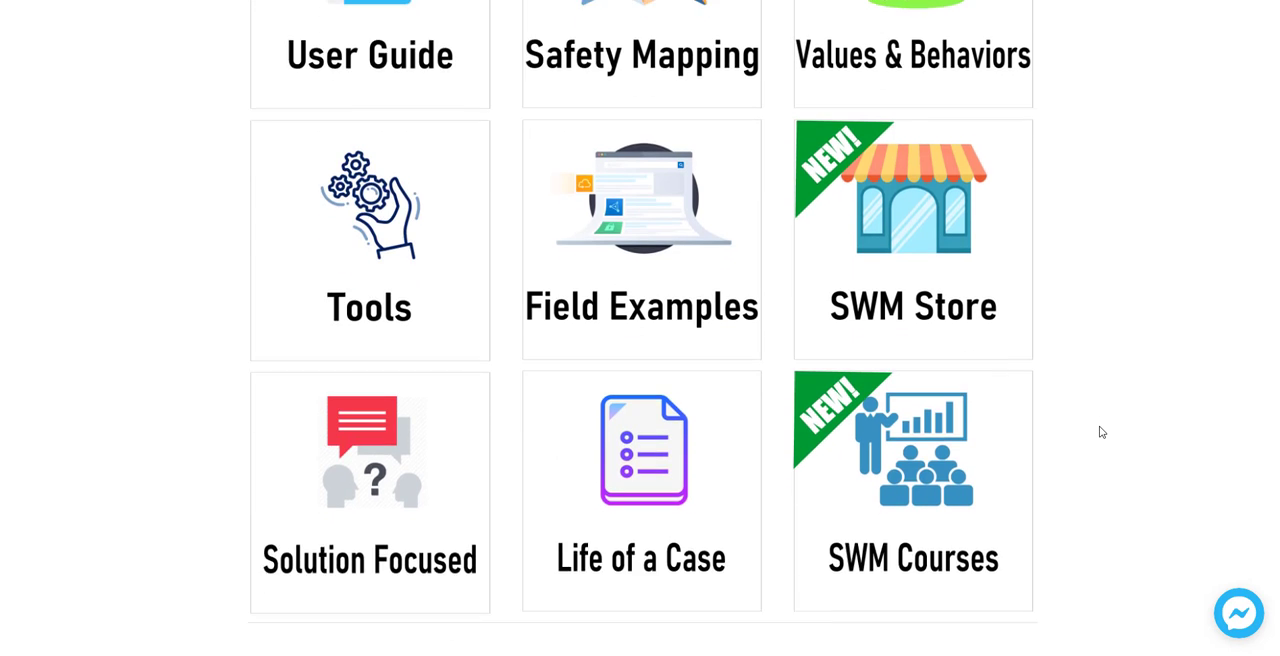
scroll(up, 3)
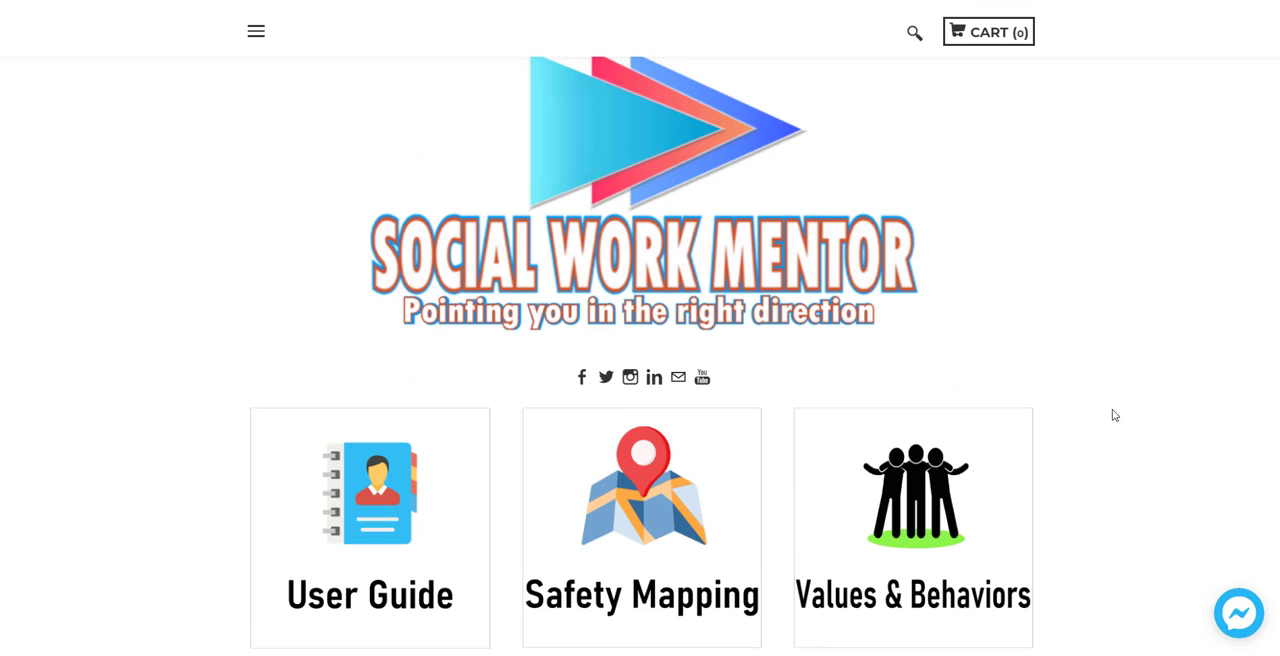
mouse_move(1022, 396)
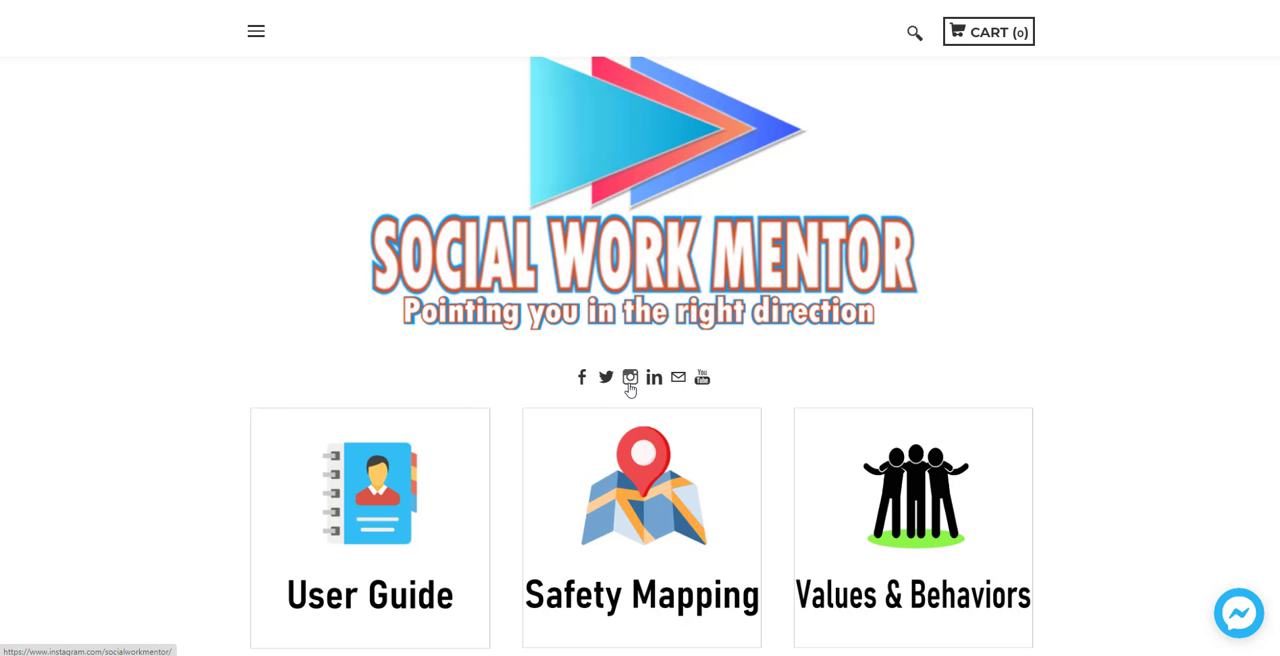
mouse_move(652, 378)
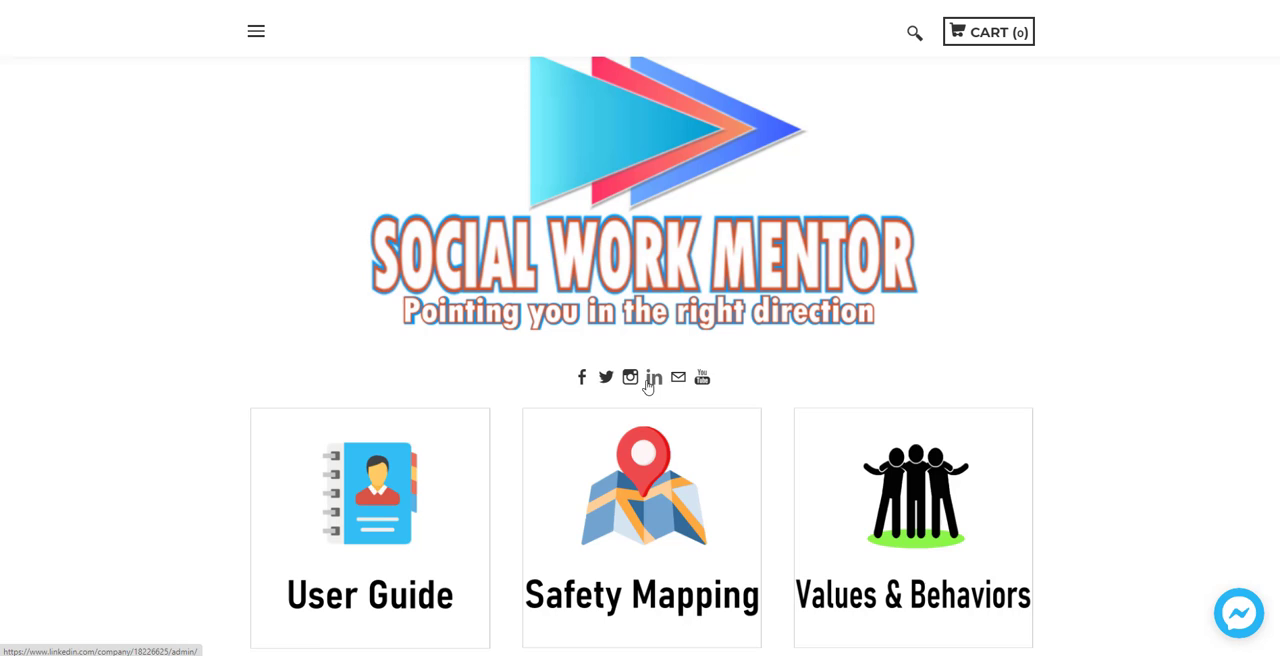
mouse_move(1184, 388)
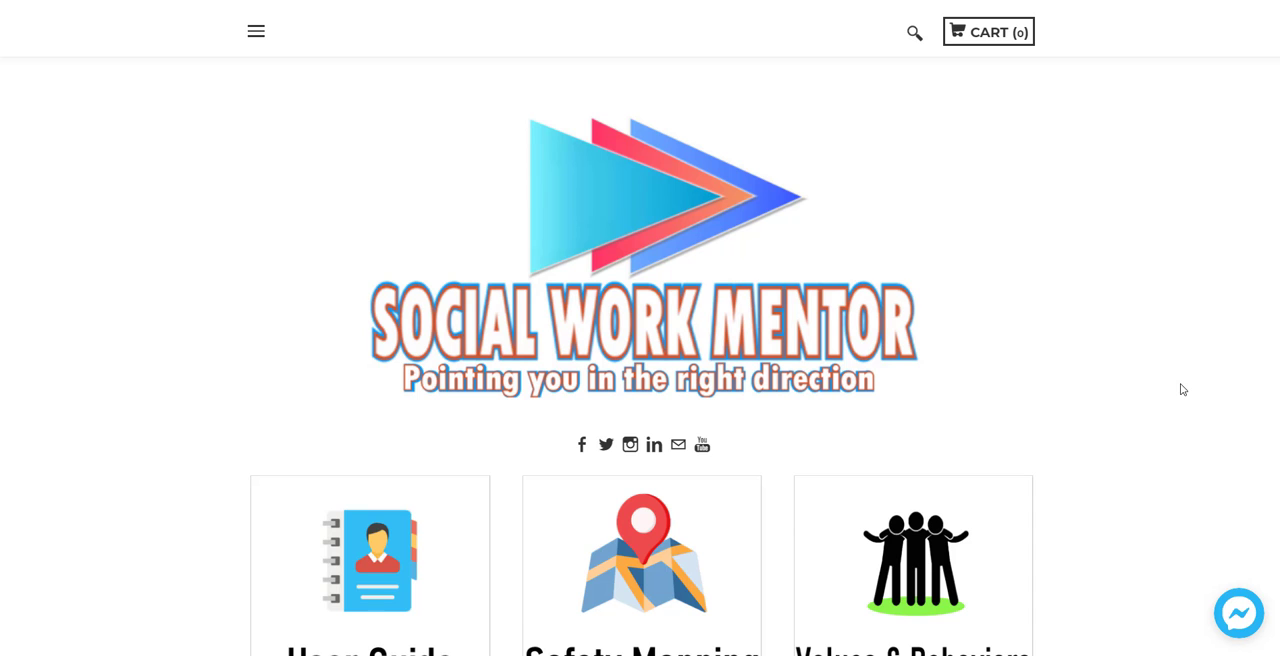
scroll(down, 3)
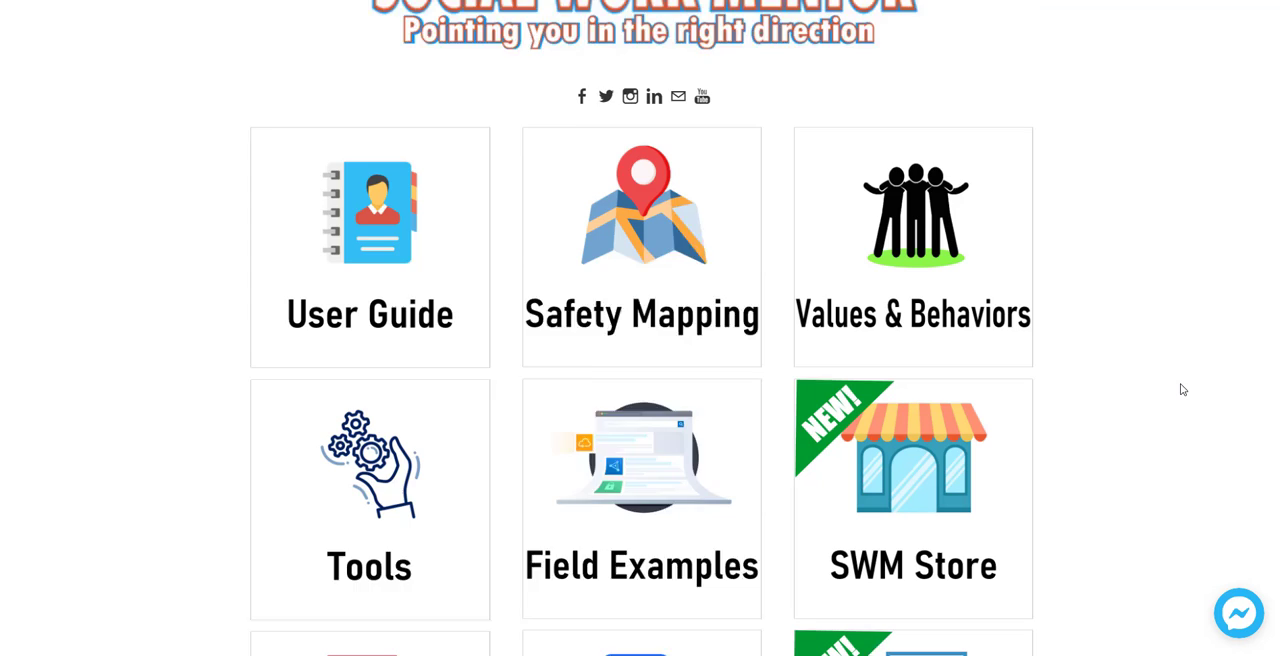